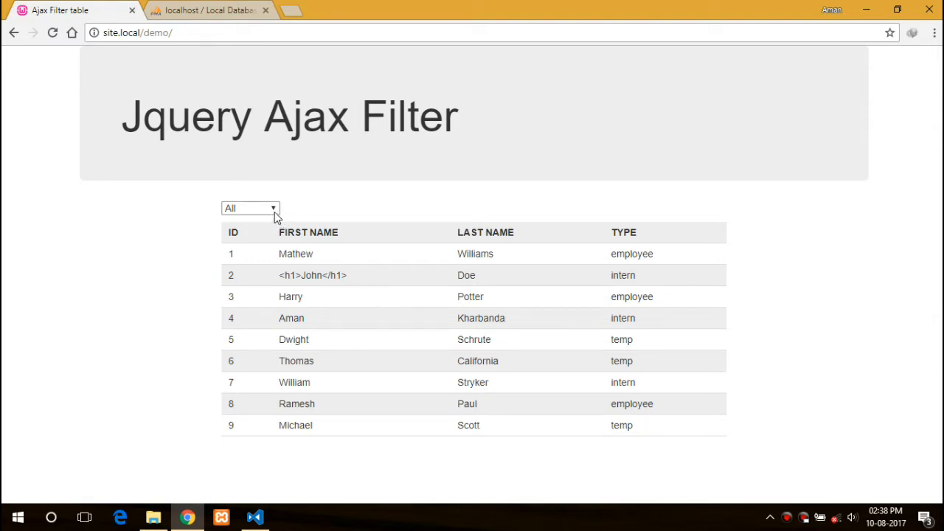
Filter the Ajax staff table to temp, employee and intern types in turn
left_click(249, 208)
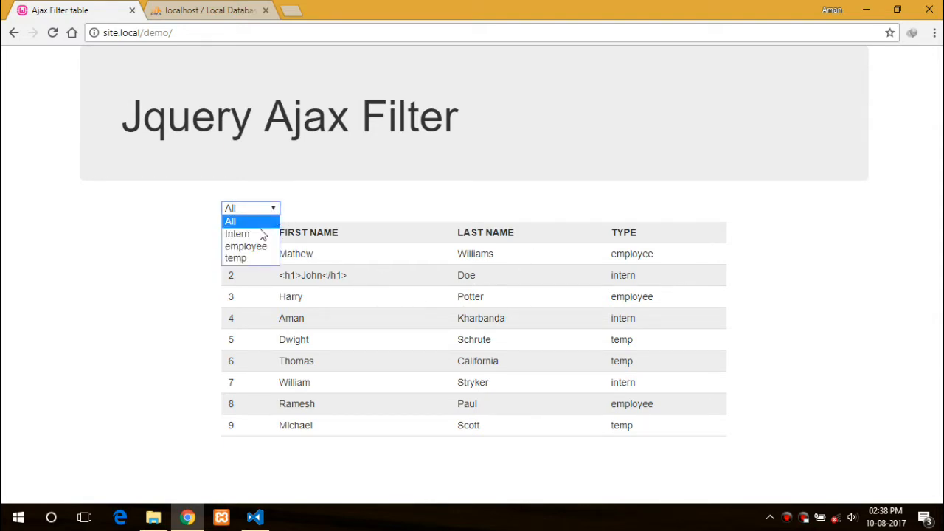
mouse_move(238, 234)
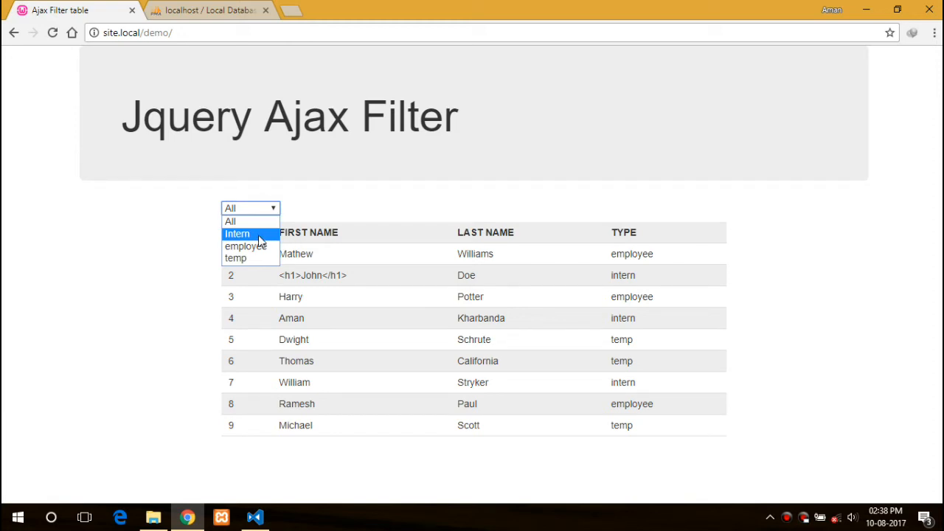
left_click(236, 257)
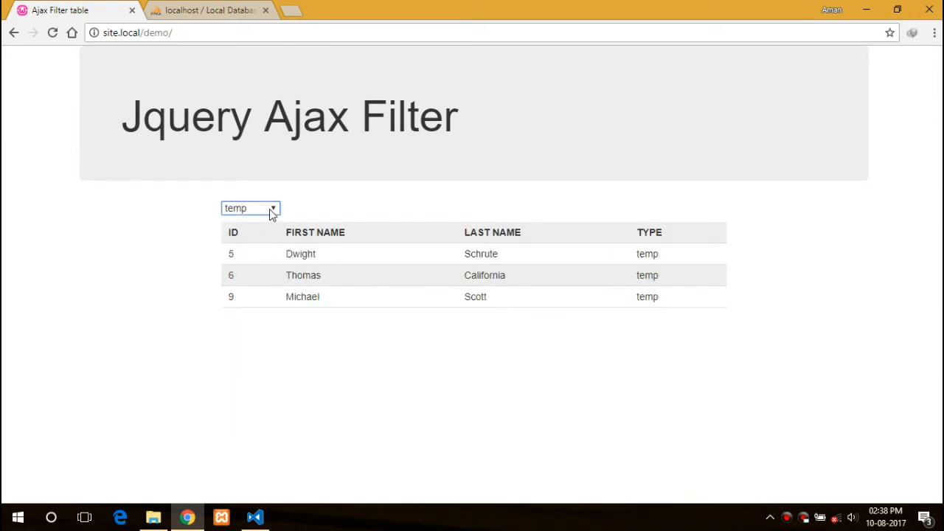
left_click(250, 208)
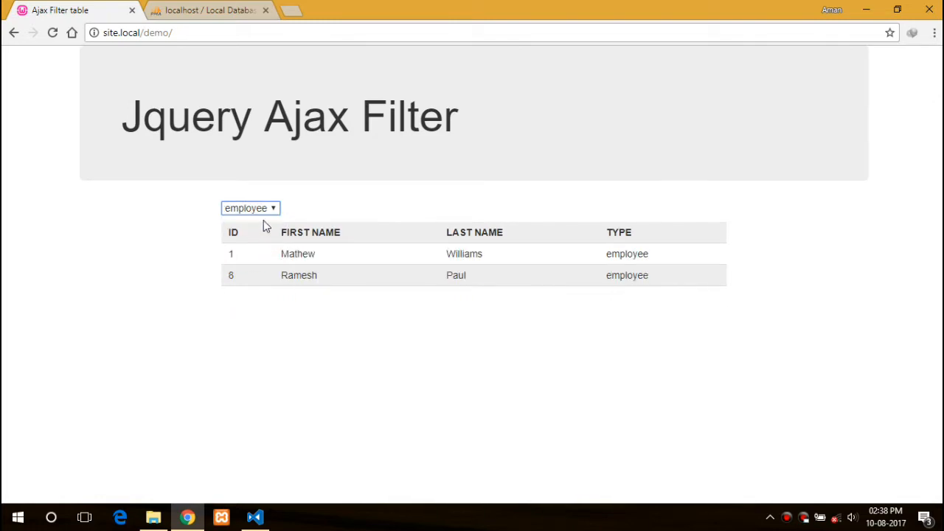
left_click(250, 208)
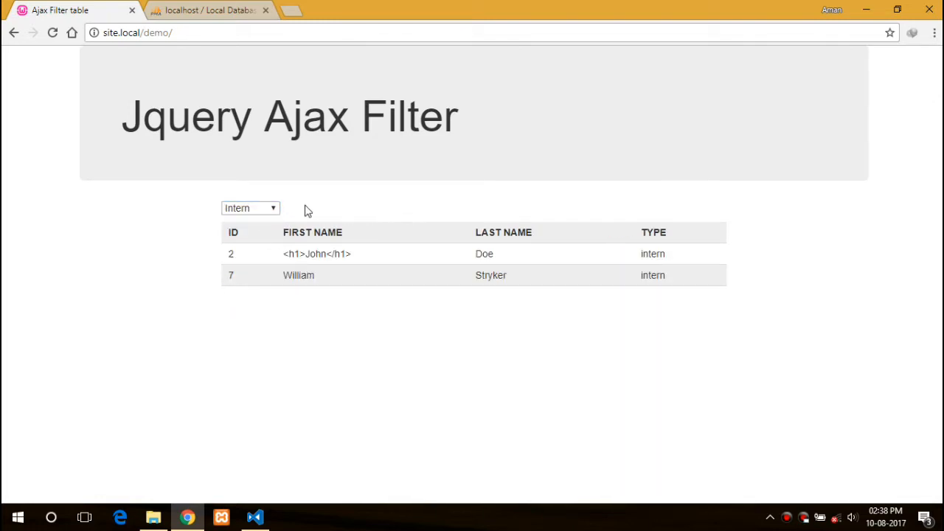
mouse_move(211, 10)
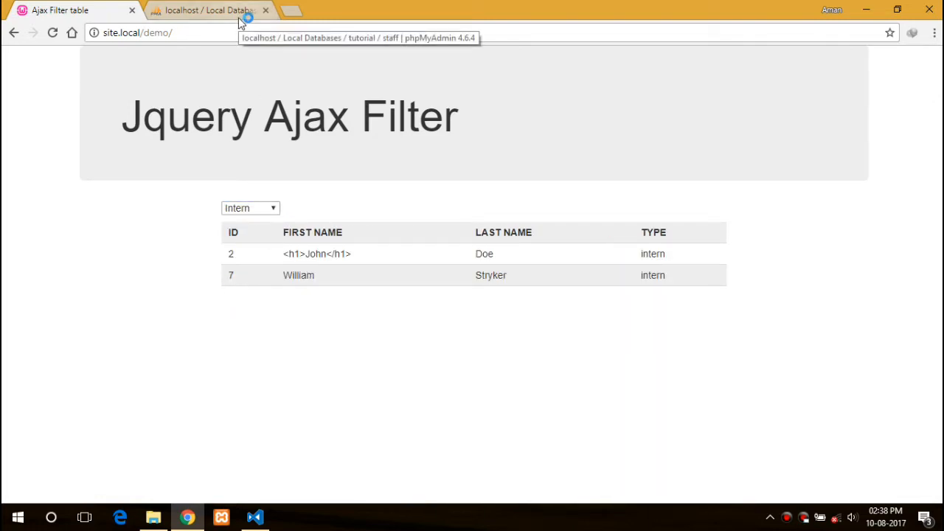
Compare with the phpMyAdmin staff table, then set the filter back to All
left_click(210, 10)
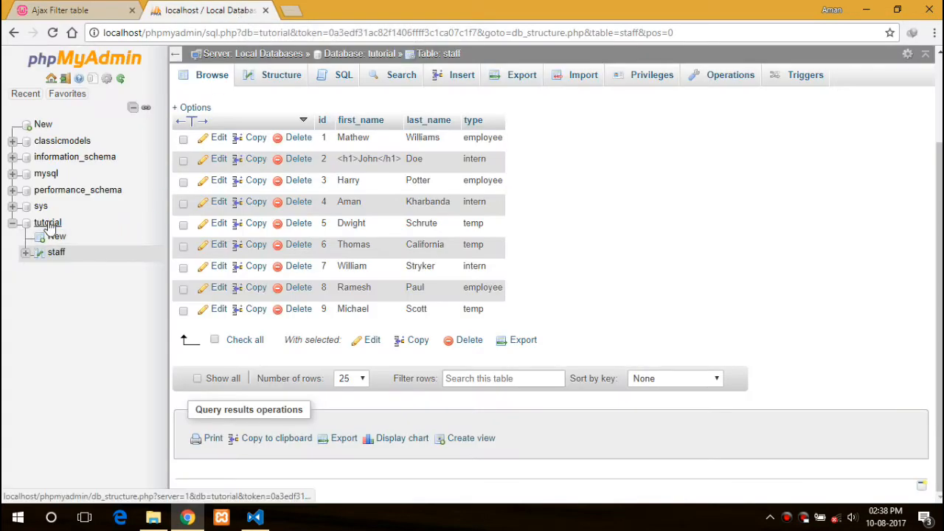
mouse_move(56, 253)
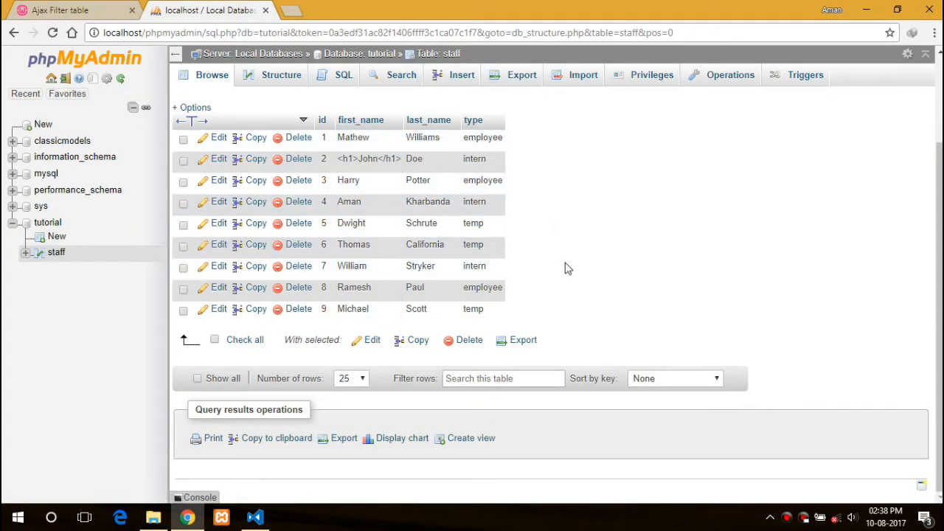
left_click(71, 10)
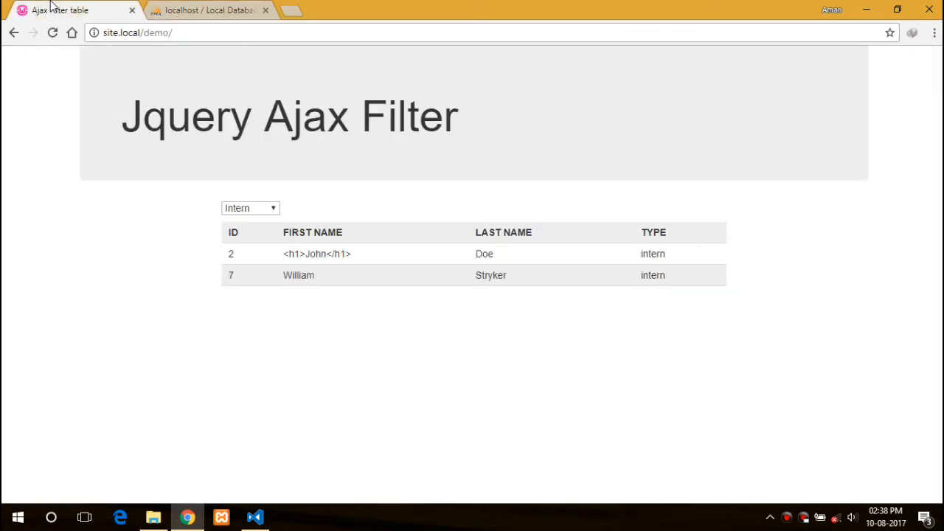
left_click(250, 208)
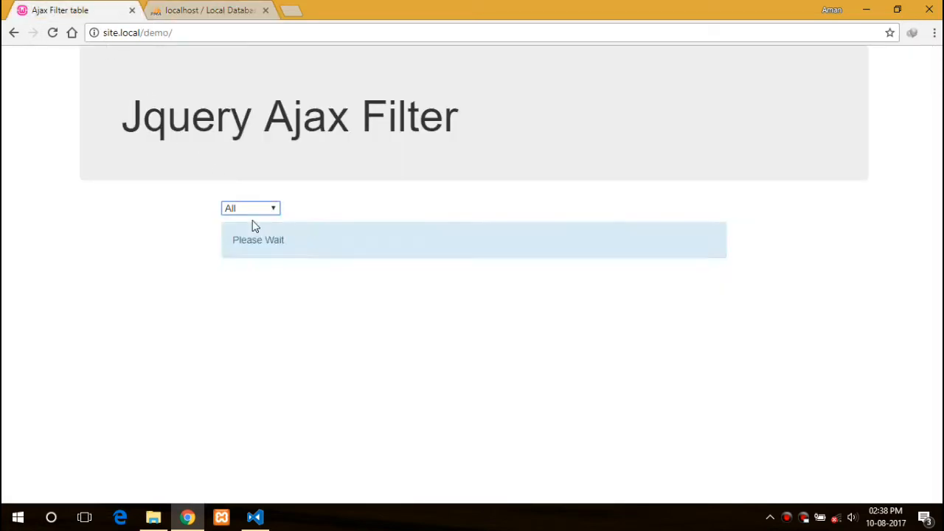
Review index.php's type dropdown markup, glance at the browser, then open the empty fetch.php
left_click(255, 518)
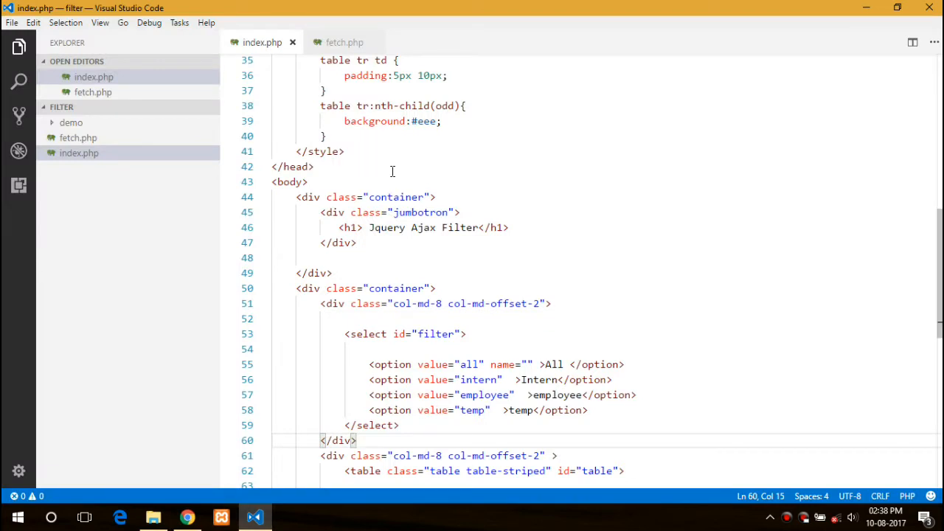
scroll("up", 3)
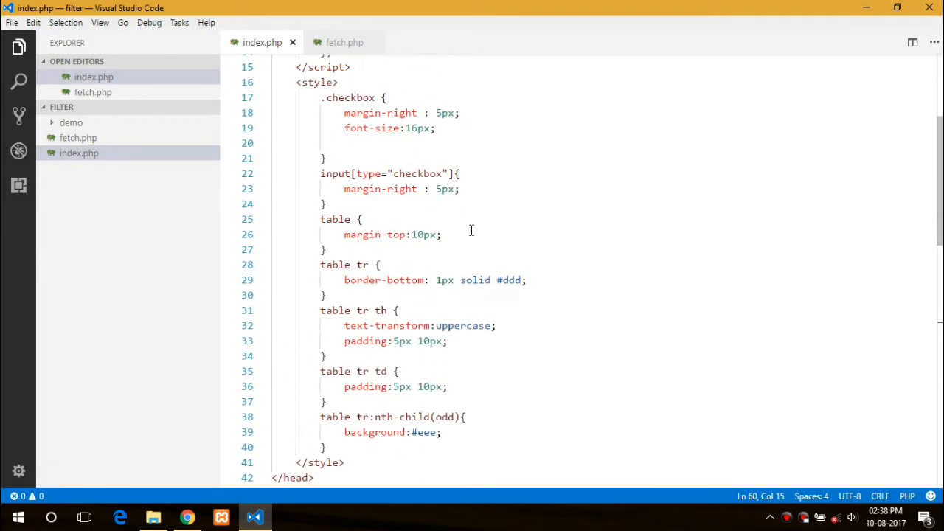
scroll("down", 3)
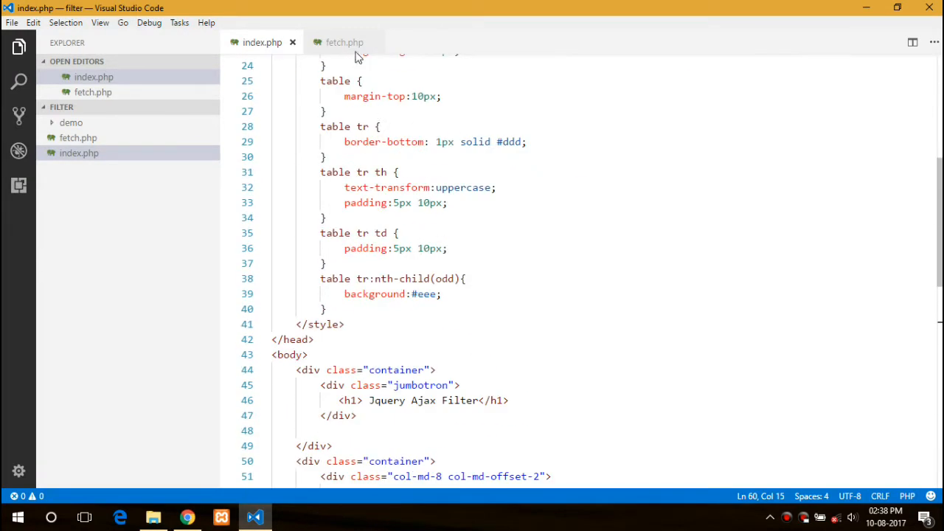
left_click(344, 42)
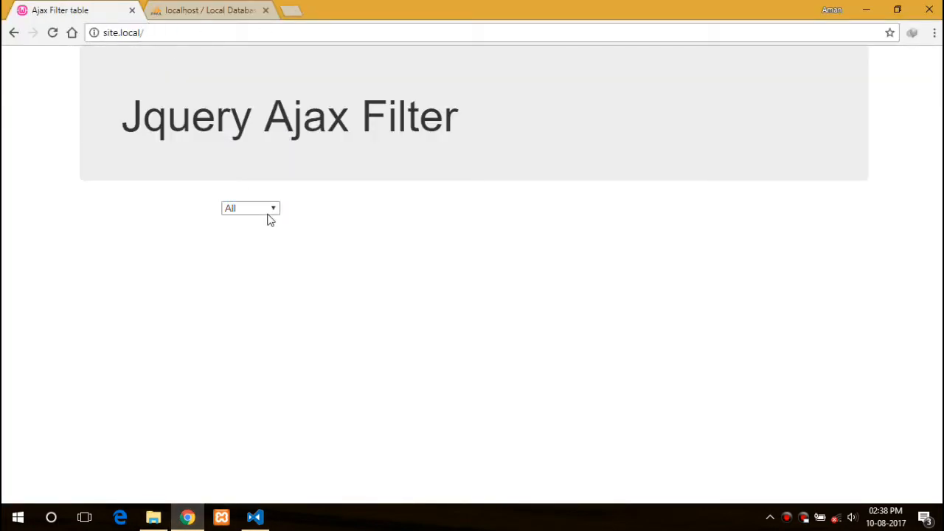
left_click(254, 517)
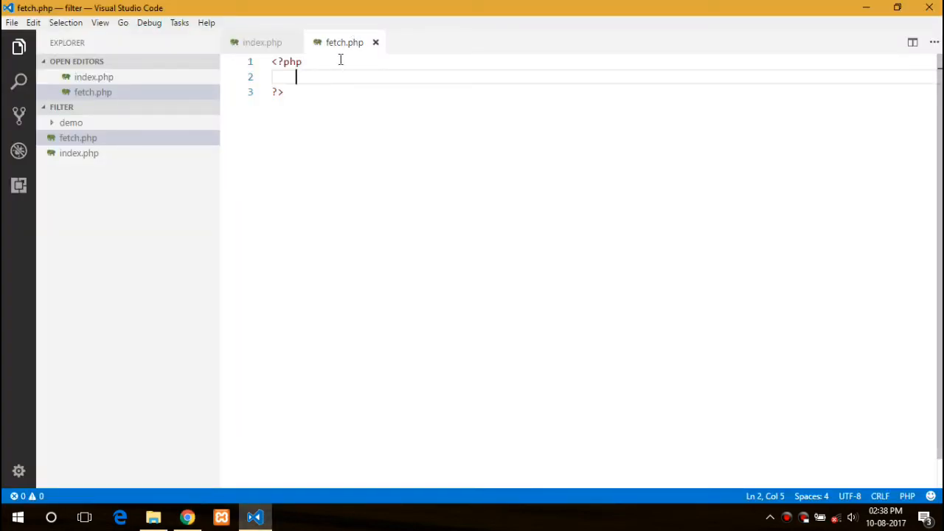
Add if(isset($_GET['filter'])) and store $filter = trim($_GET['filter'])
type("if(){")
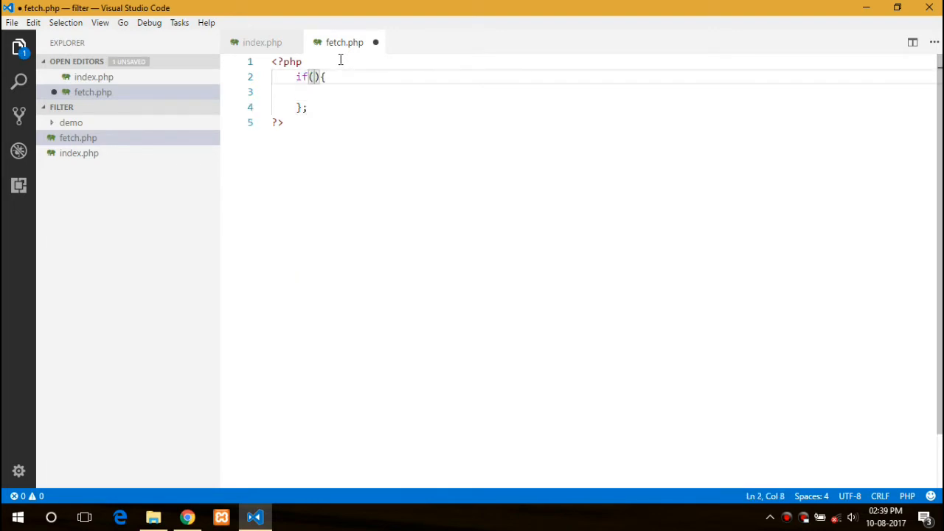
type("isset(")
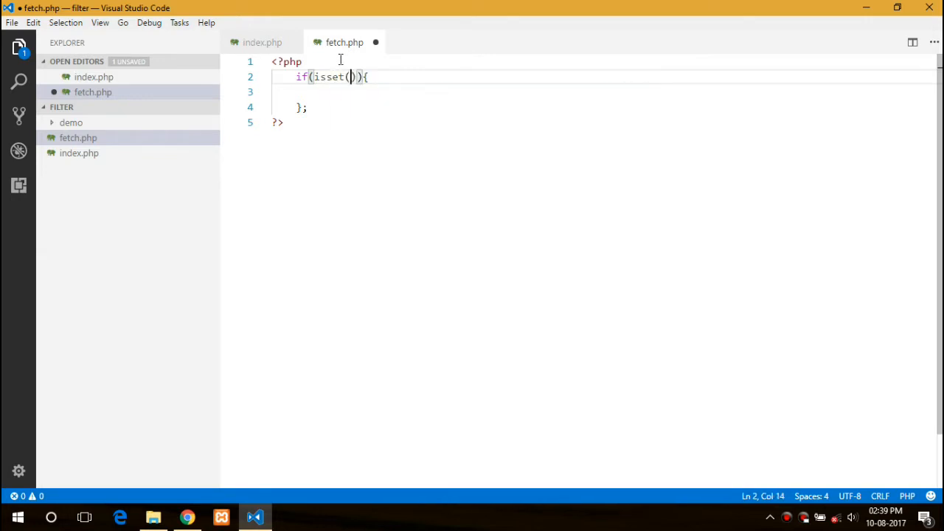
type("$_GET")
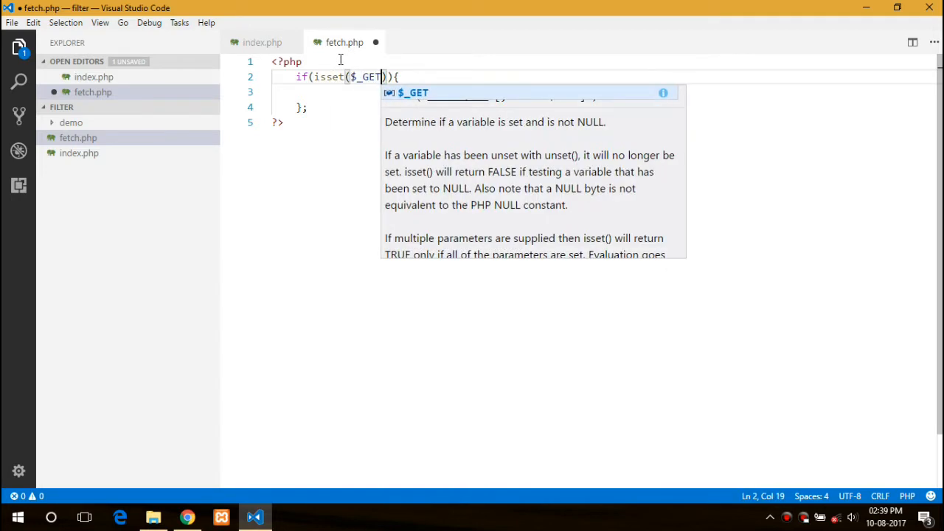
type("['filter'")
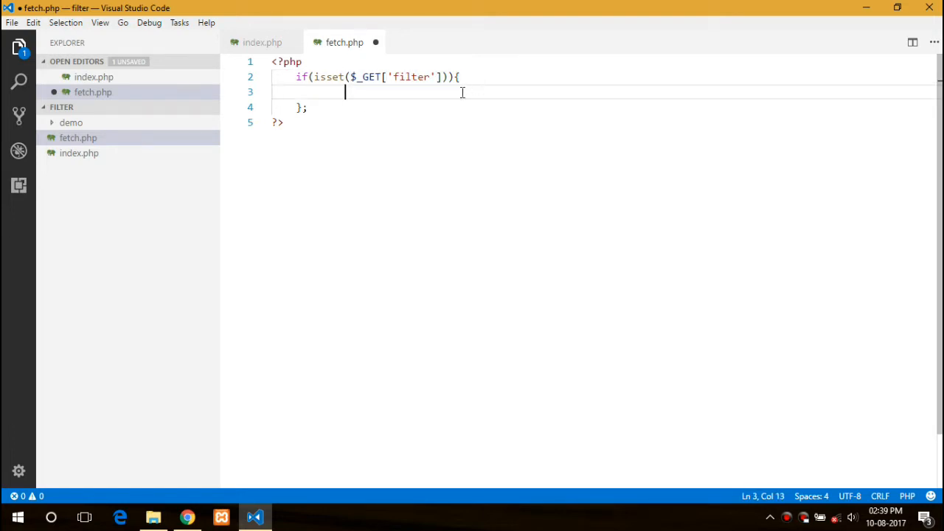
type("$filter = $_GET")
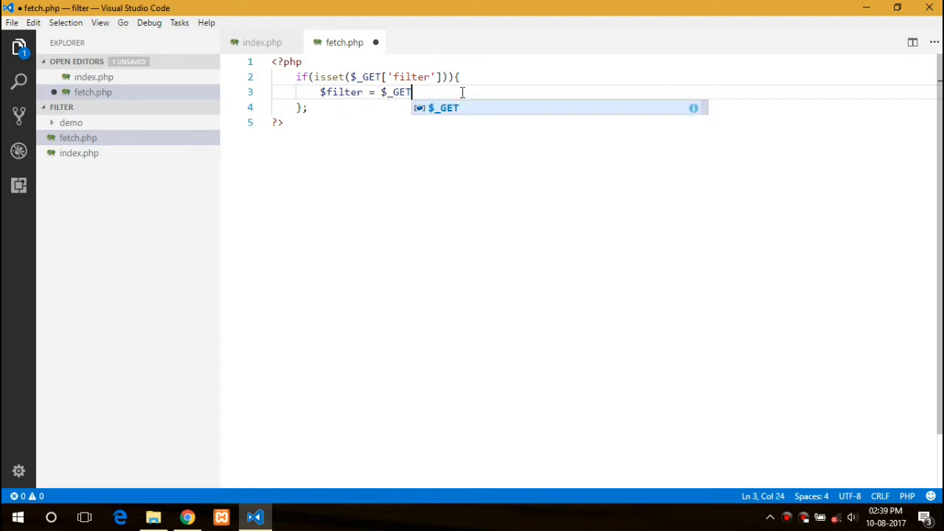
type("['filter'];")
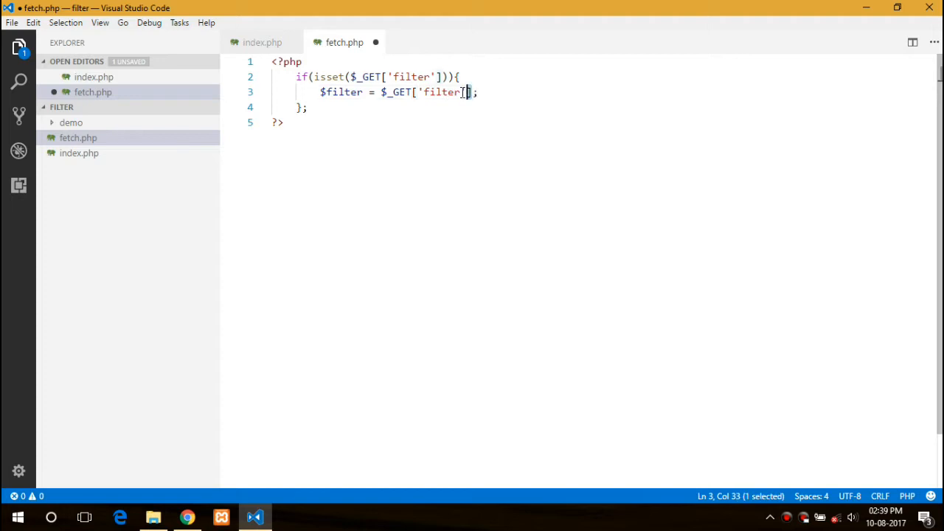
type("trim(")
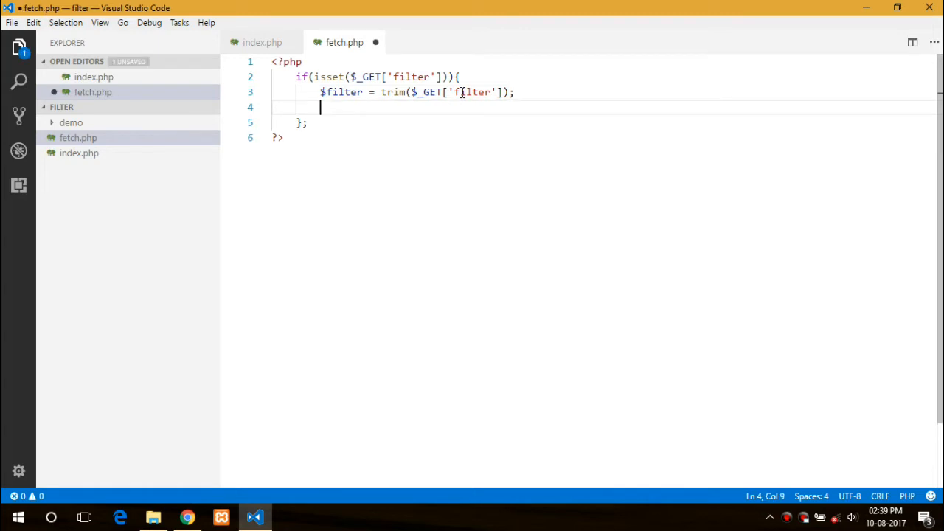
Open a nested if(!empty($_GET['filter'])) block
type("if(){")
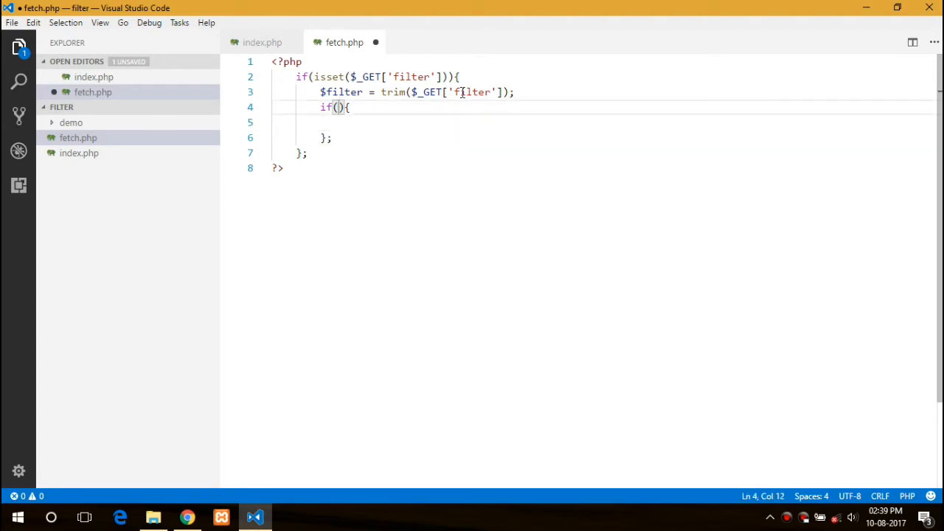
type("!empty($_GET['")
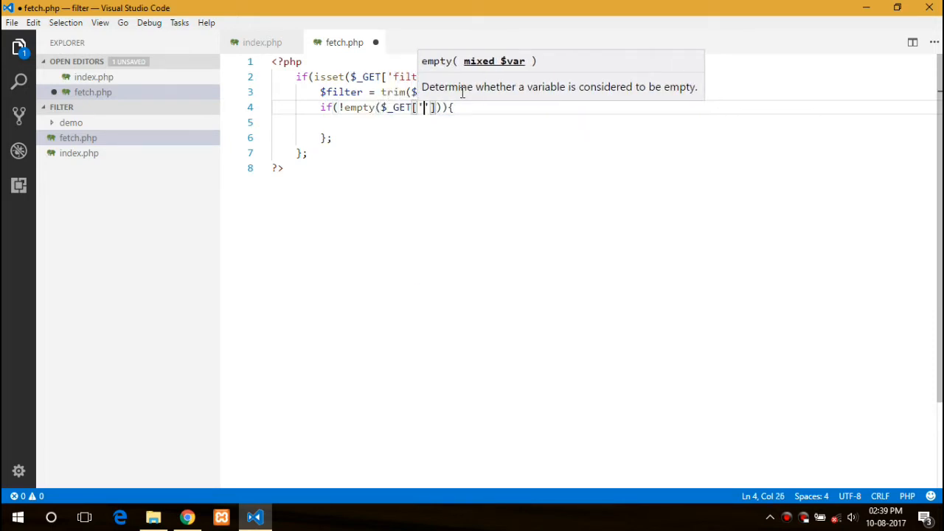
type("filter")
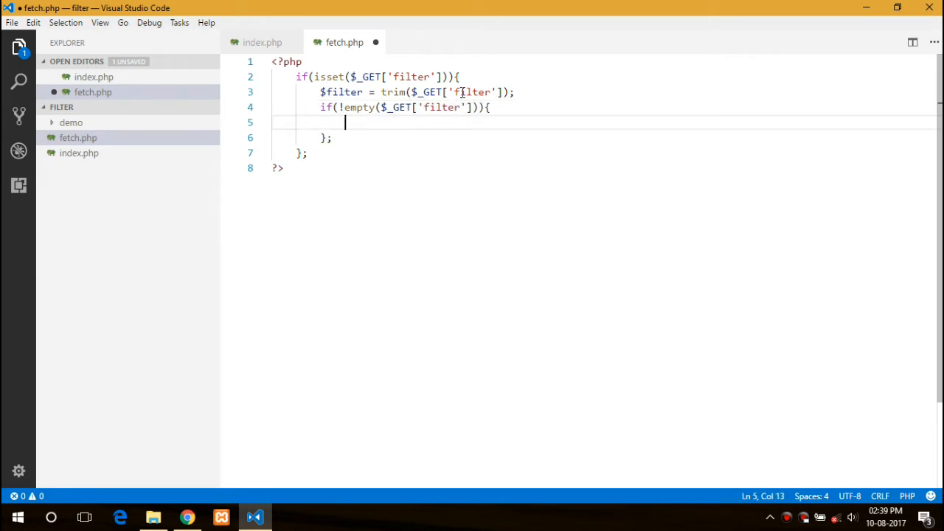
Connect with mysqli_connect('localhost','root','','tutorial') and start an if/else block below
type("$con =")
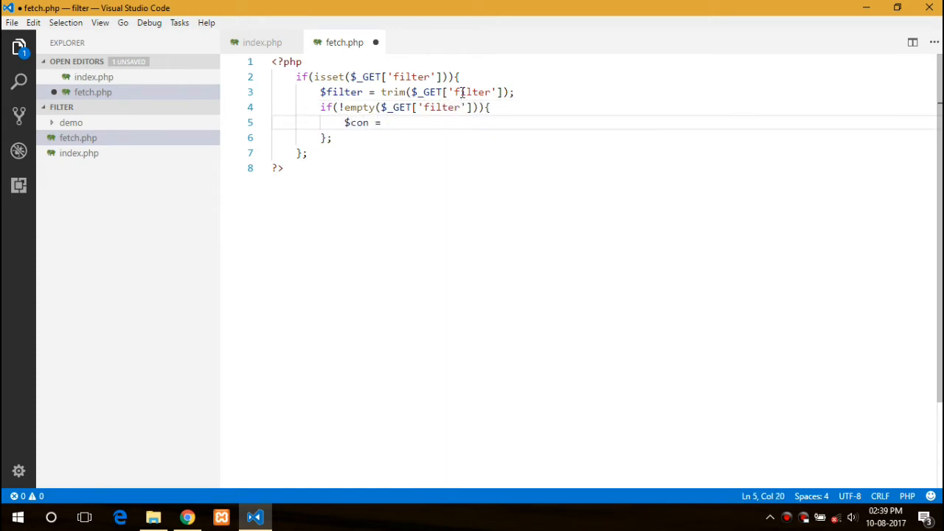
type("mysqli_connect('")
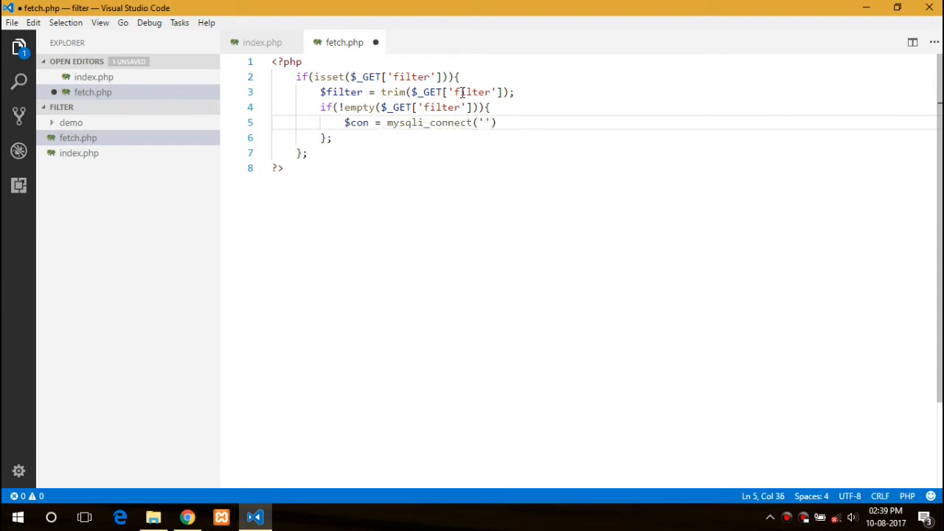
type("l")
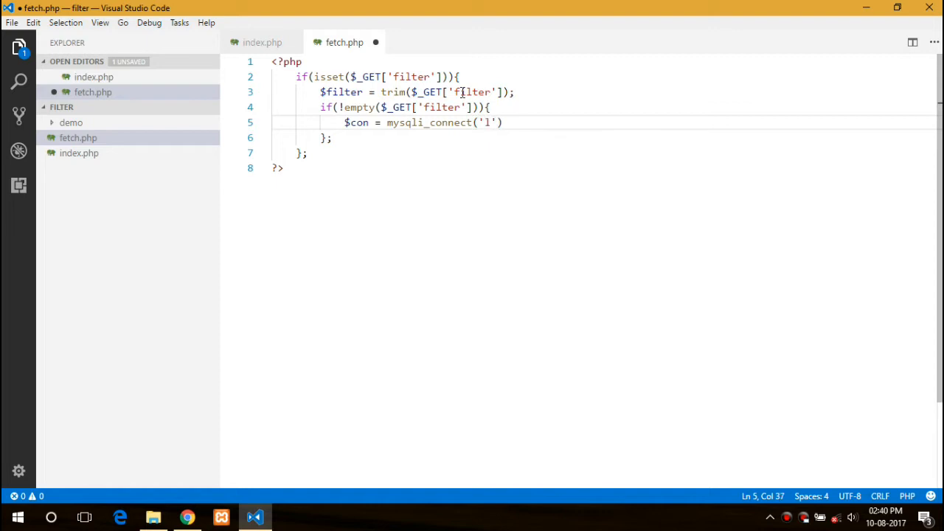
type("localhost")
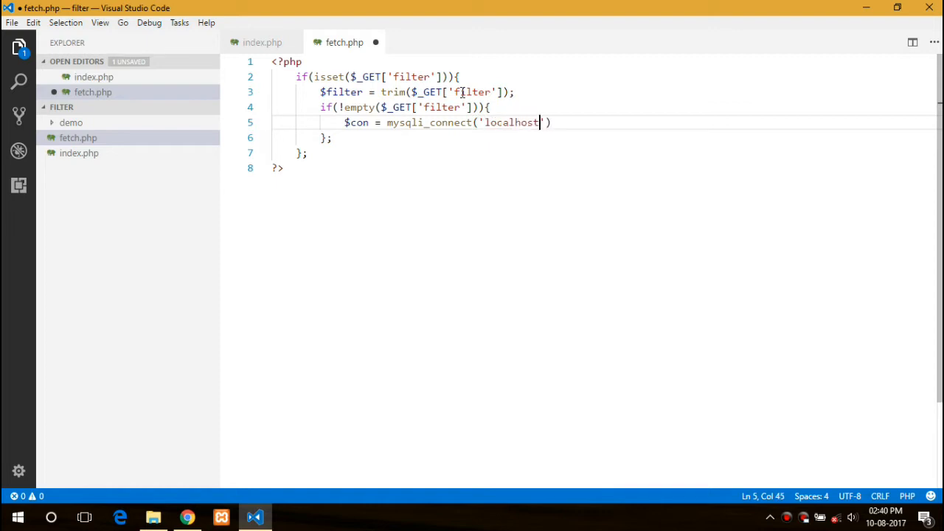
type(",")
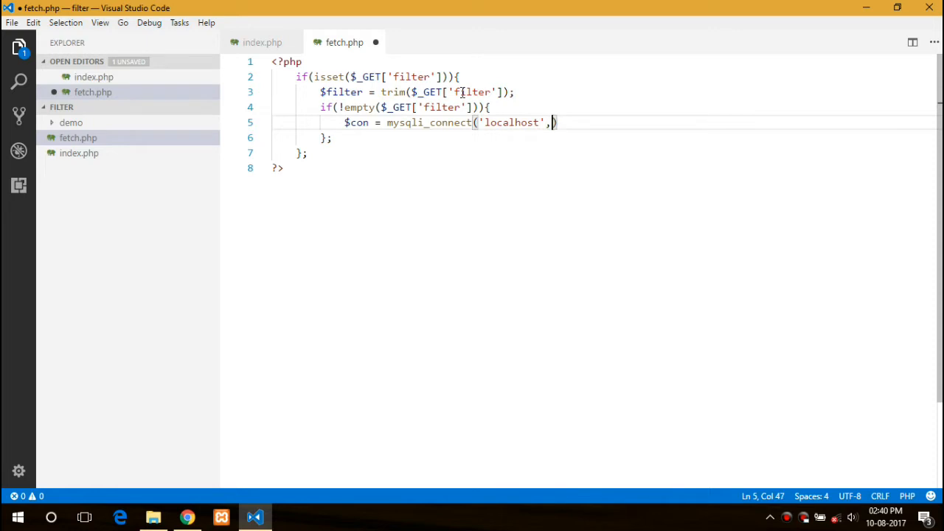
type("'root'")
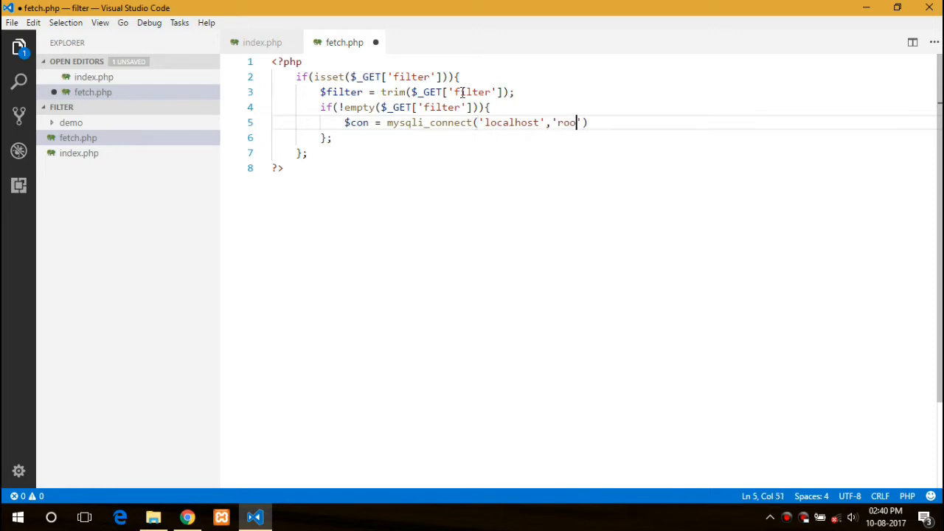
type("t','',")
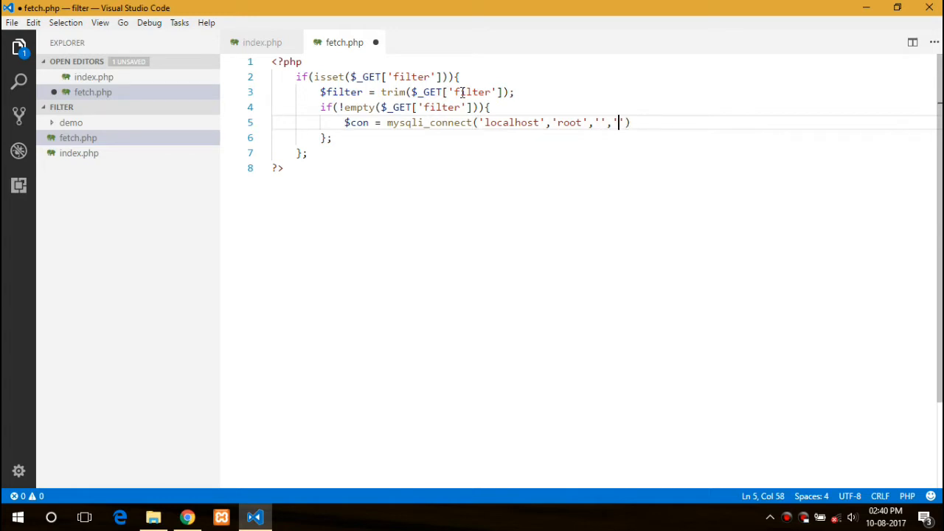
type("tutorial")
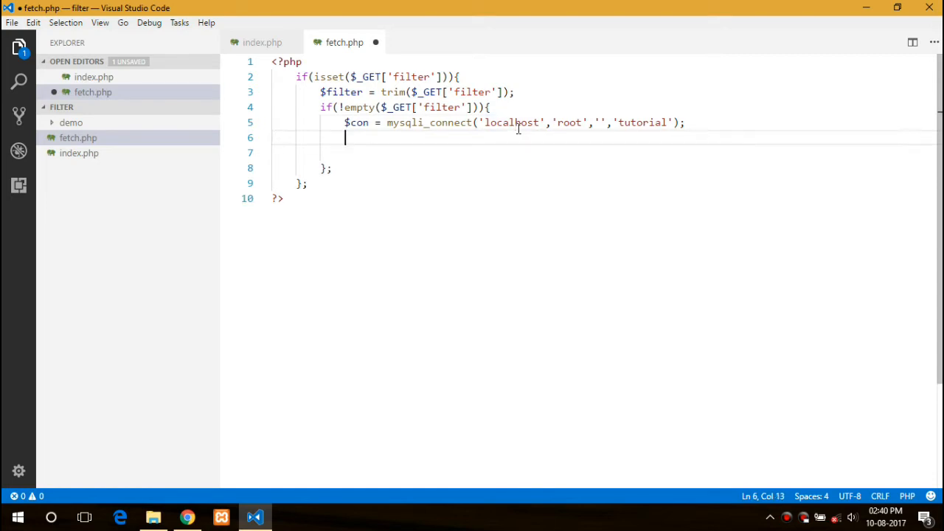
type("if(){")
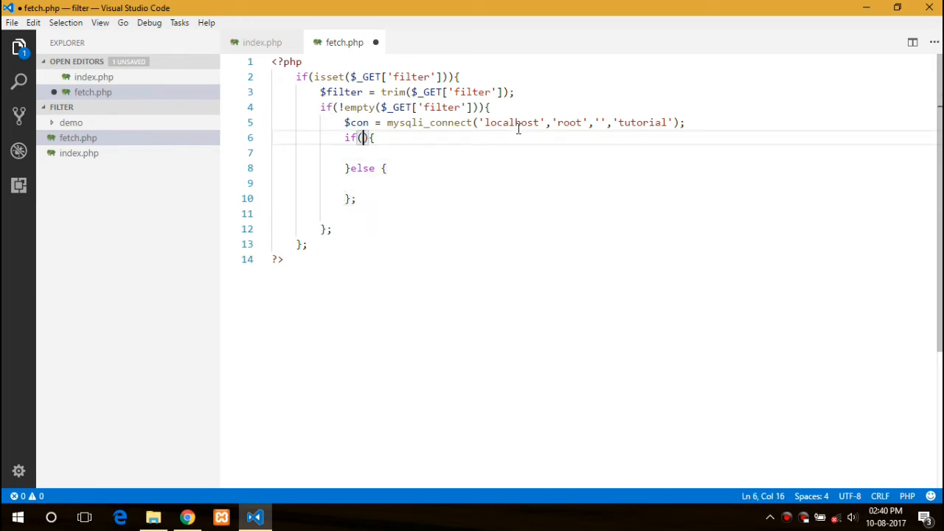
In the if($filter == 'all') branch, prepare 'select * from staff' into $stmnt
type("$filter")
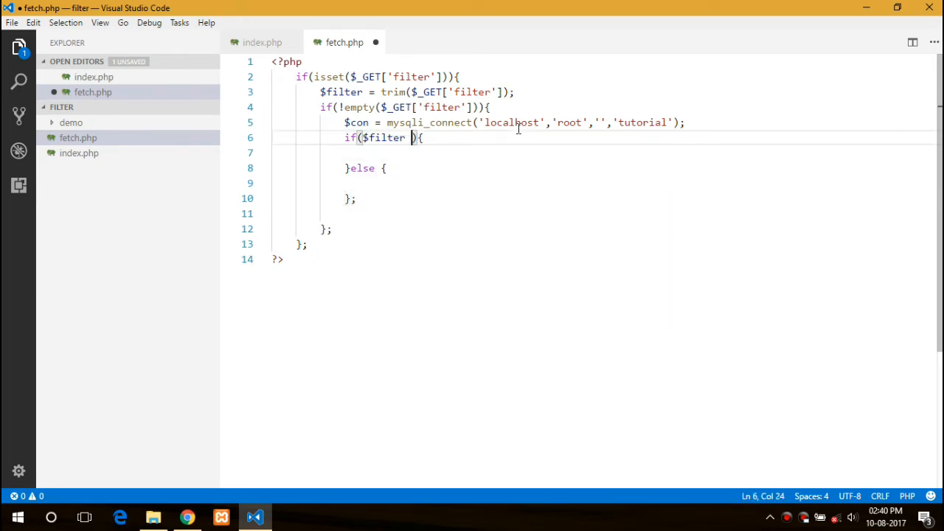
type("== 'al'")
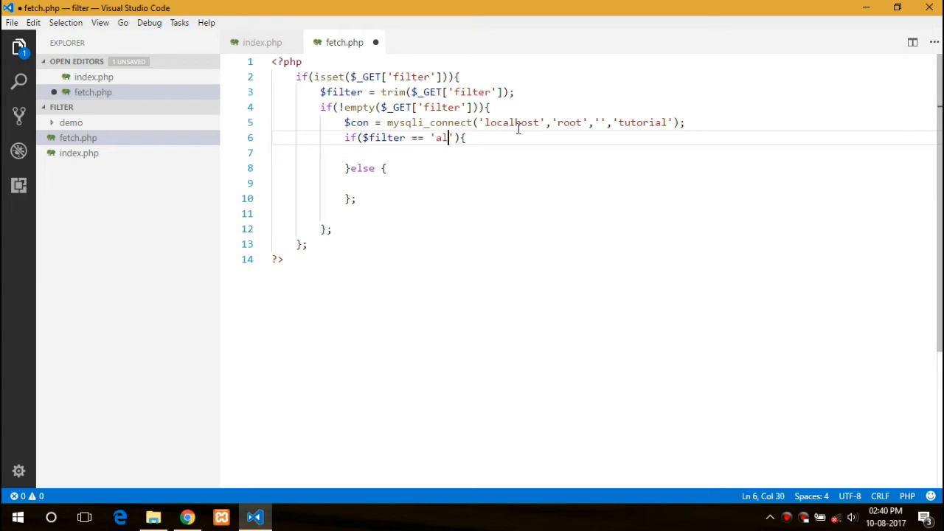
type("l")
key("enter")
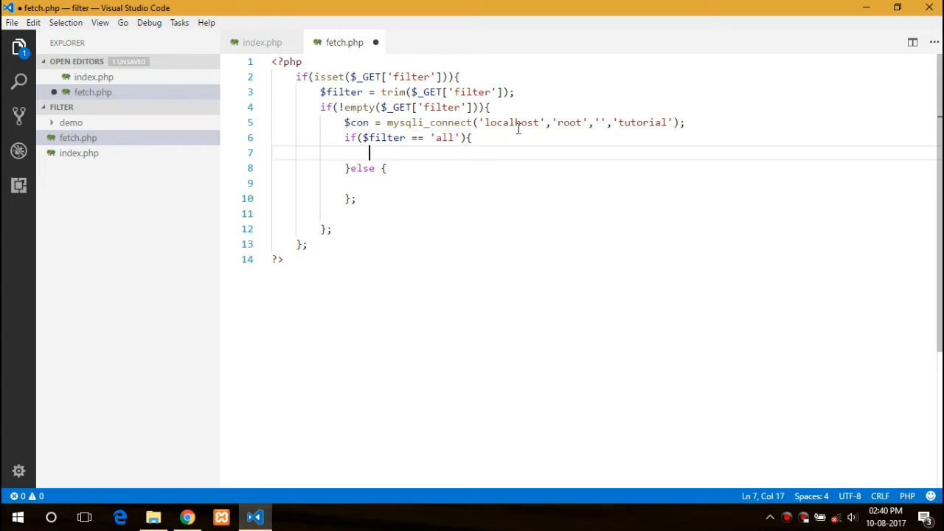
type("$con")
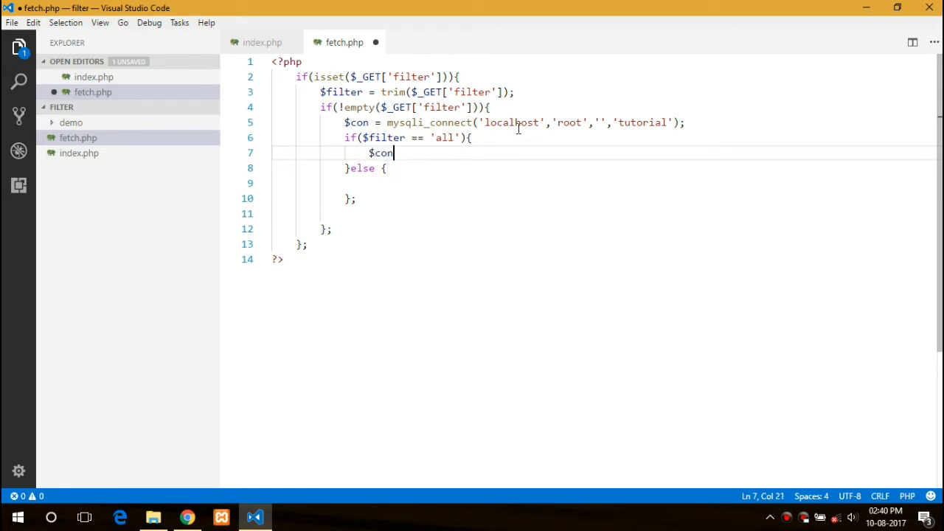
key("Backspace")
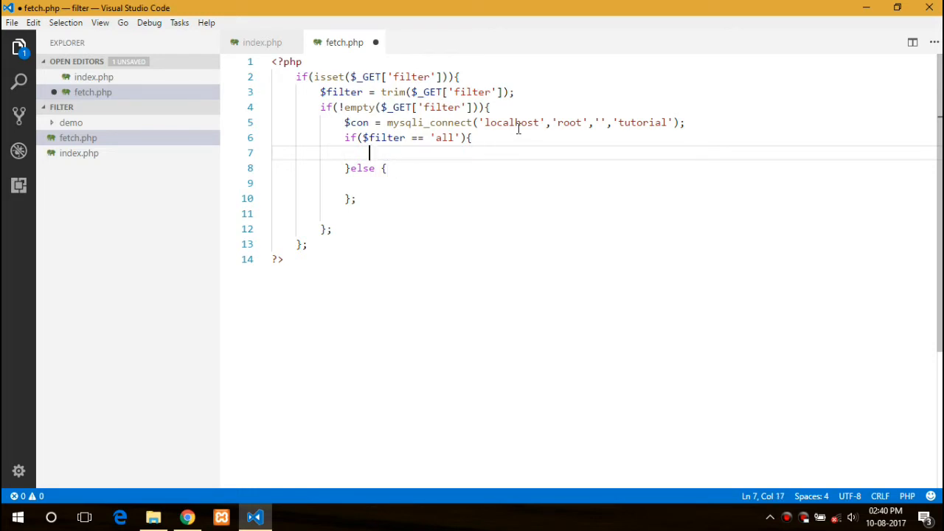
type("$st")
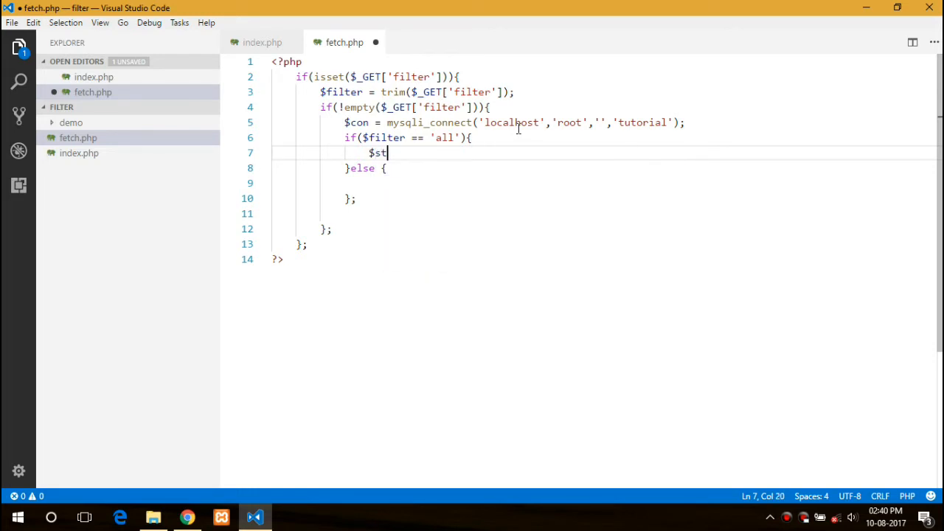
type("mnt = $")
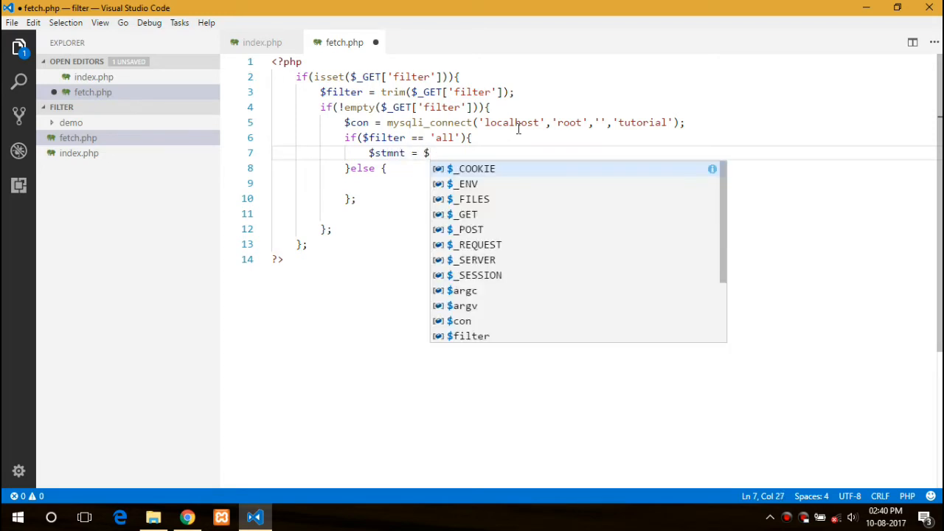
type("con->prep")
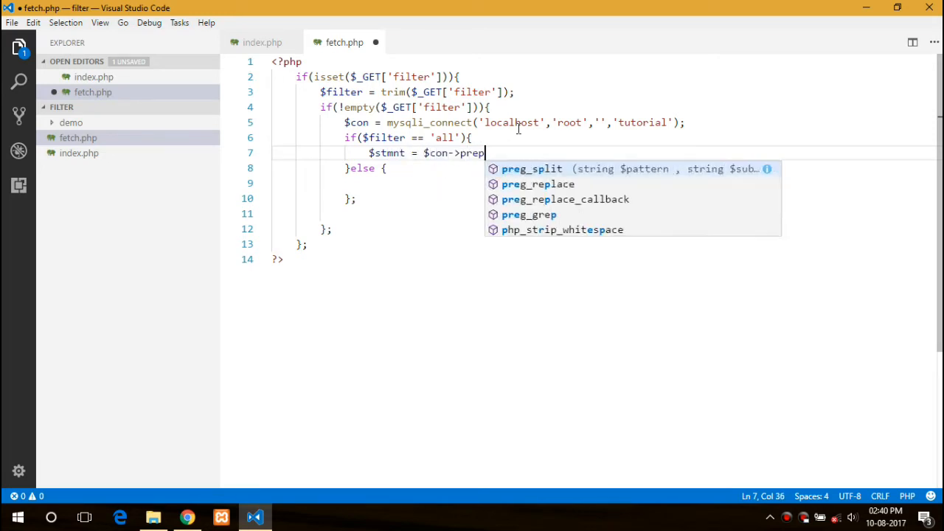
type("are('")
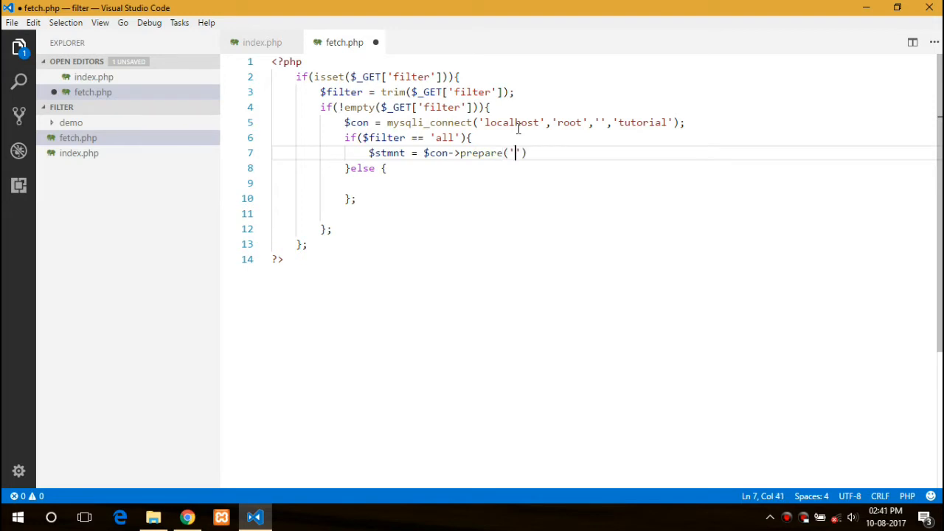
type("select")
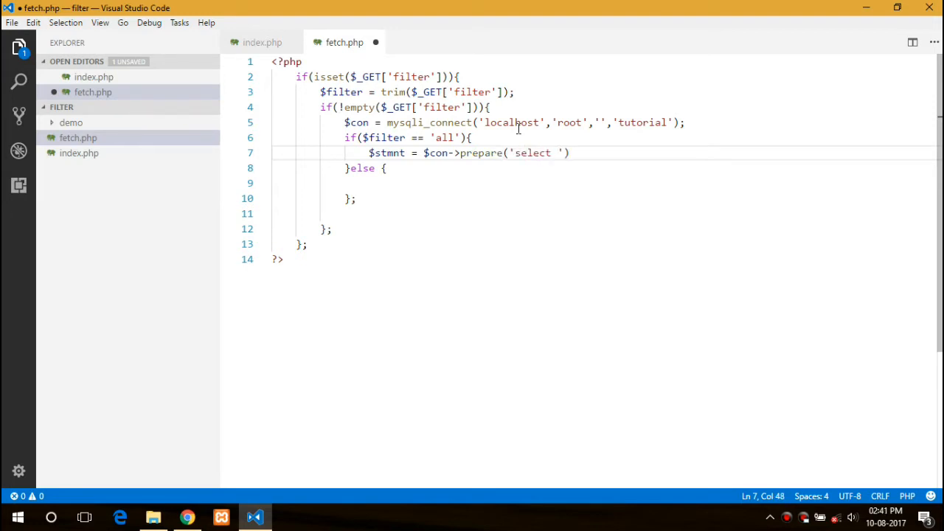
type("* from sta")
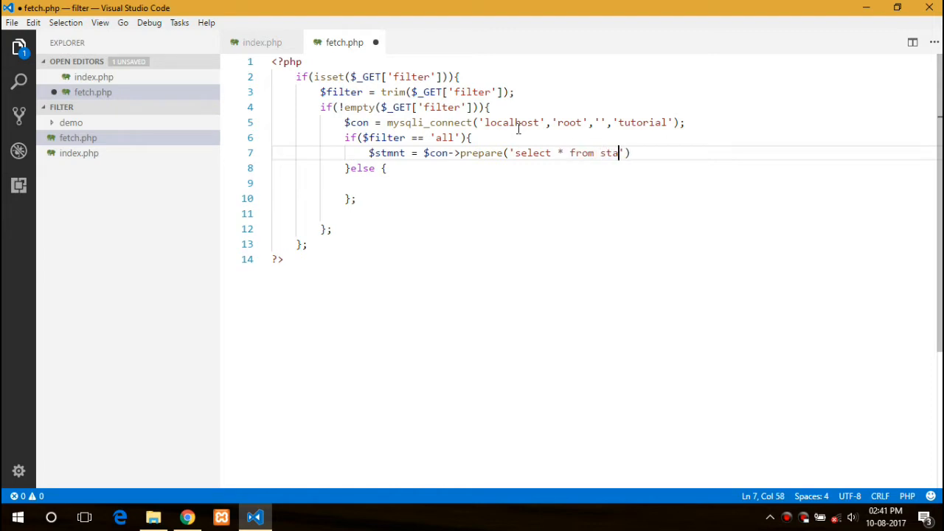
type("ff');")
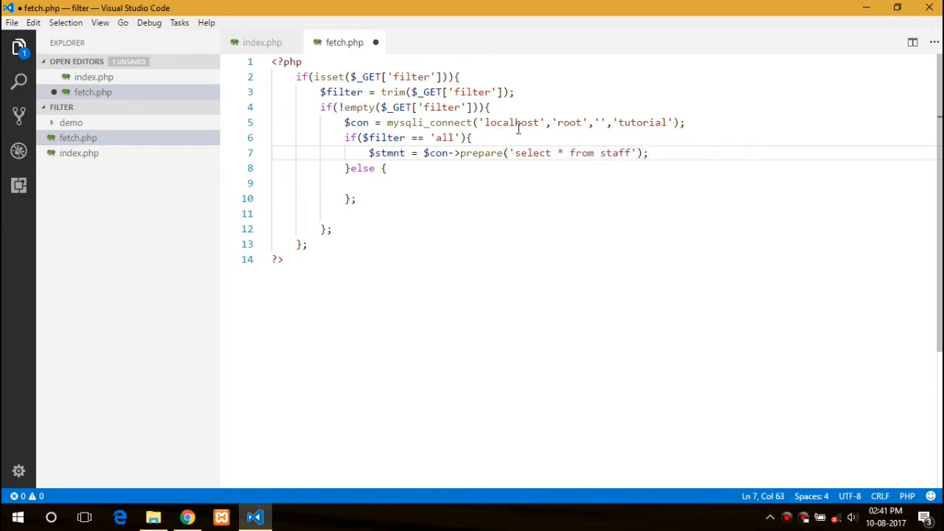
Start the else branch query 'select * from staff where', checking phpMyAdmin's staff columns
left_click(371, 183)
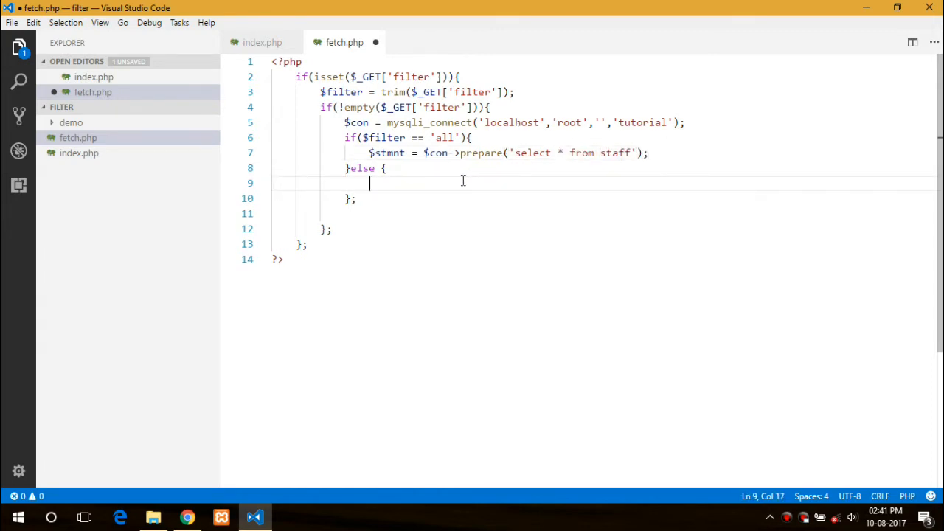
type("$stmnt->")
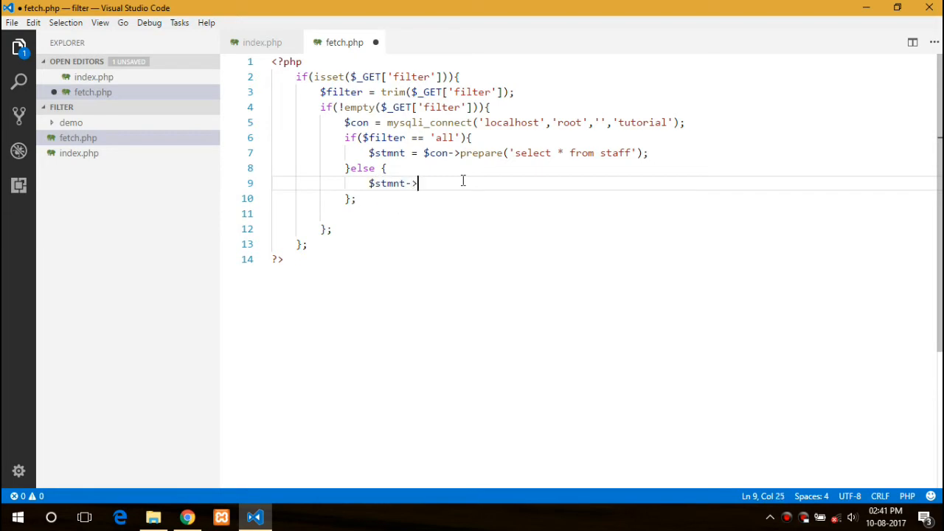
type("= $con")
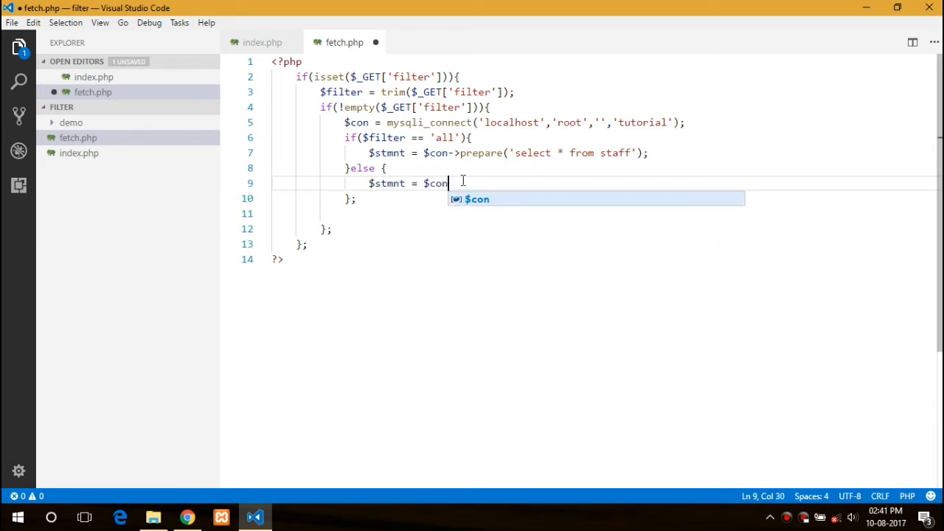
type("->prepare('select * f")
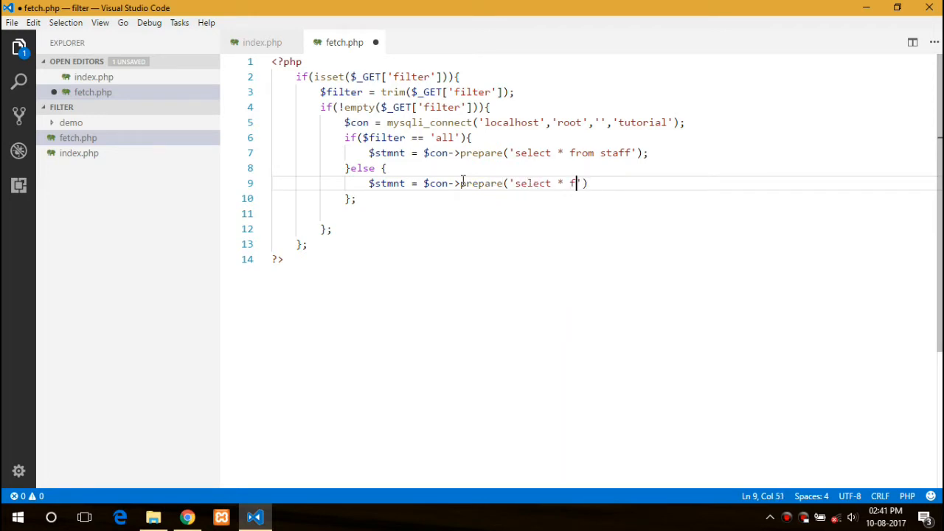
type("rom staff w")
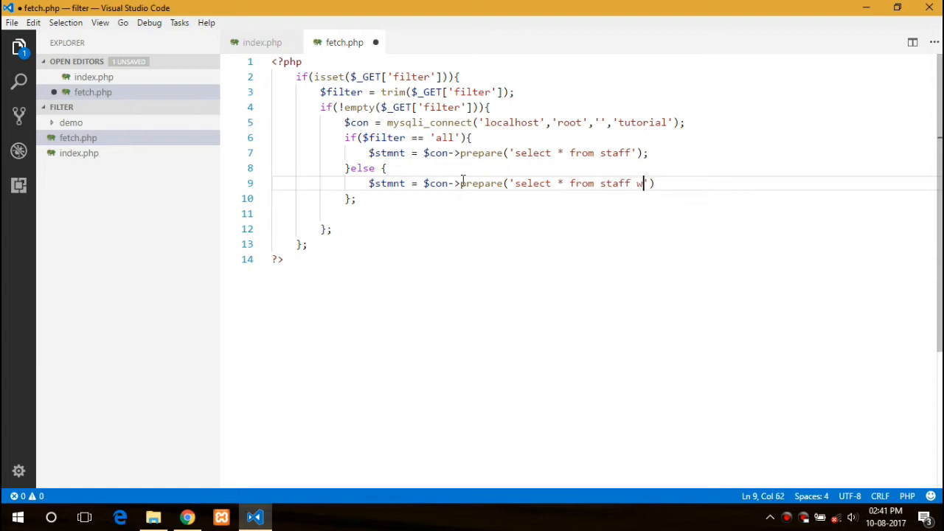
type("here")
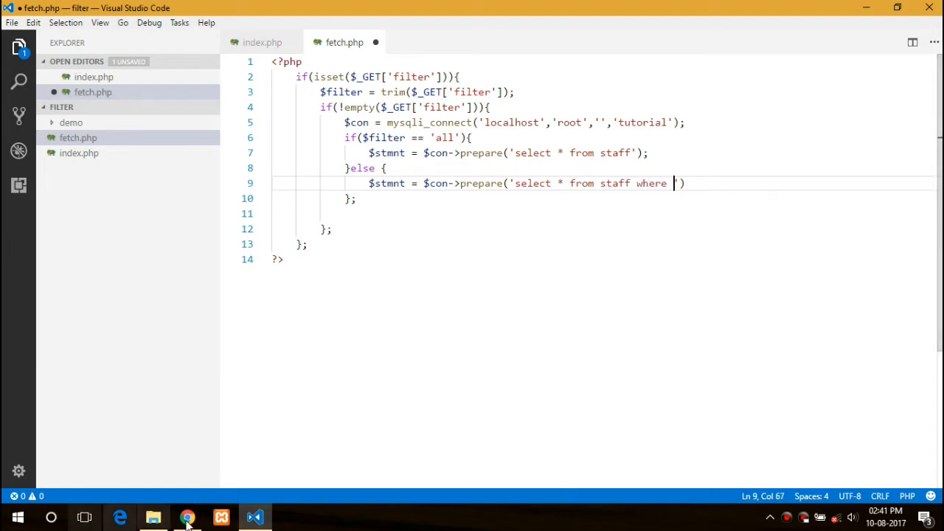
left_click(187, 517)
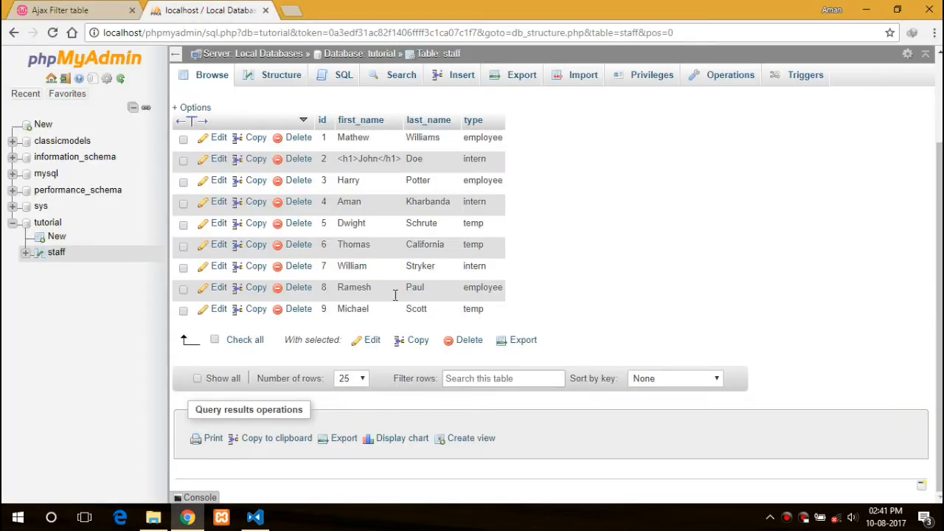
left_click(254, 517)
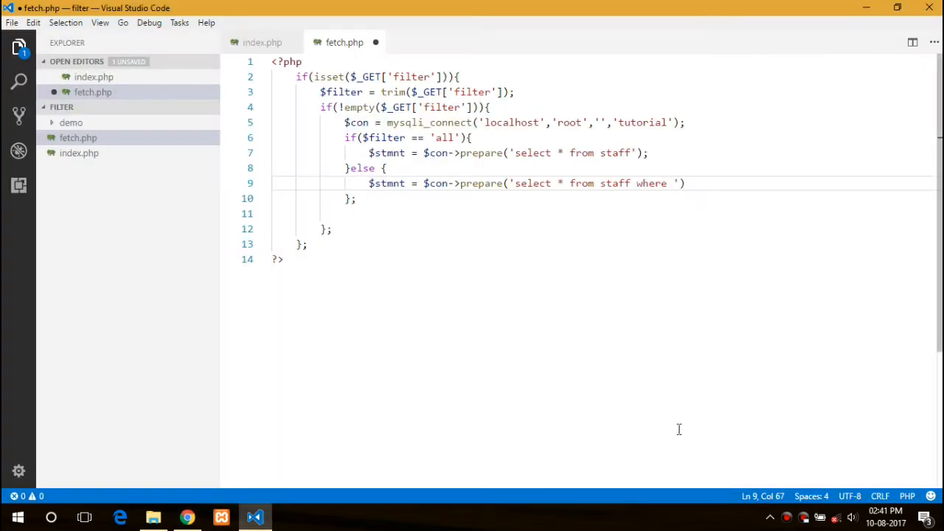
Complete the query with type=? and add bind_param('s',$filter)
type("type=?")
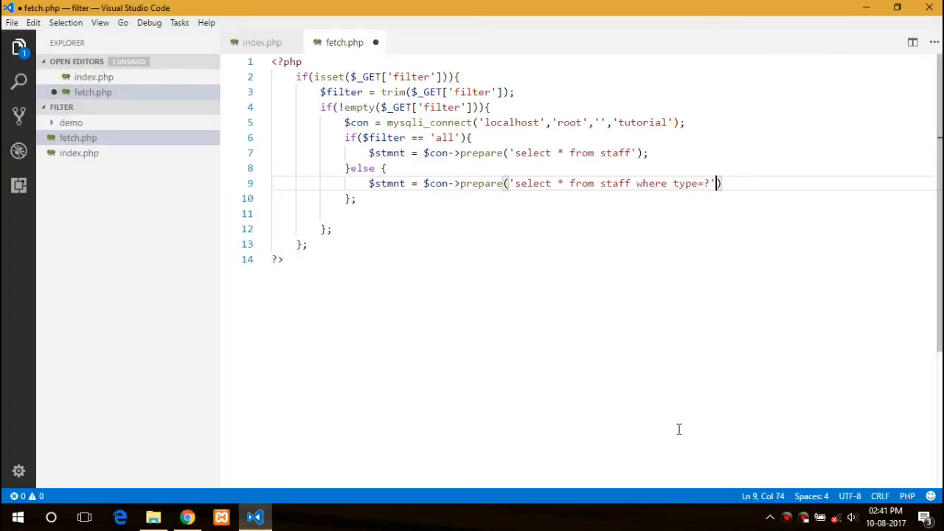
type(");")
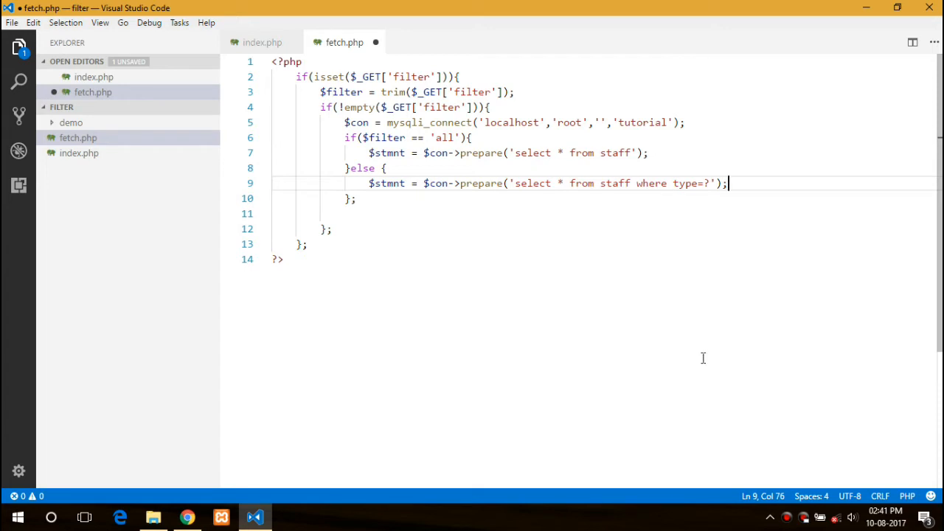
mouse_move(687, 184)
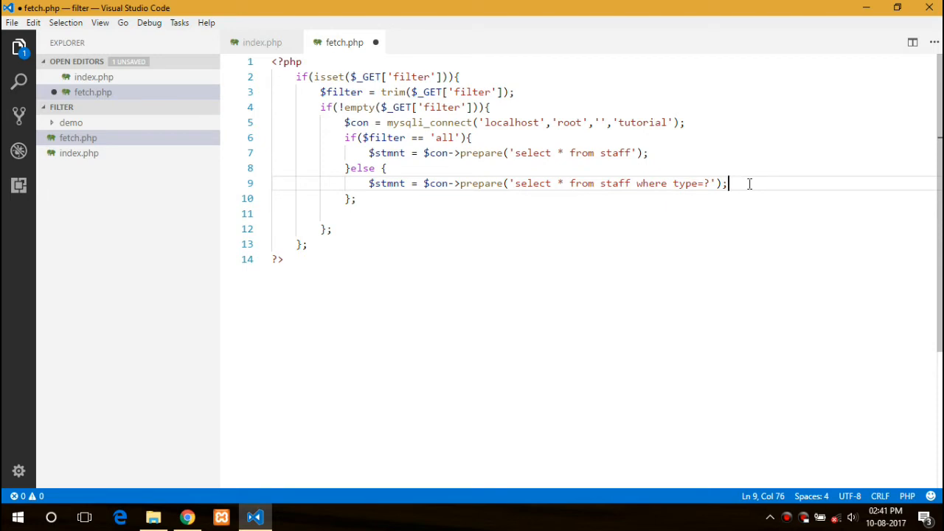
type("$st")
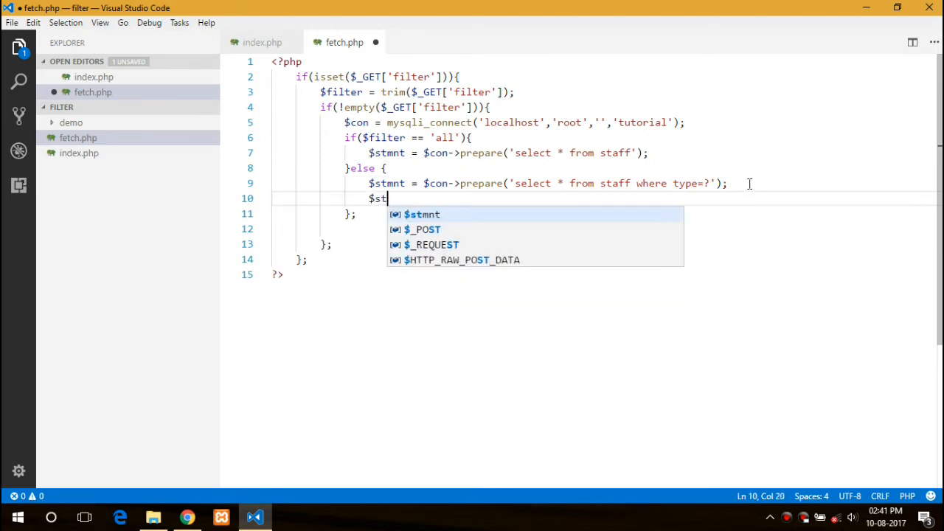
type("mnt->bind_param('")
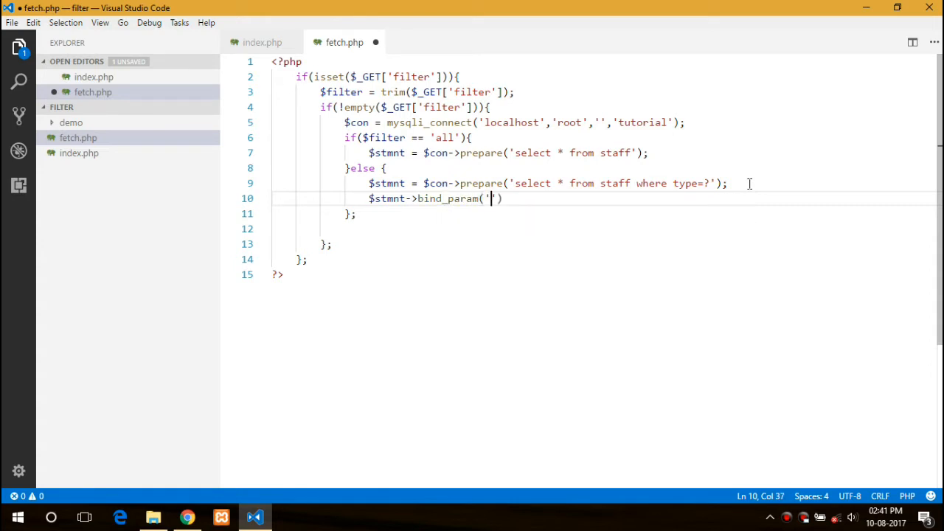
type("s',$filter")
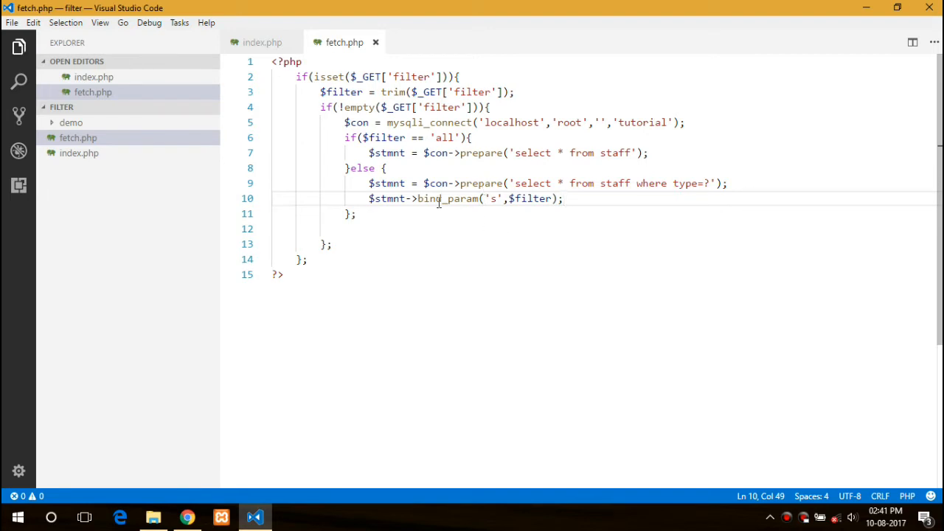
Inspect the $filter variable, remove an accidental extra 's', and save fetch.php
double_click(492, 198)
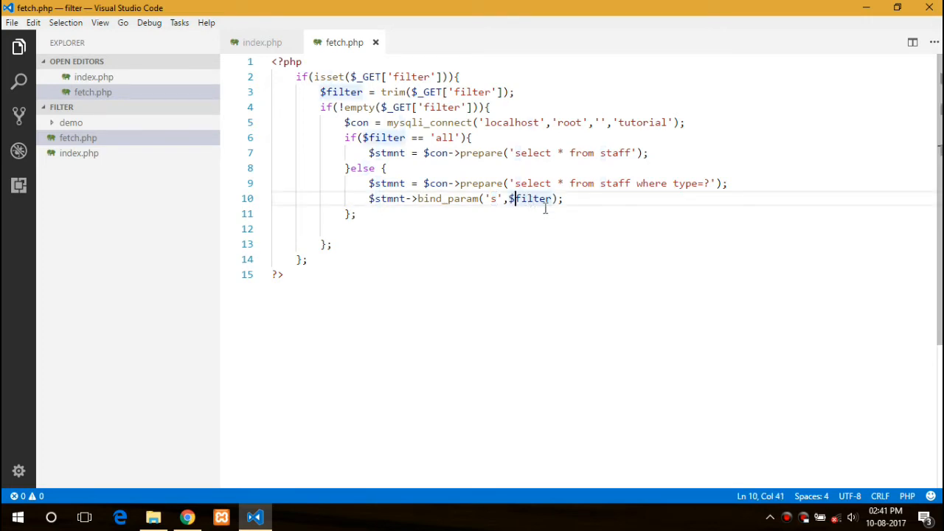
left_click(564, 198)
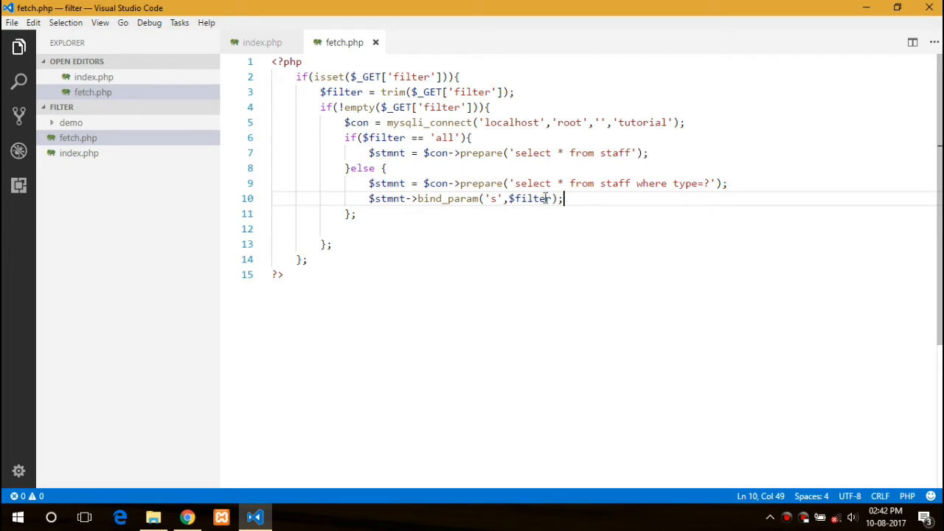
type("s")
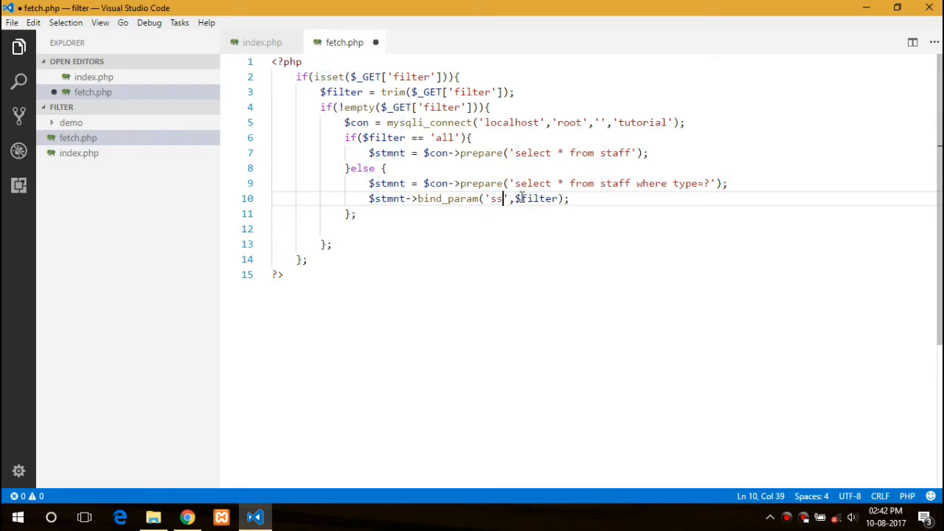
key("Backspace")
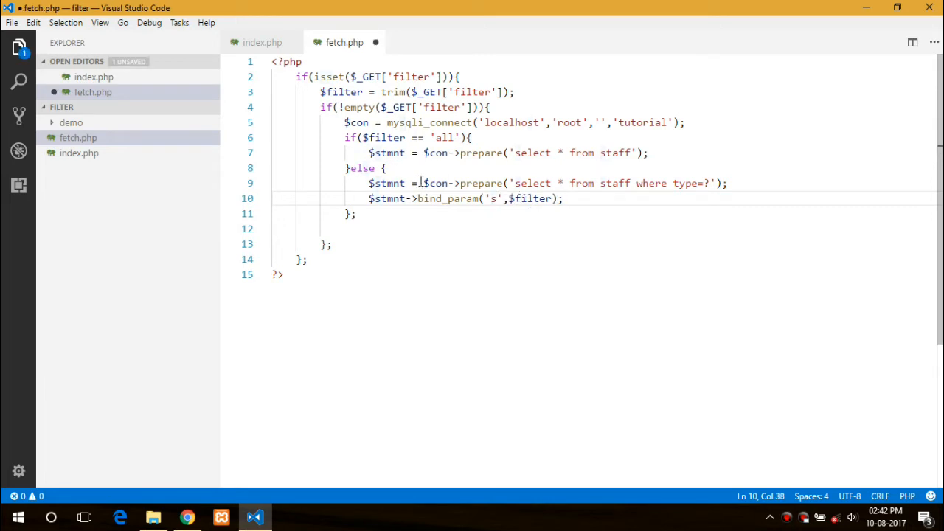
left_click(557, 198)
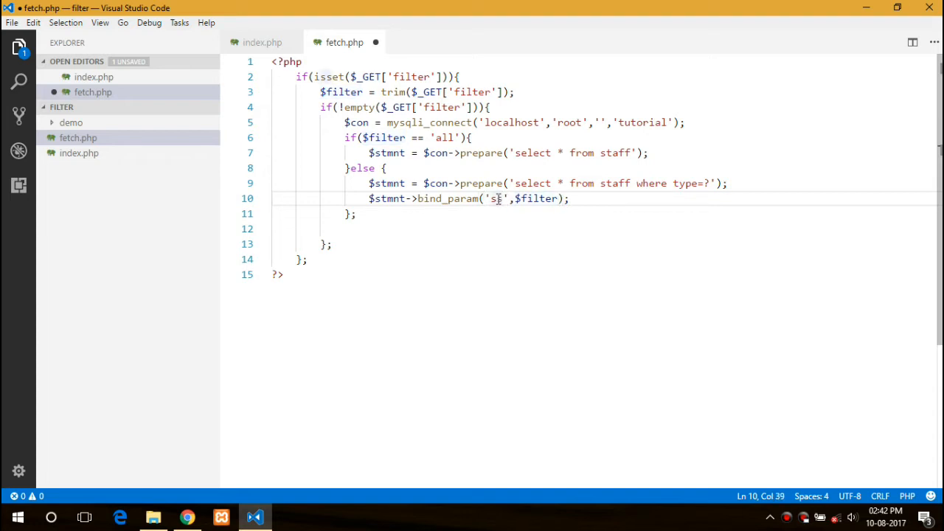
key("ctrl+s")
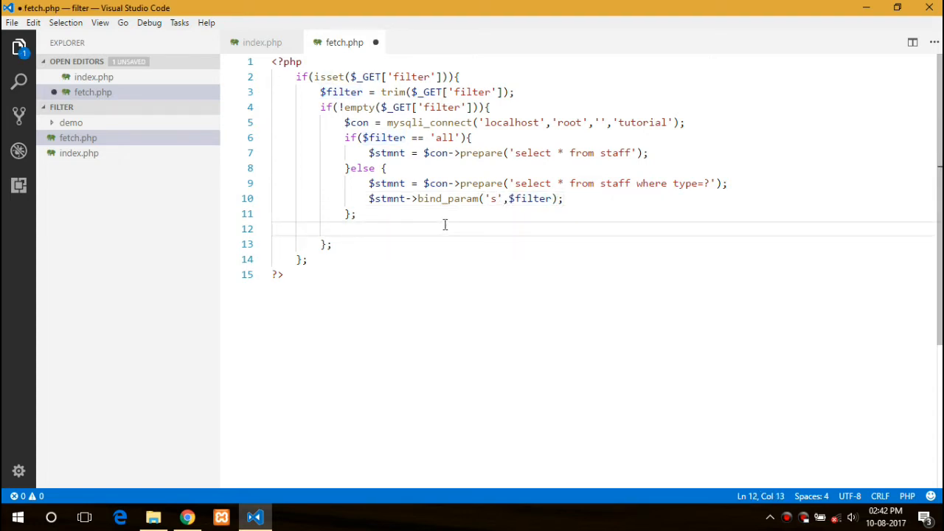
Add $stmnt->execute() and store_result(), then begin bind_result with $id after checking staff columns
type("$stmnt-")
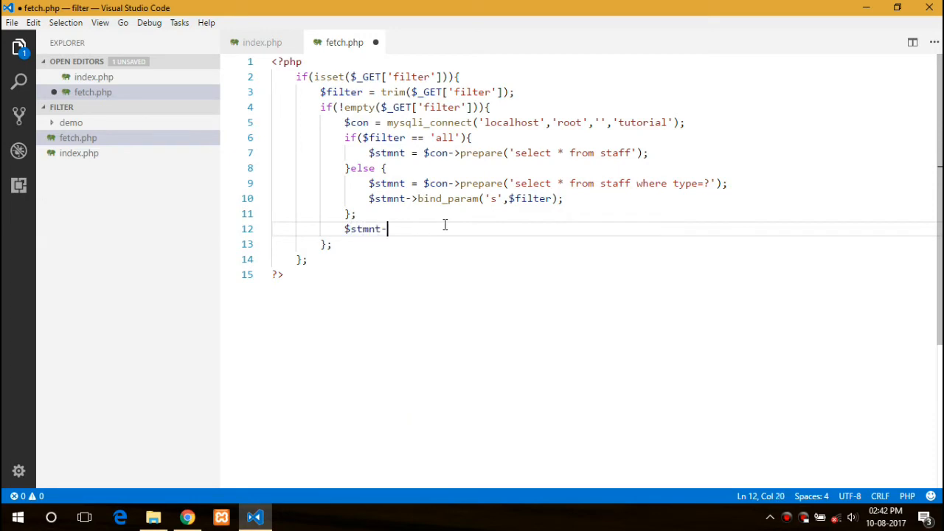
type("execute();")
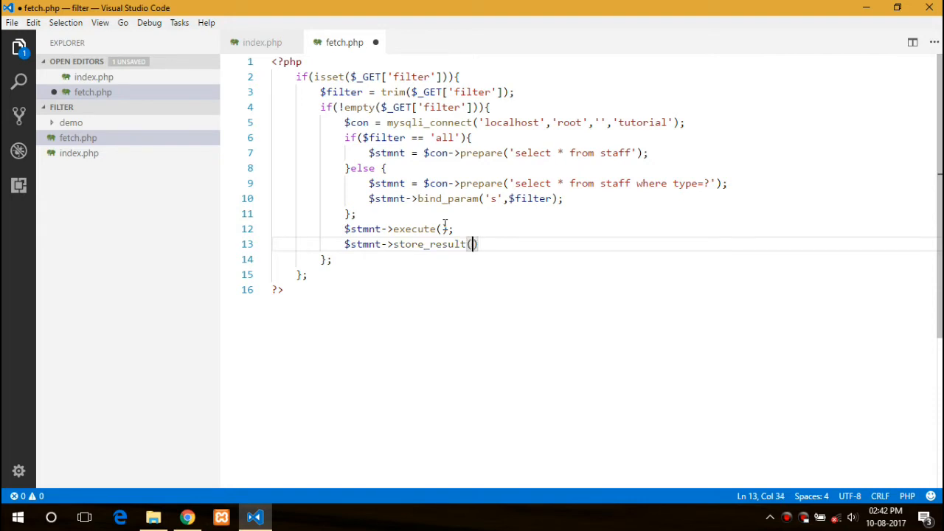
type("$stmnt->")
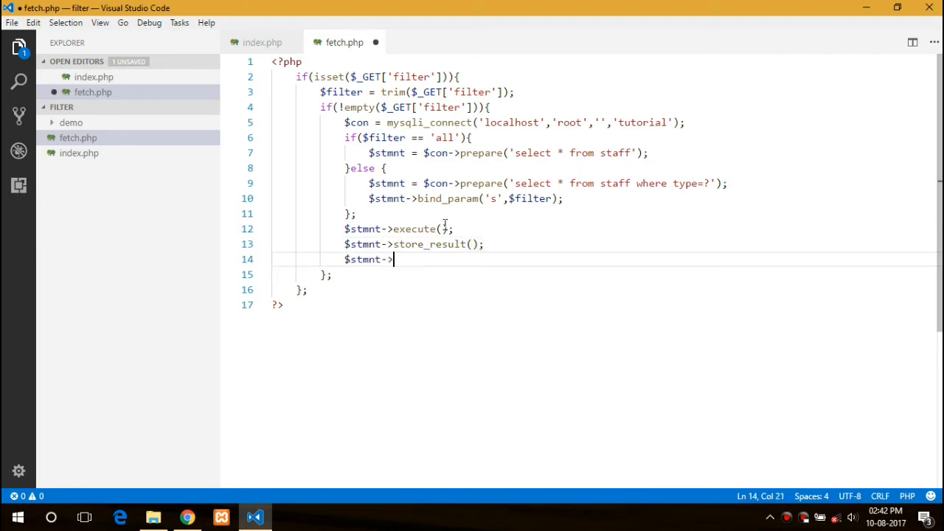
type("bind_re")
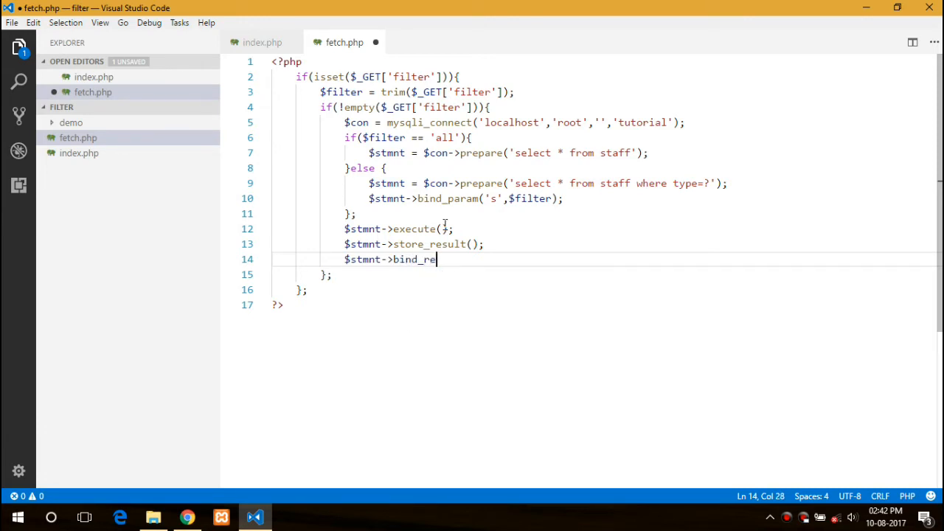
type("sult();")
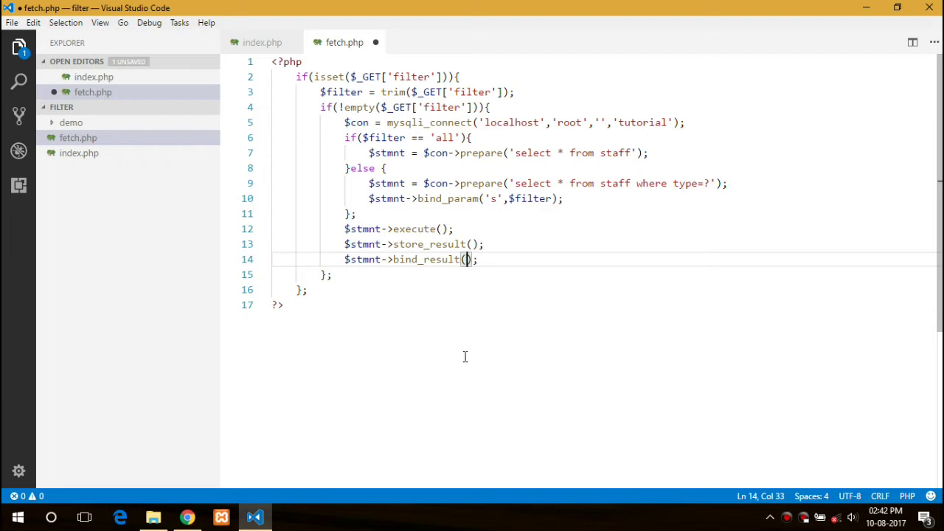
type("$")
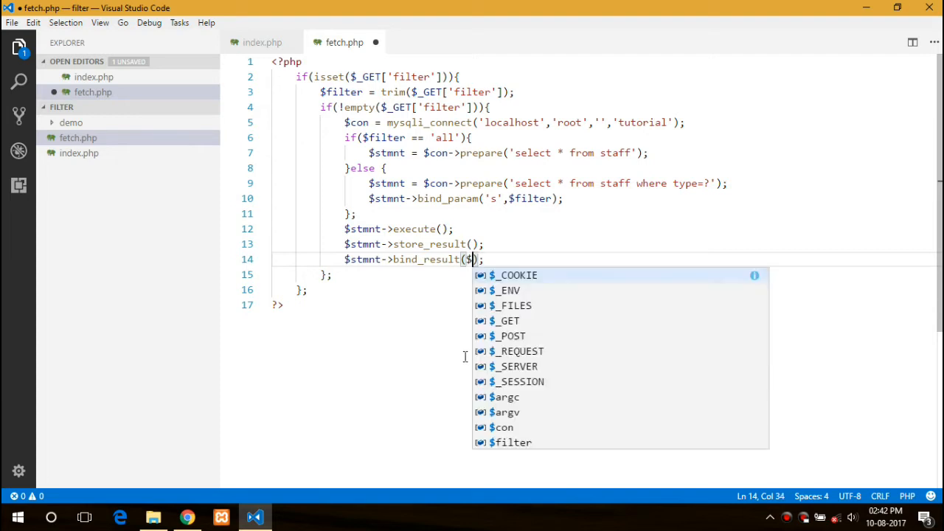
type("id,")
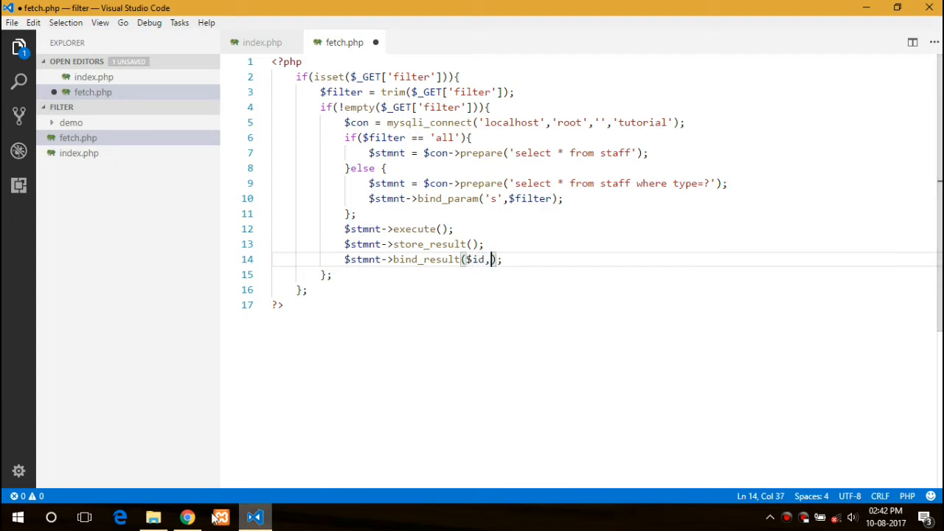
left_click(187, 516)
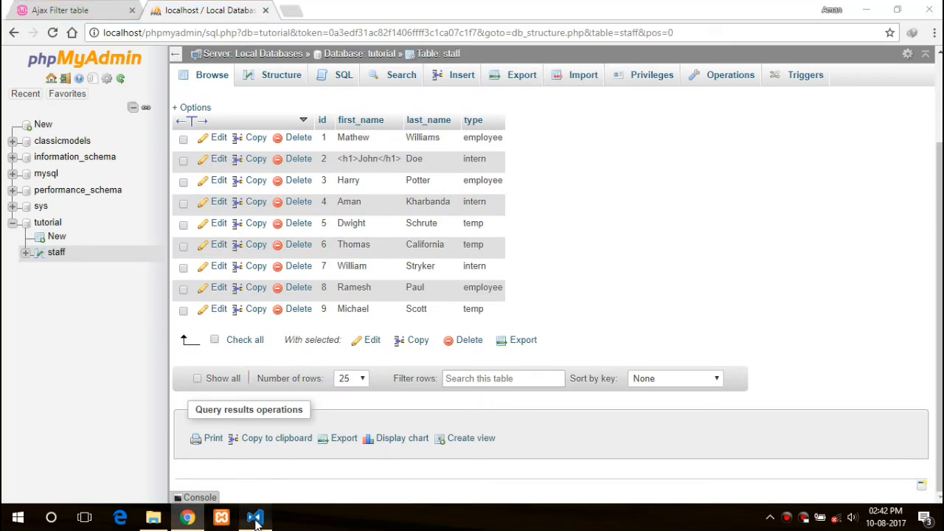
left_click(254, 516)
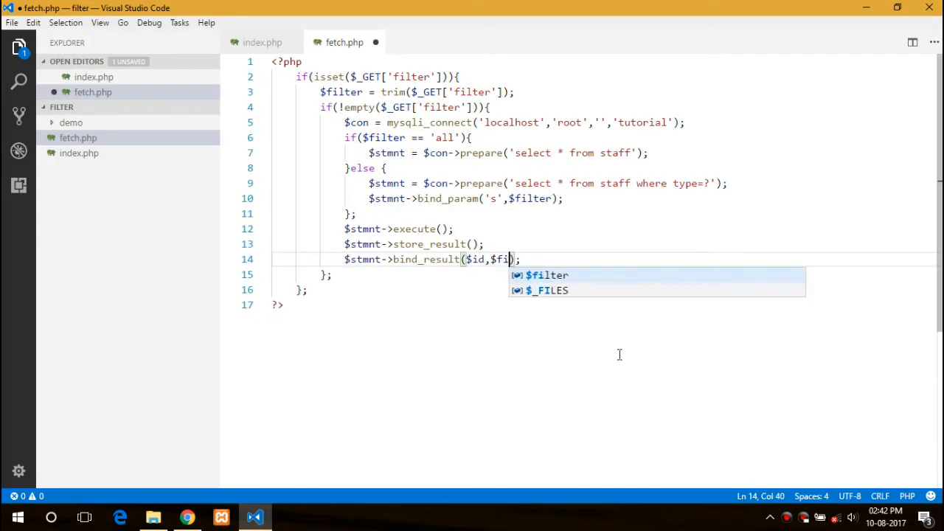
Finish binding the name, $lname and type columns and loop while $stmnt->fetch()
type("name")
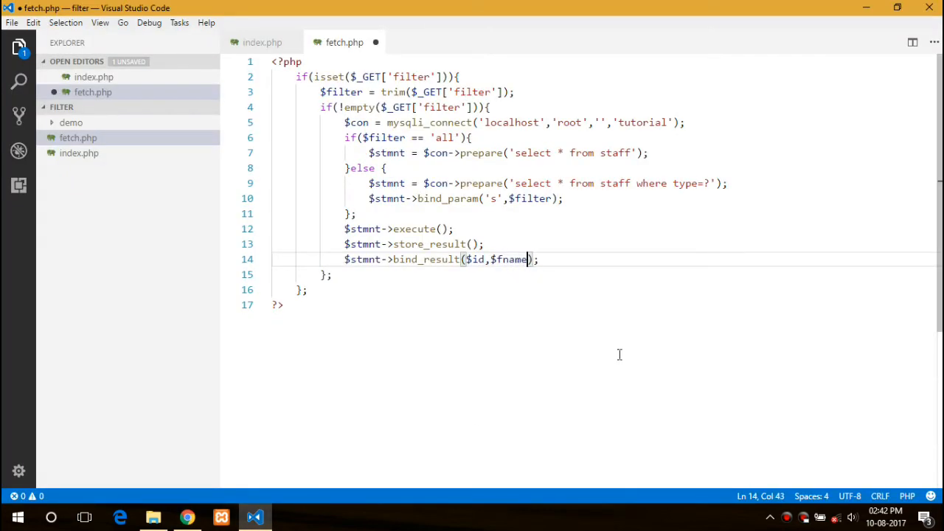
type(",$lname,$type")
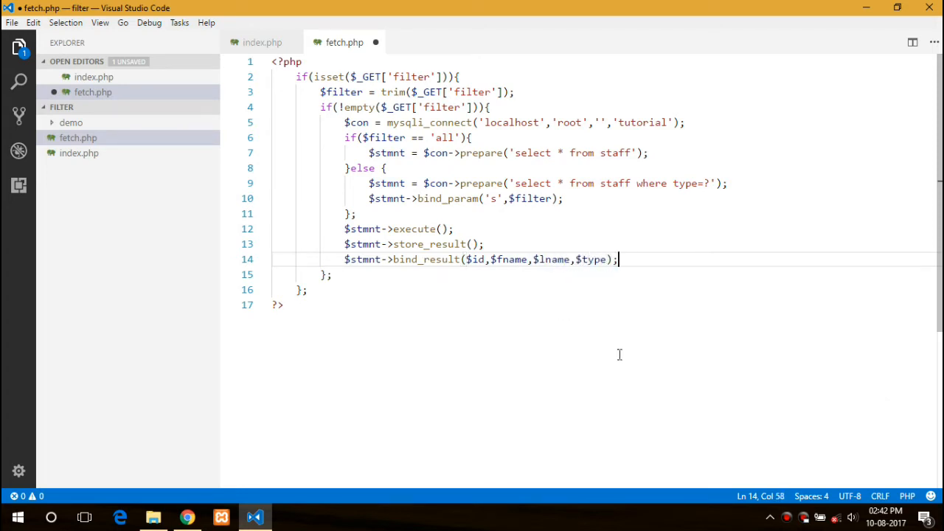
type("while(){")
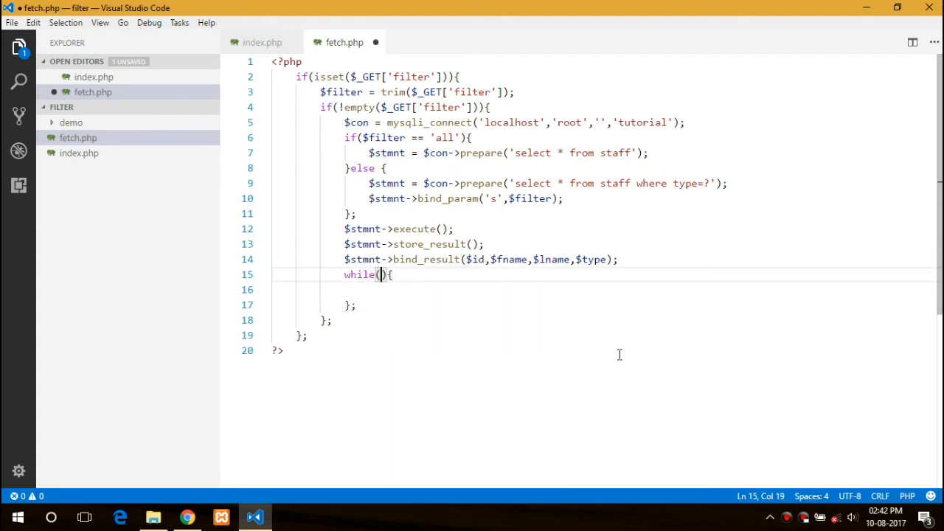
type("$stm")
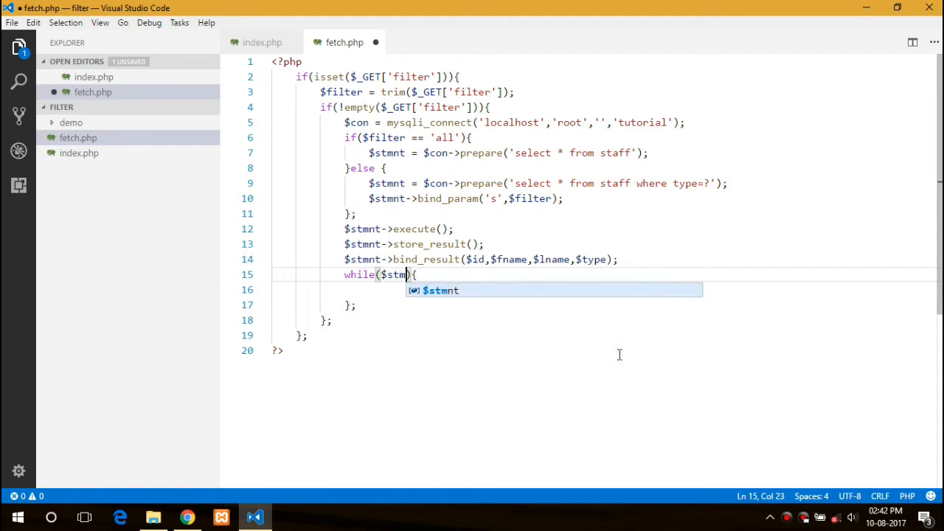
type("->fetch(")
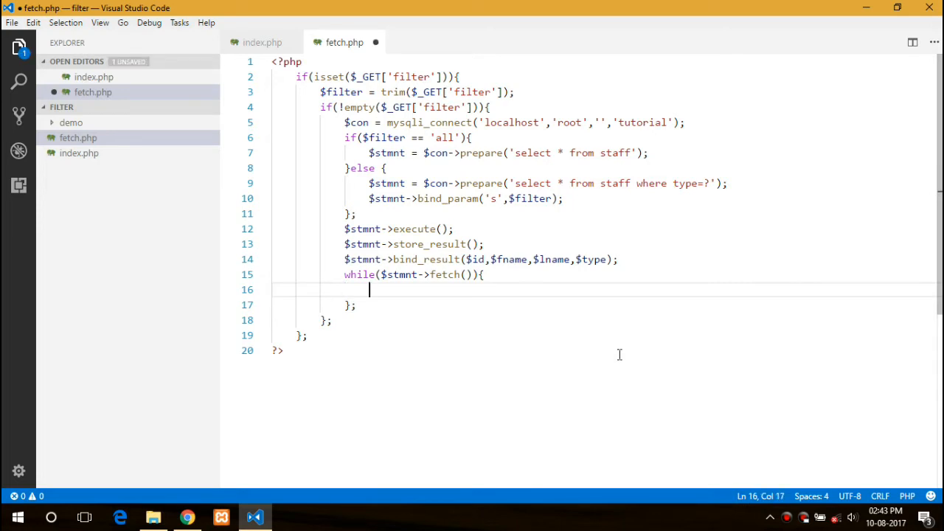
type("p")
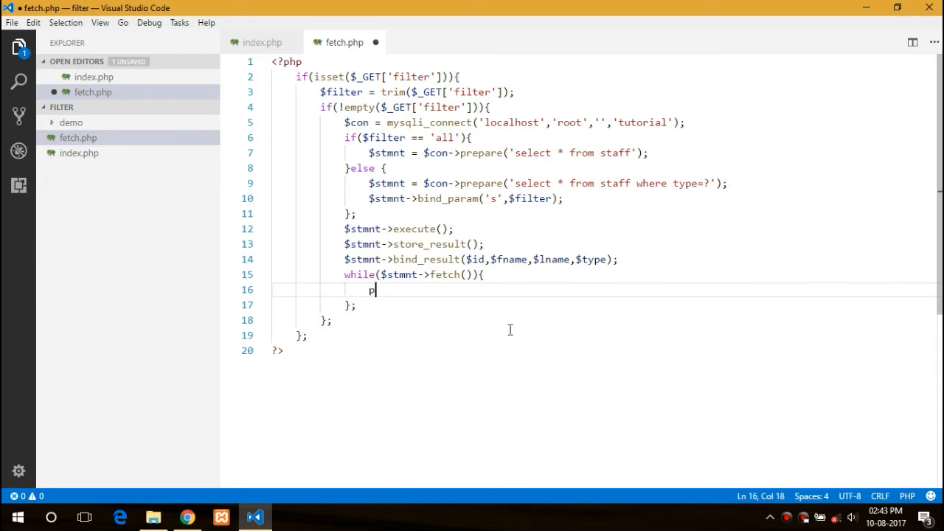
type("ri")
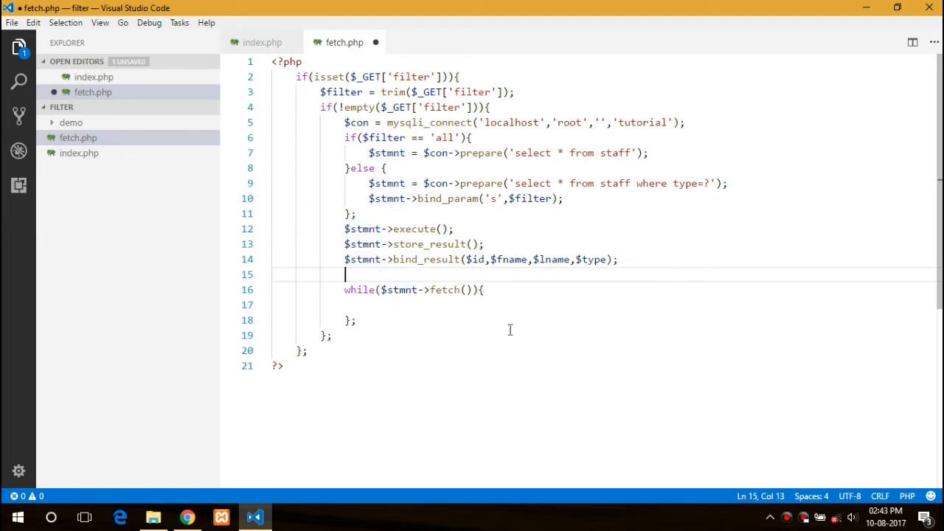
Create $final array and an $each array mapping 'id', 'fname', 'lname', 'type' to bound variables
type("$final =")
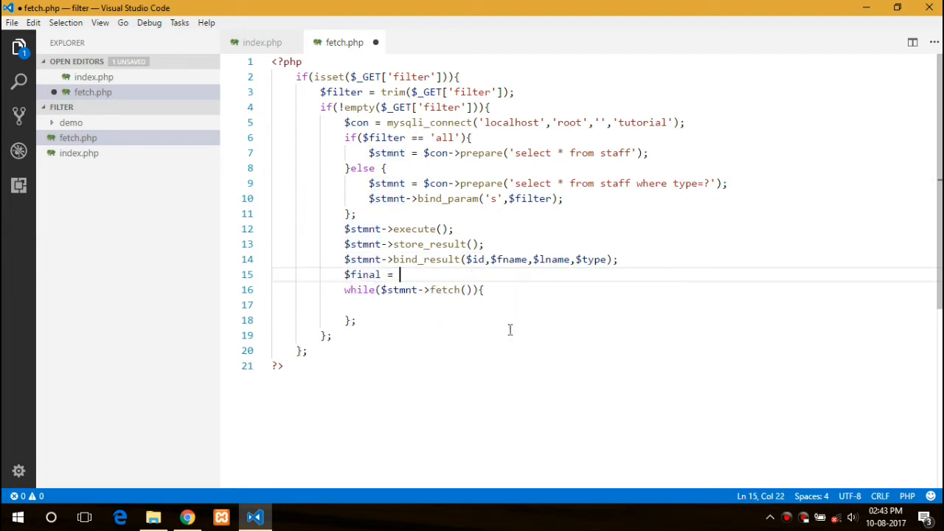
type("array();")
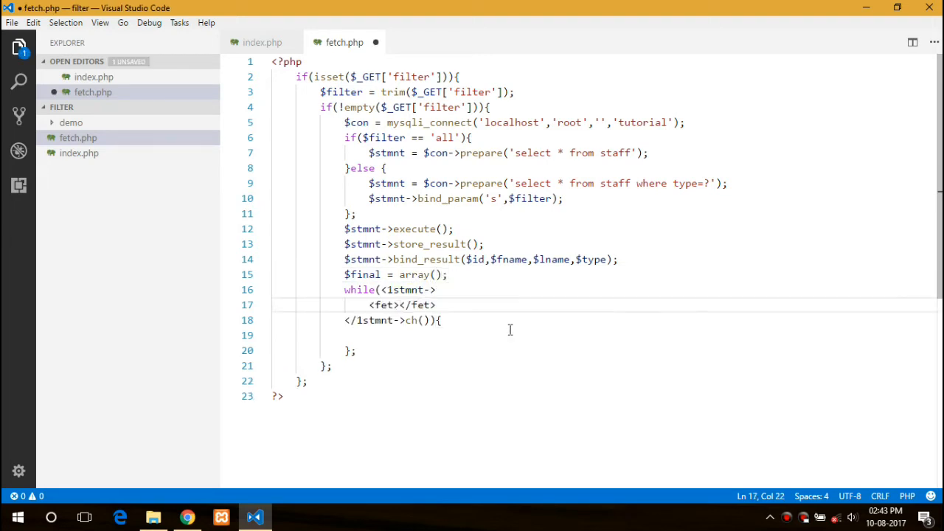
type("$")
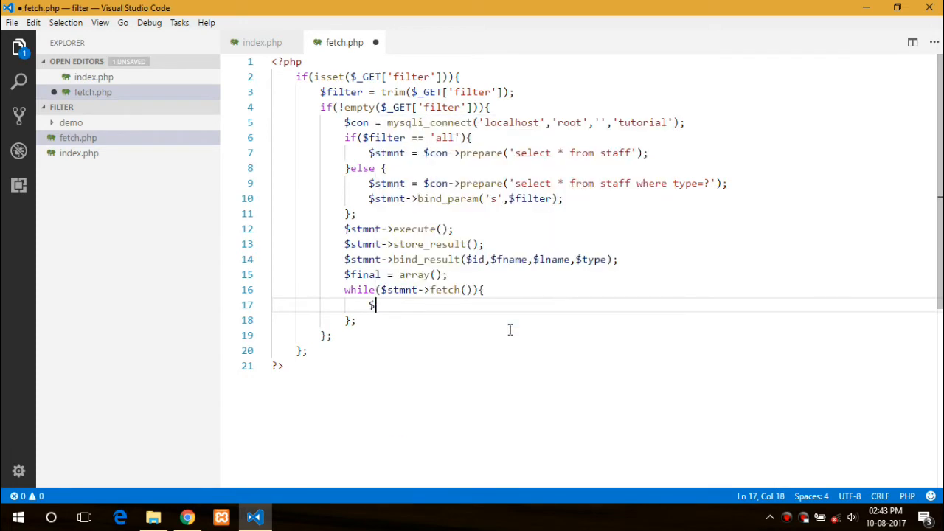
type("each = array(")
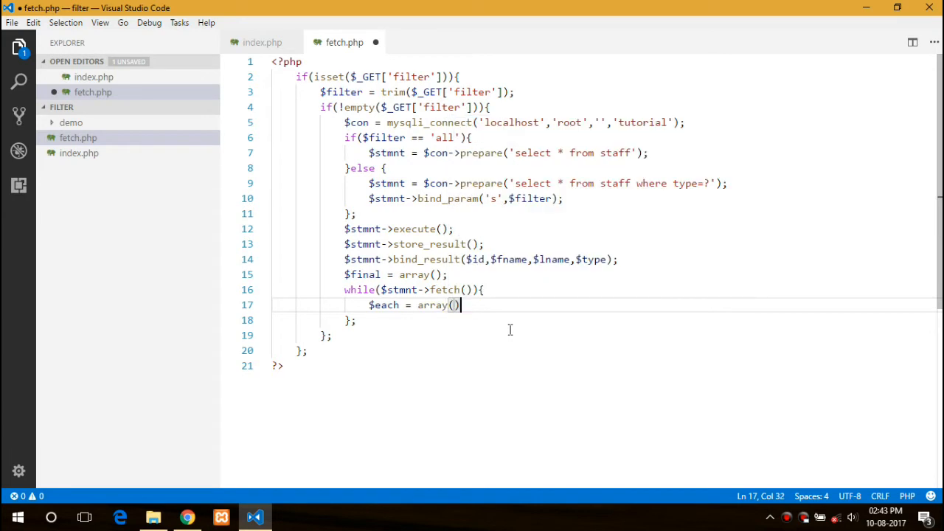
key("Enter")
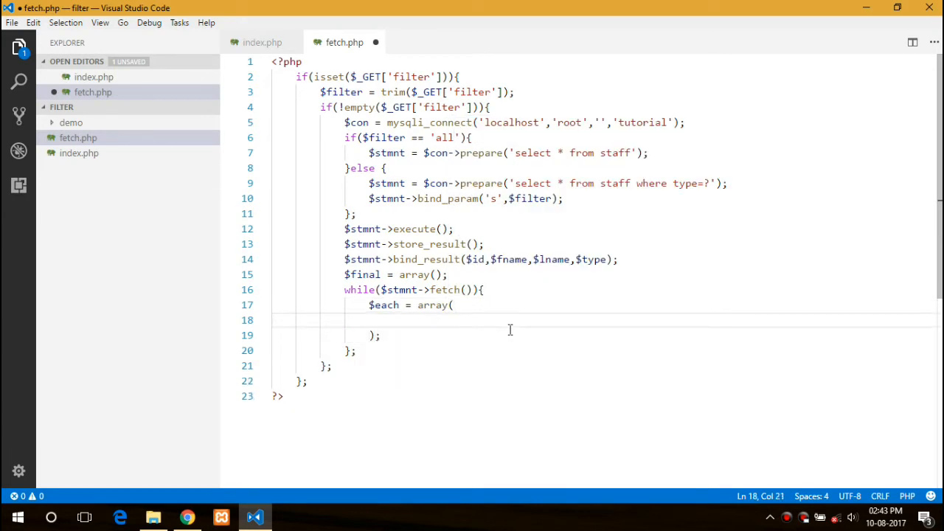
type("'id'")
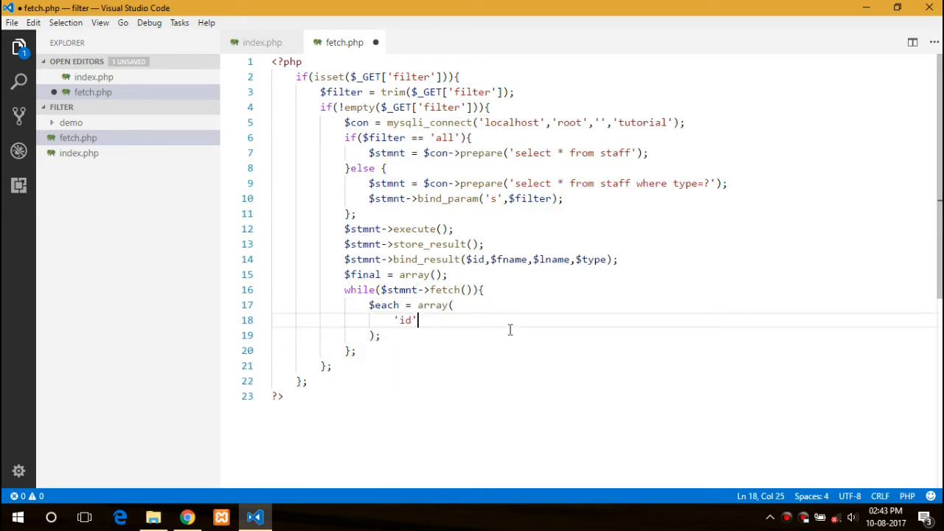
type("=>$id,")
type("'fname")
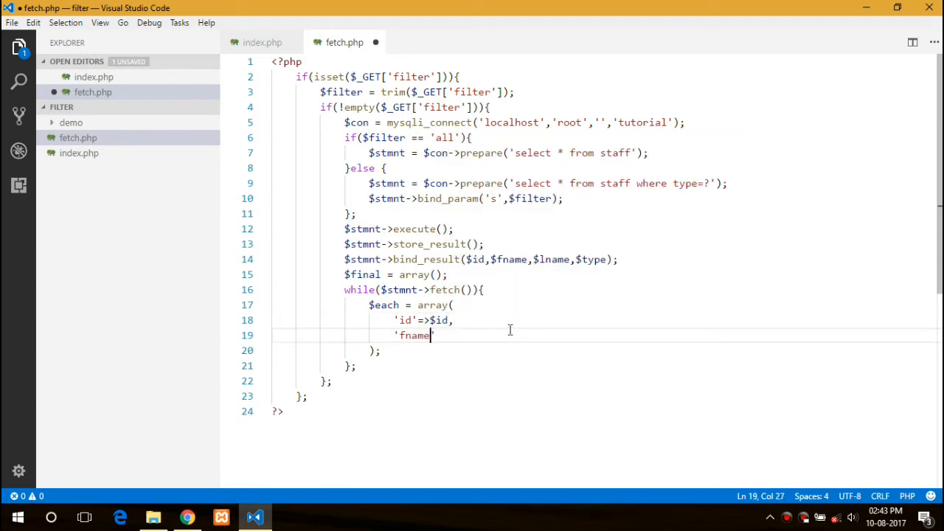
type("=>$fi")
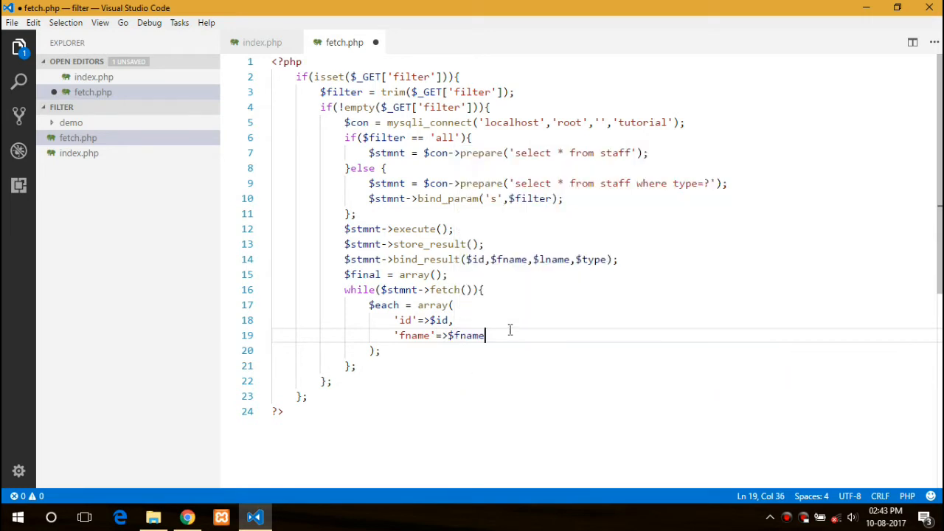
type(",")
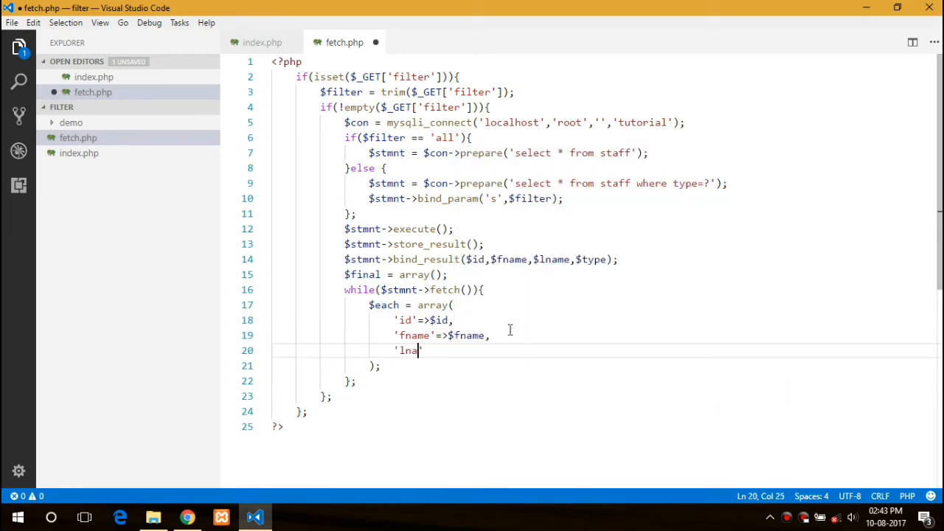
type("me'=>")
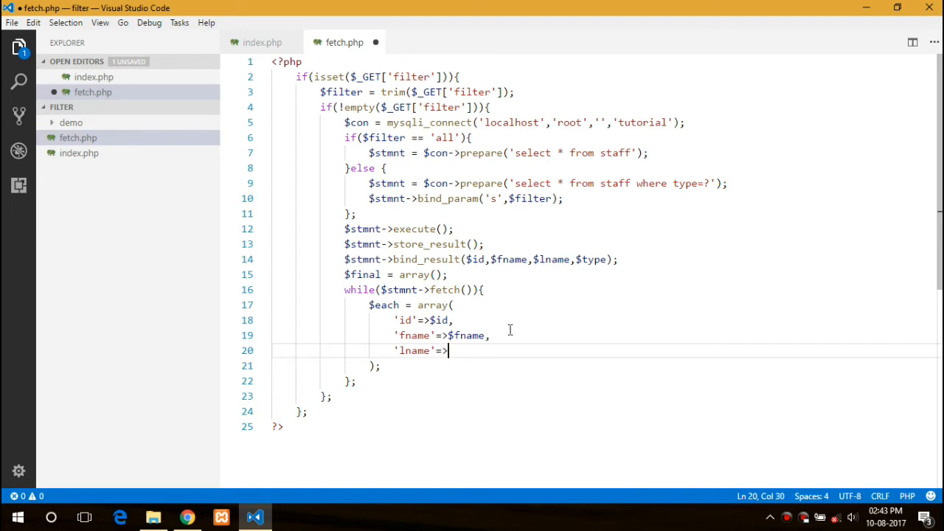
type("$lname")
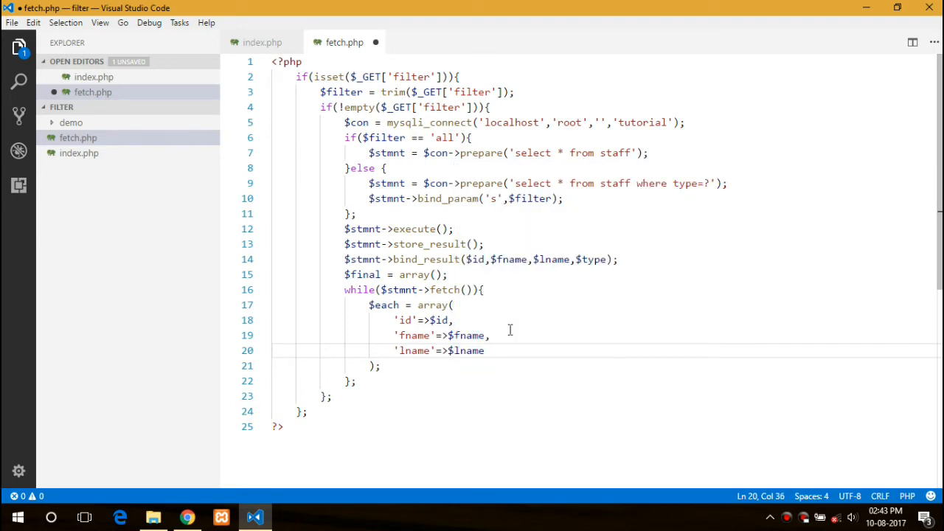
type(",")
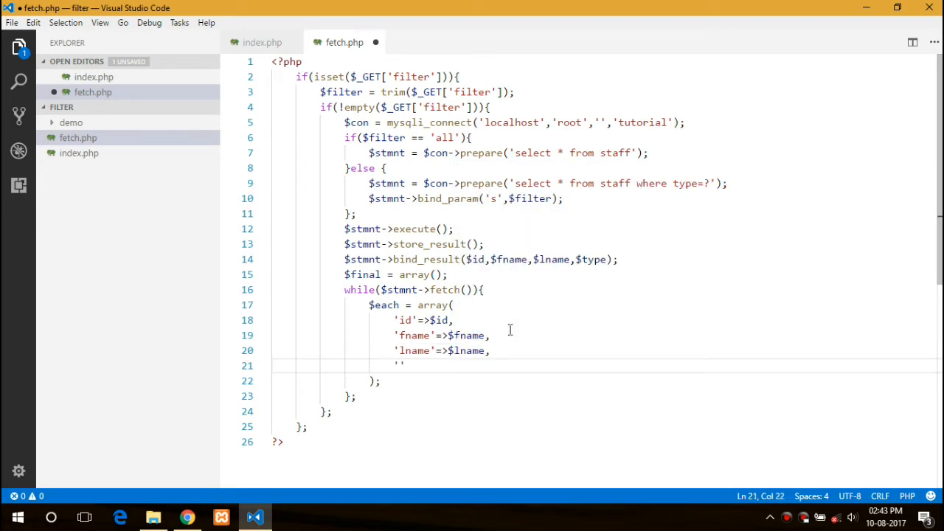
type("type")
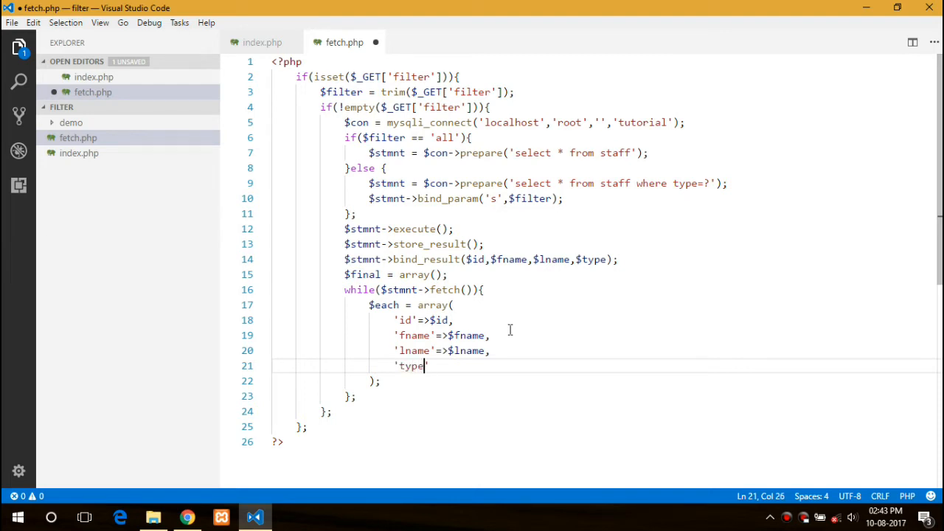
type("=>$typ")
type("array_push(")
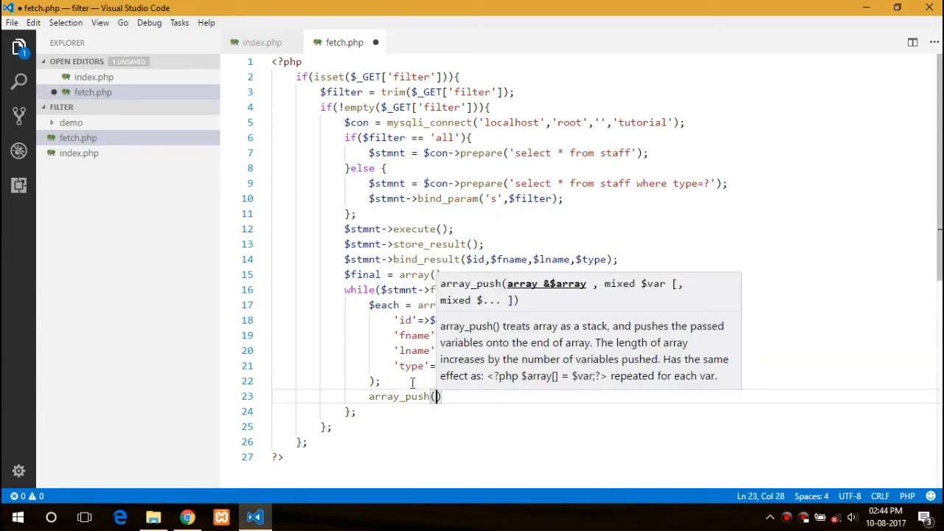
Push $each onto $final inside the loop, then echo '<pre>' and print_r($final)
type("$final,$each")
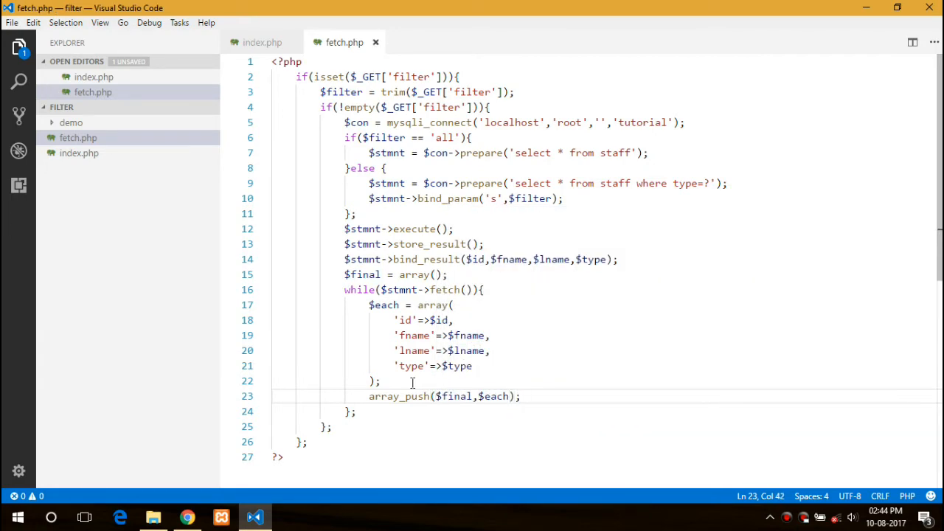
left_click(356, 412)
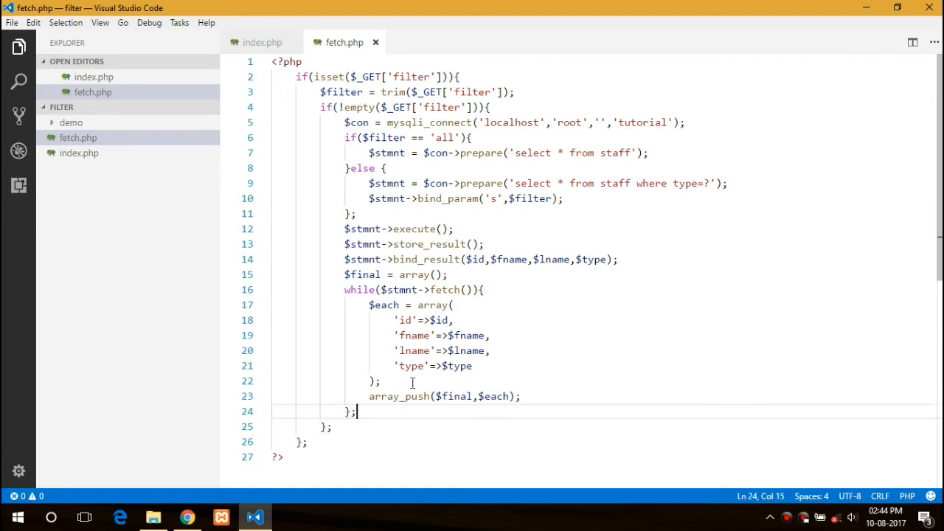
type("echo 'pre>")
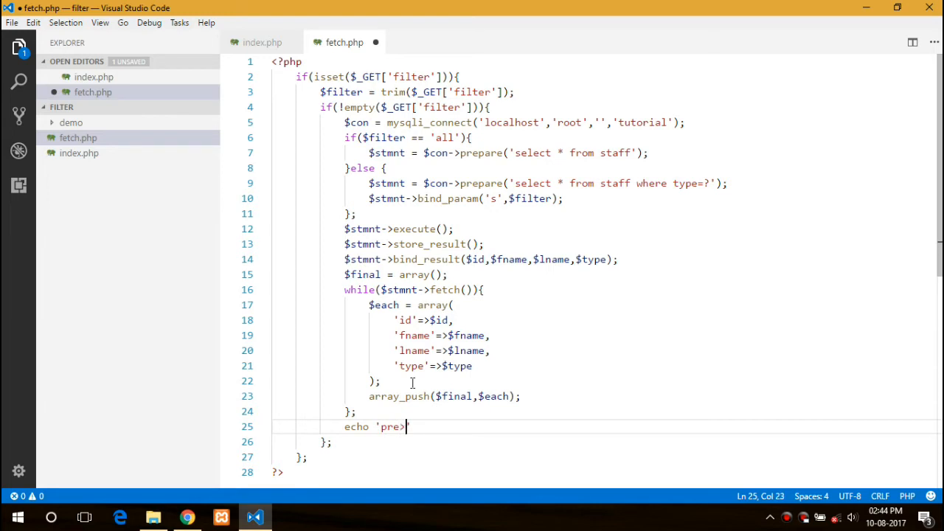
type("<")
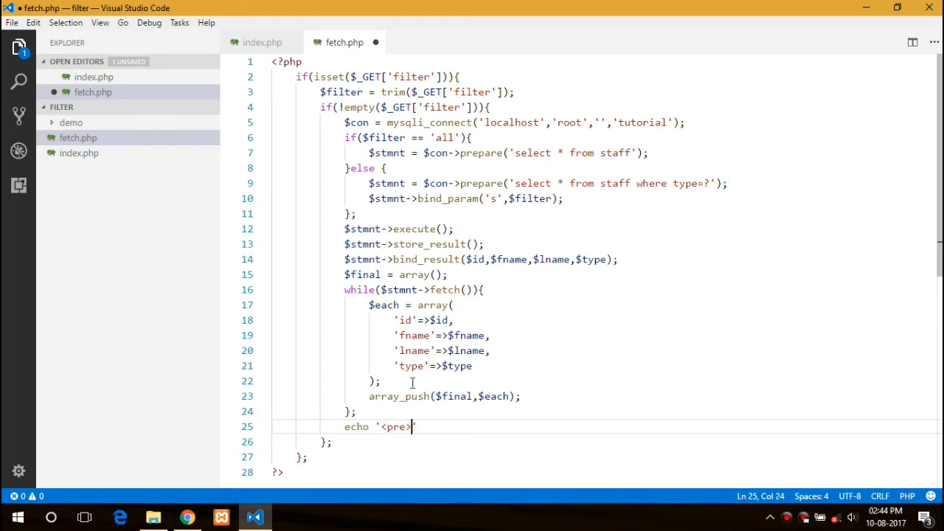
type(";print_r(")
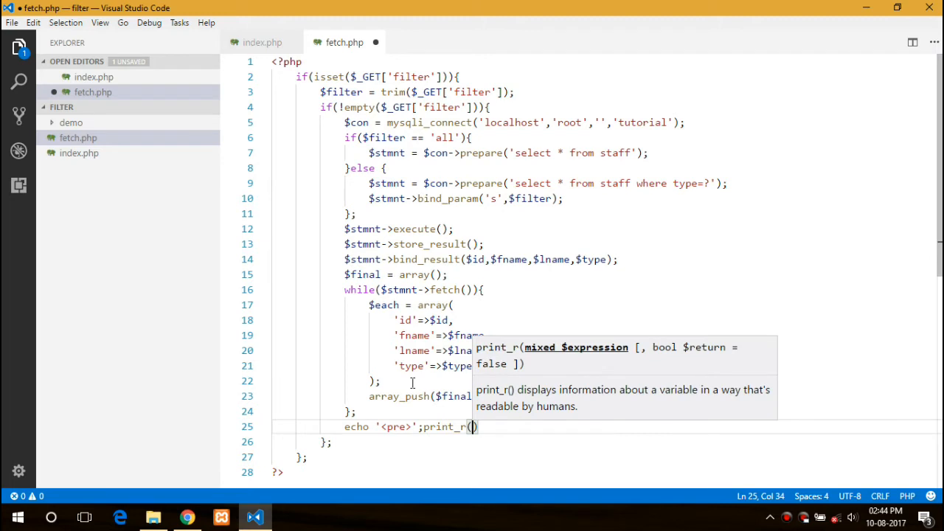
type("$final")
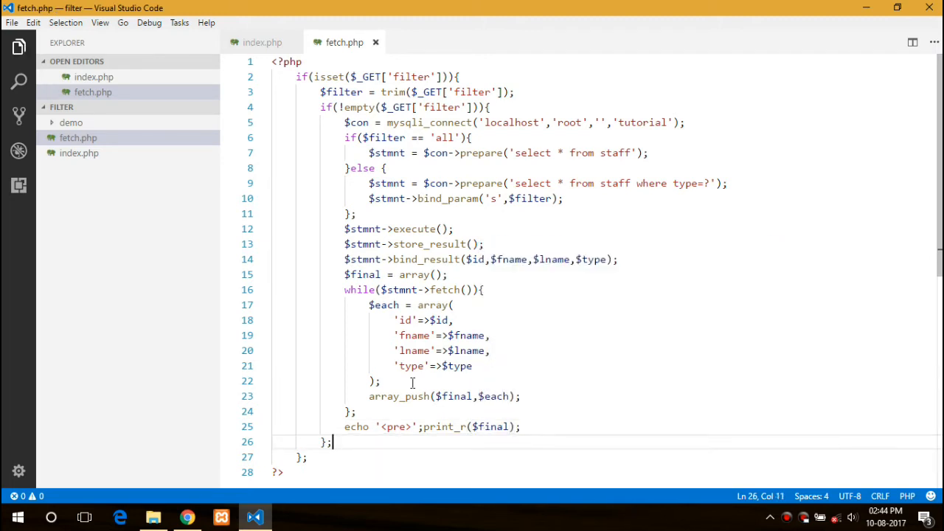
Close the statement and the connection, and save fetch.php
type("$stmnt->close();")
type("$con")
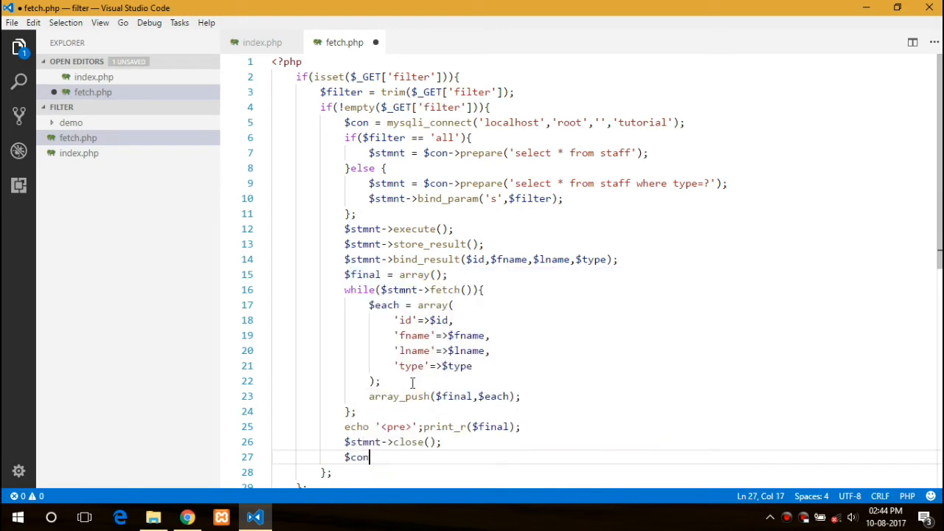
type("->end()")
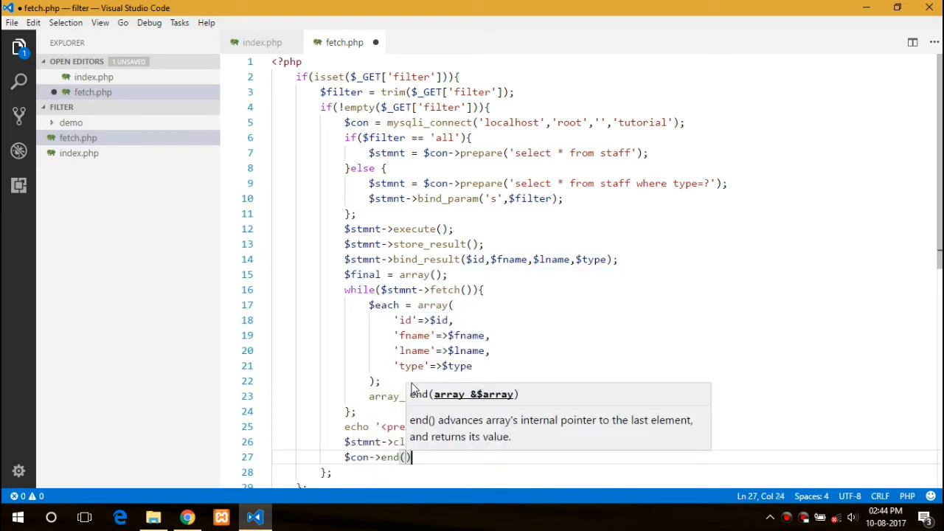
type("clos")
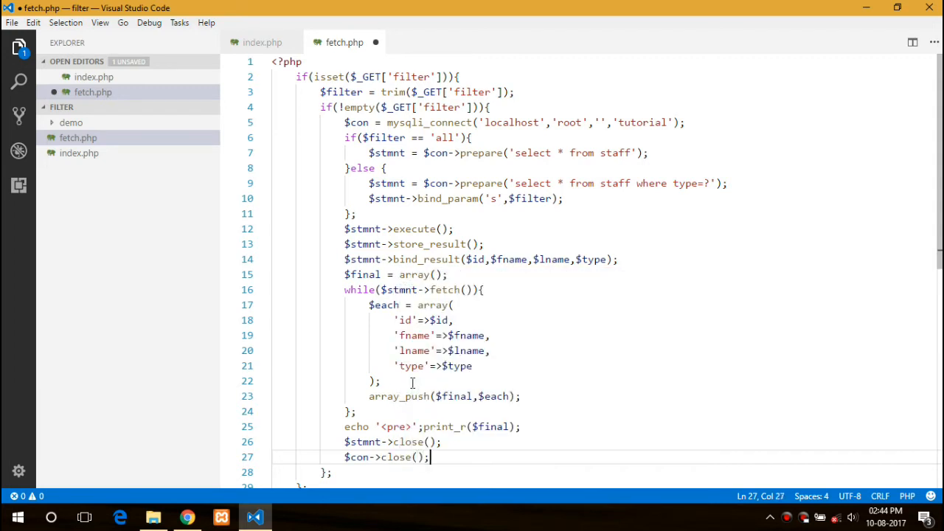
key("ctrl+s")
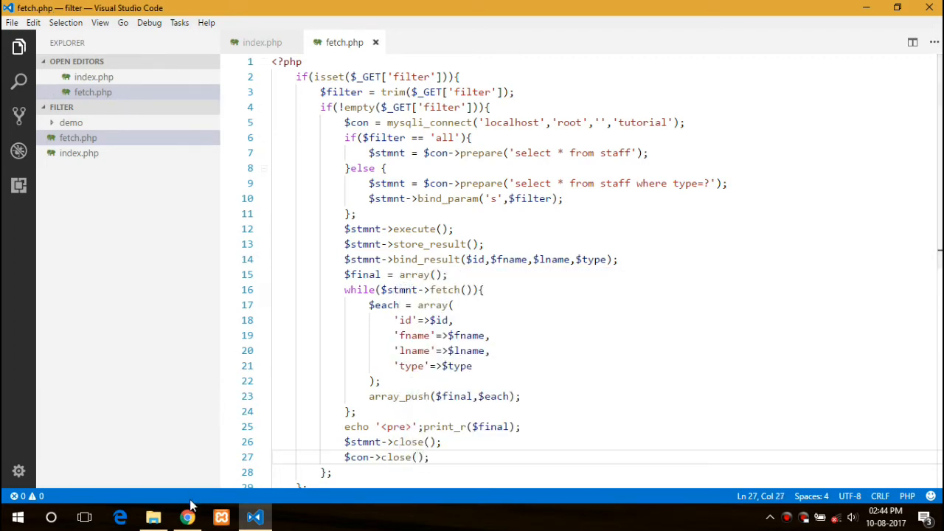
Switch to Chrome to test fetch.php?filter=all
left_click(188, 516)
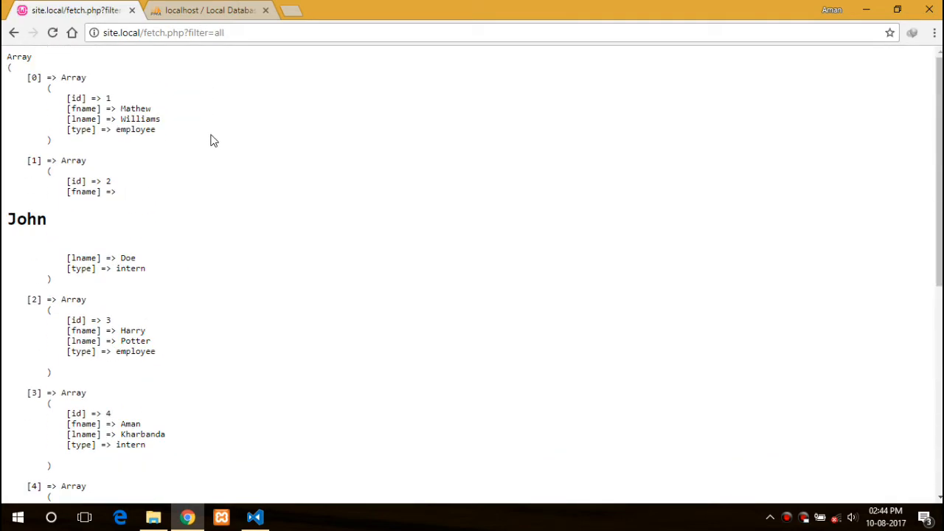
In phpMyAdmin, change staff record 2's first_name from the h1-wrapped value to plain John
left_click(209, 10)
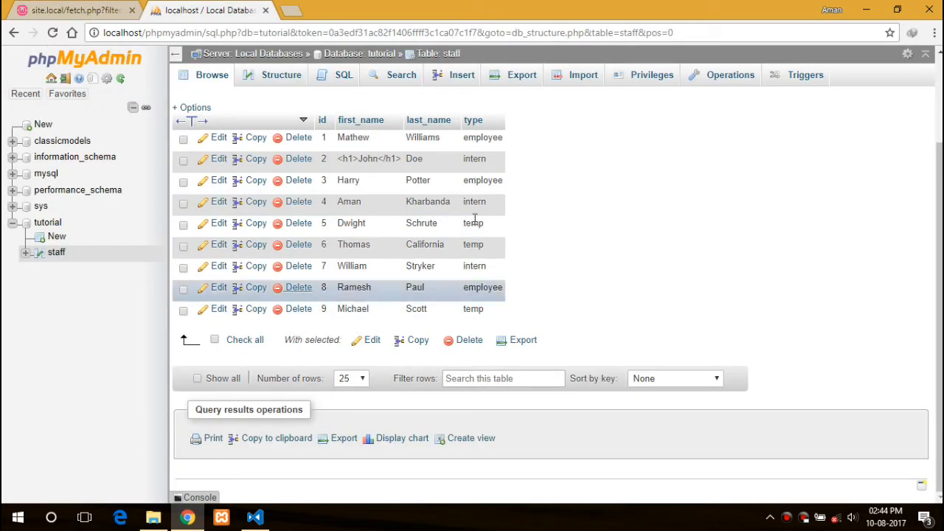
double_click(369, 159)
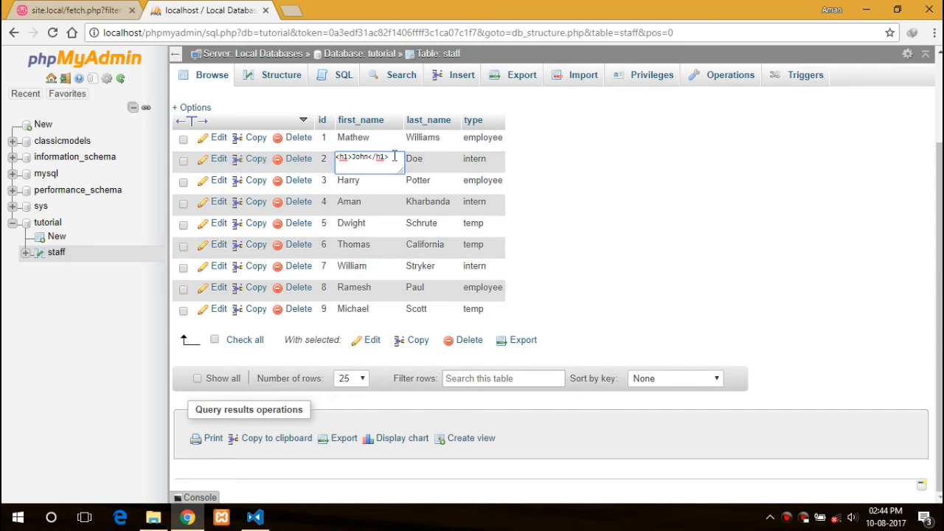
key("Backspace")
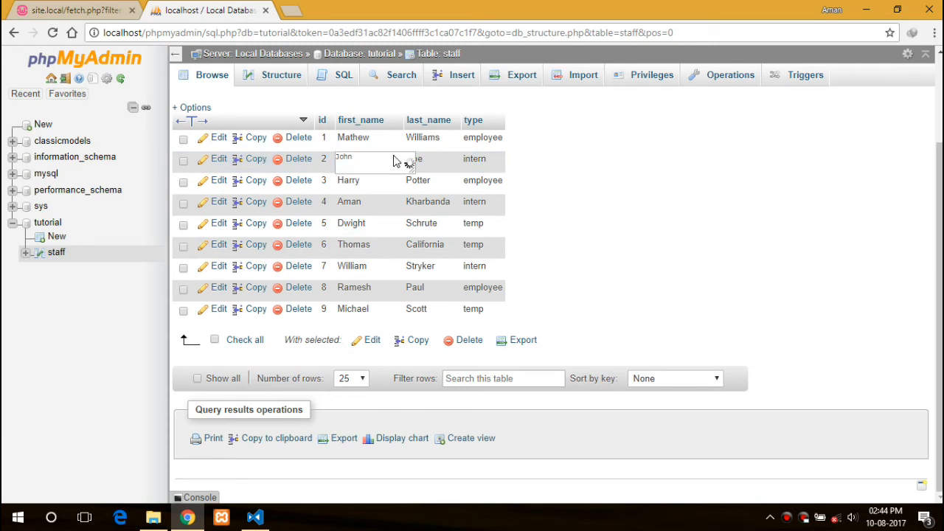
Load fetch.php?filter=intern in Chrome, listing only John Doe and William Stryker
left_click(66, 10)
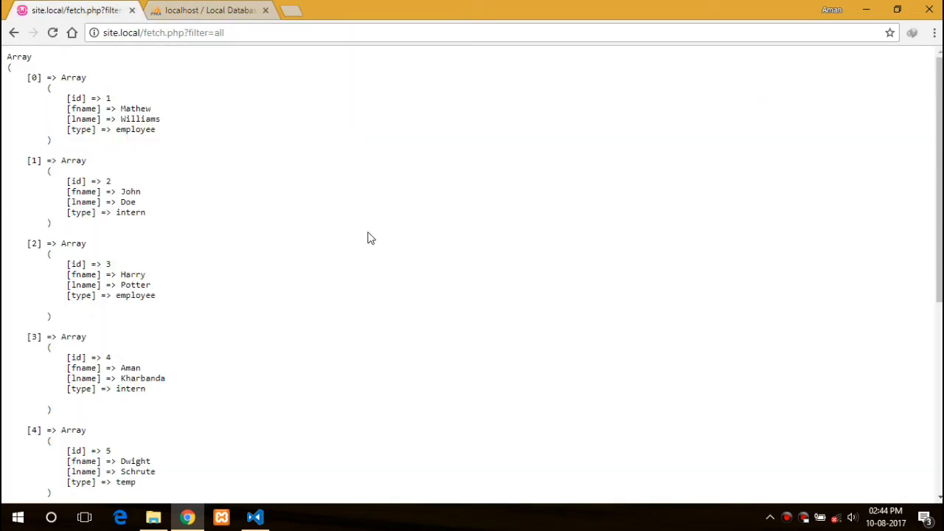
scroll("down", 3)
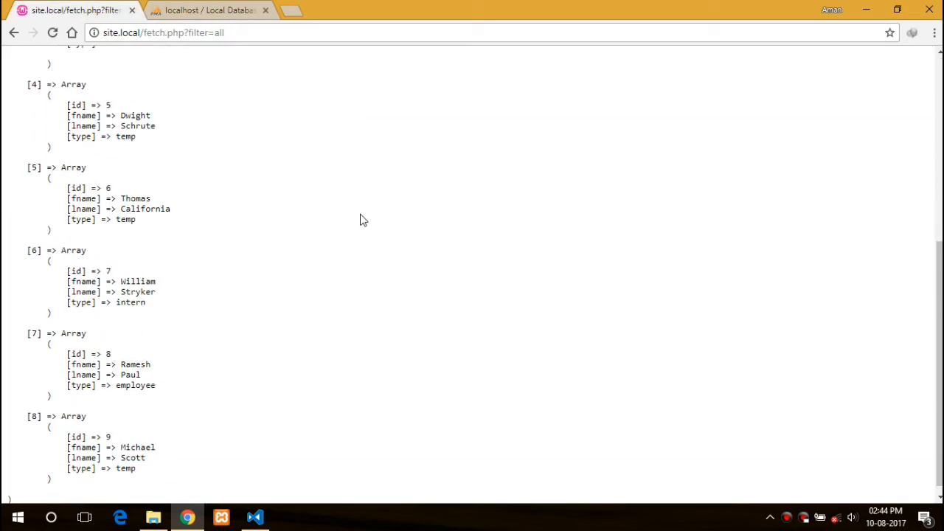
left_click(254, 517)
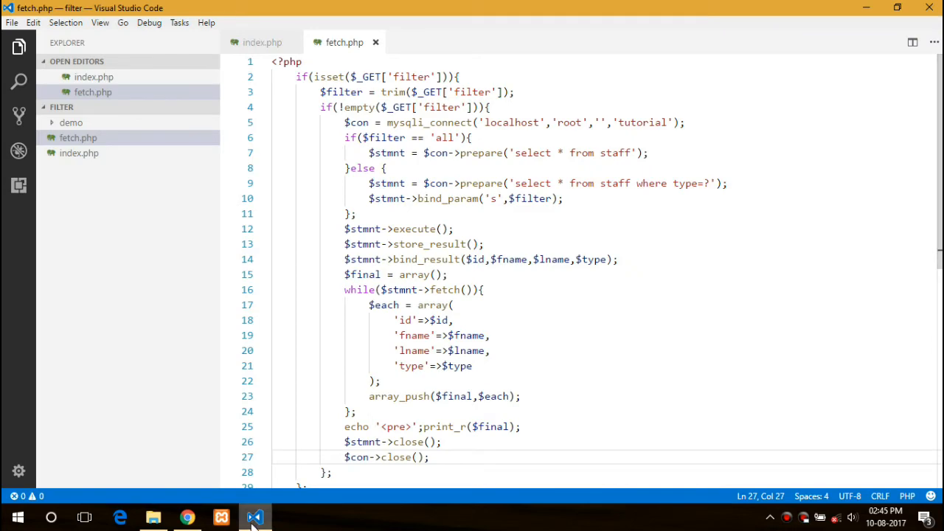
left_click(187, 516)
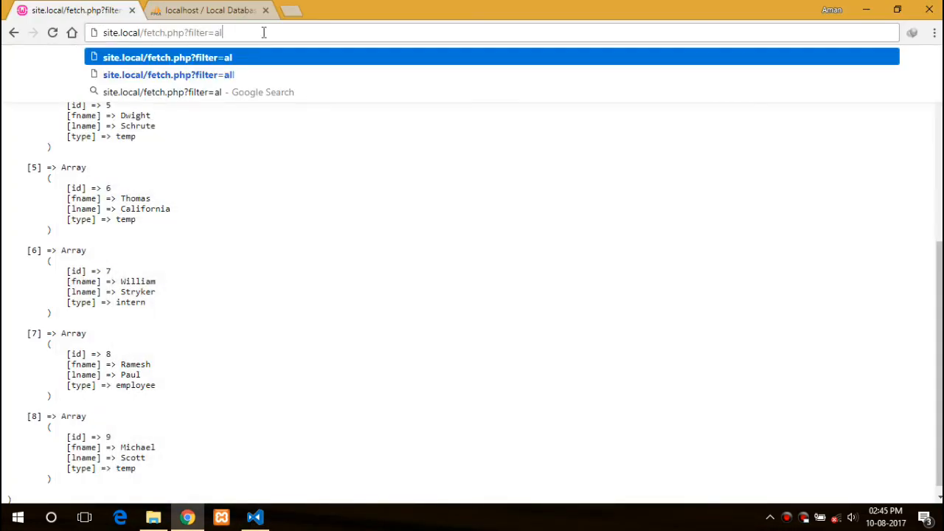
type("intern")
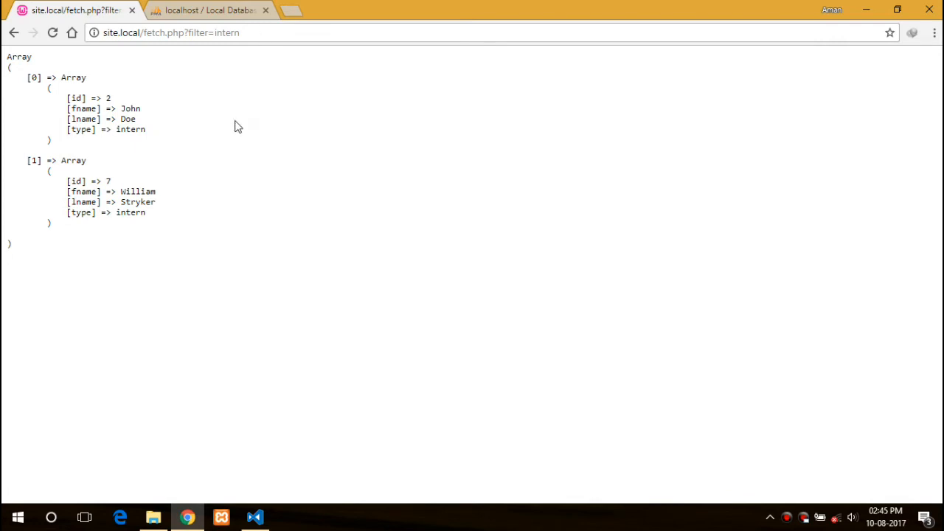
left_click(254, 517)
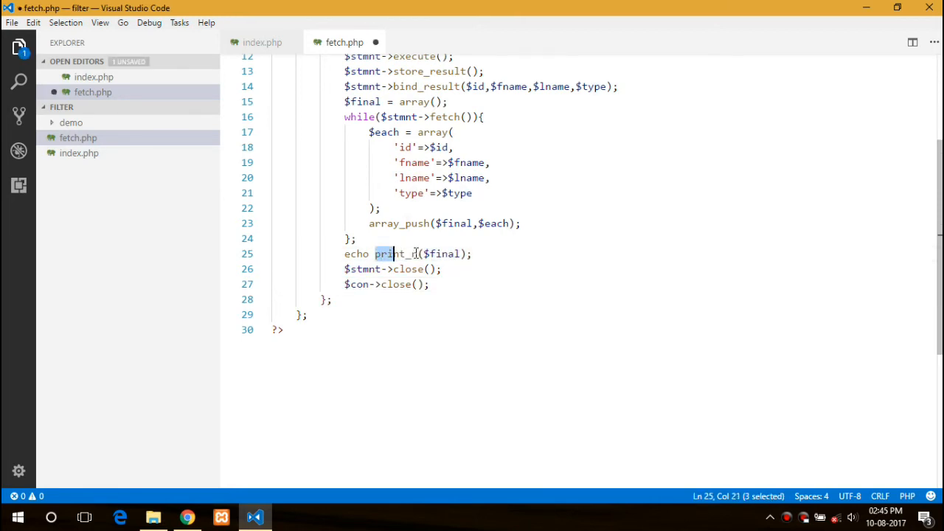
Replace print_r($final) in fetch.php with json_encode($final) and check the browser output
left_click_drag(396, 254, 466, 254)
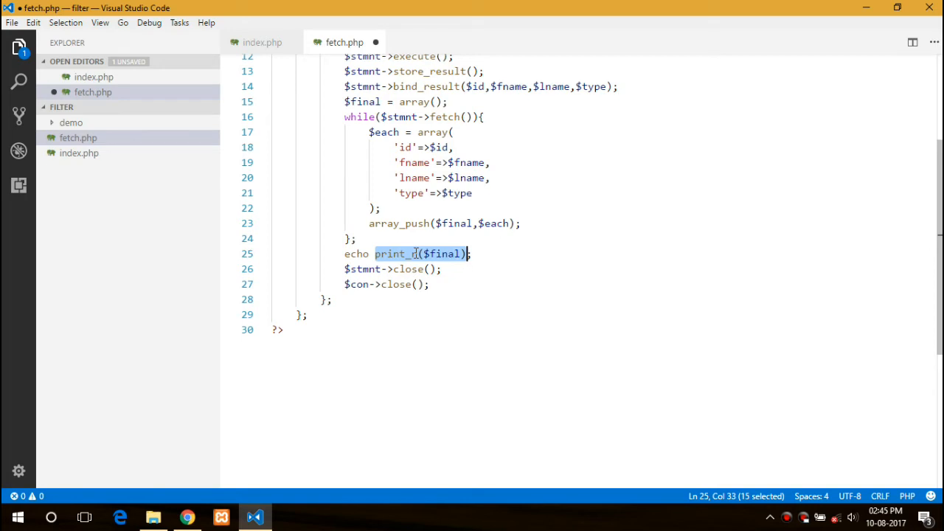
type("json_;")
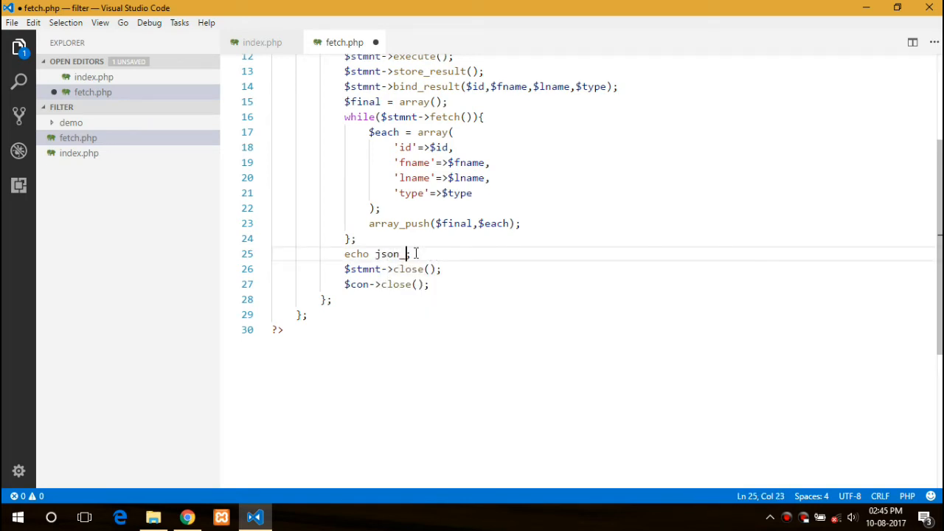
type("e")
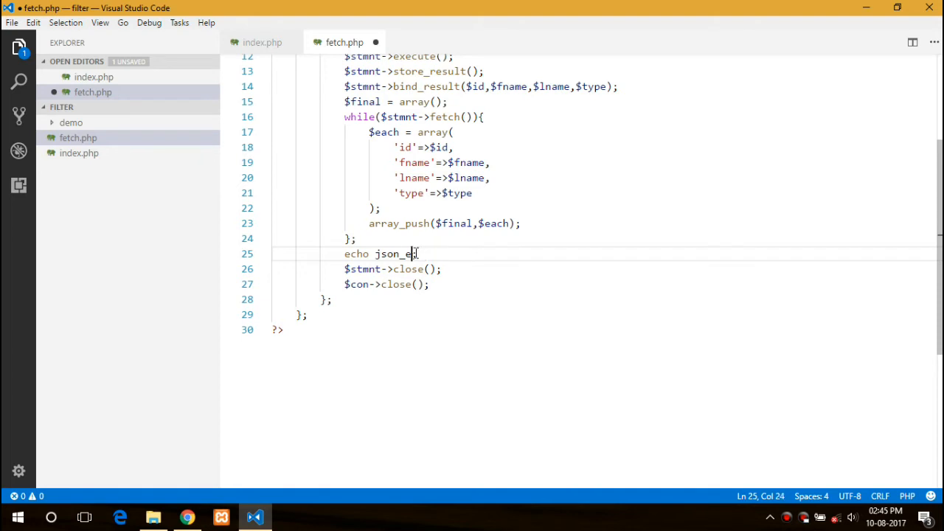
type("ncode;")
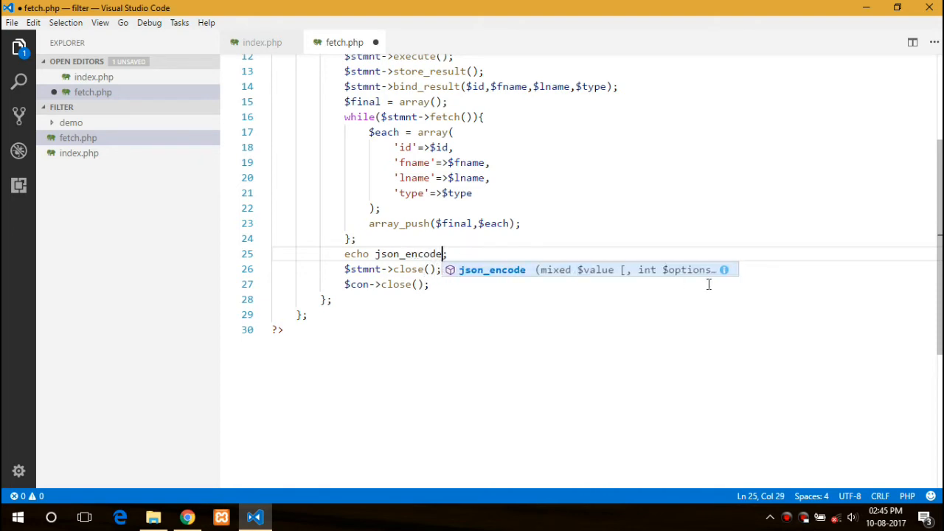
type("($final")
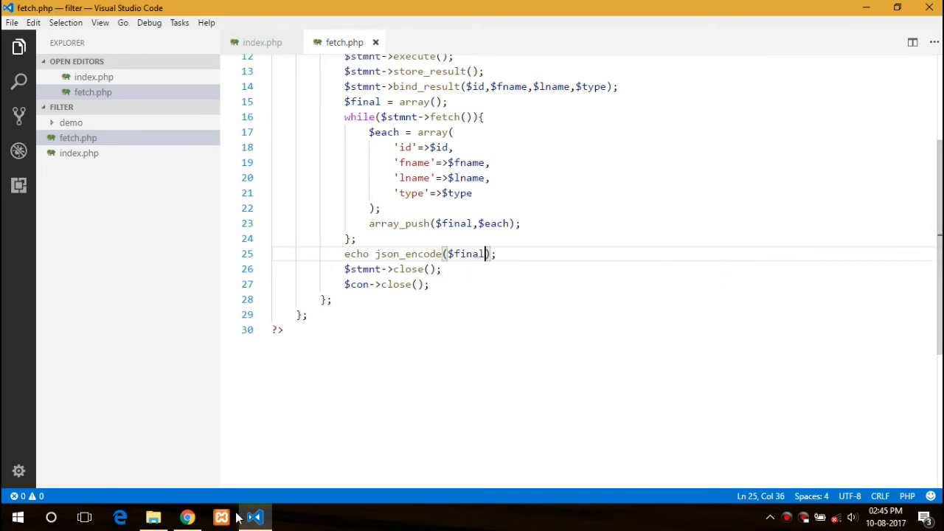
left_click(187, 517)
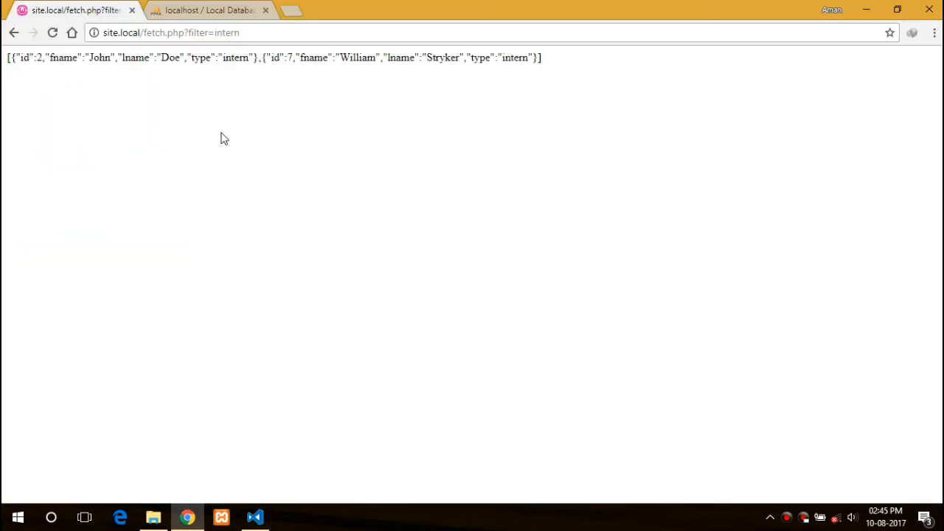
left_click(255, 517)
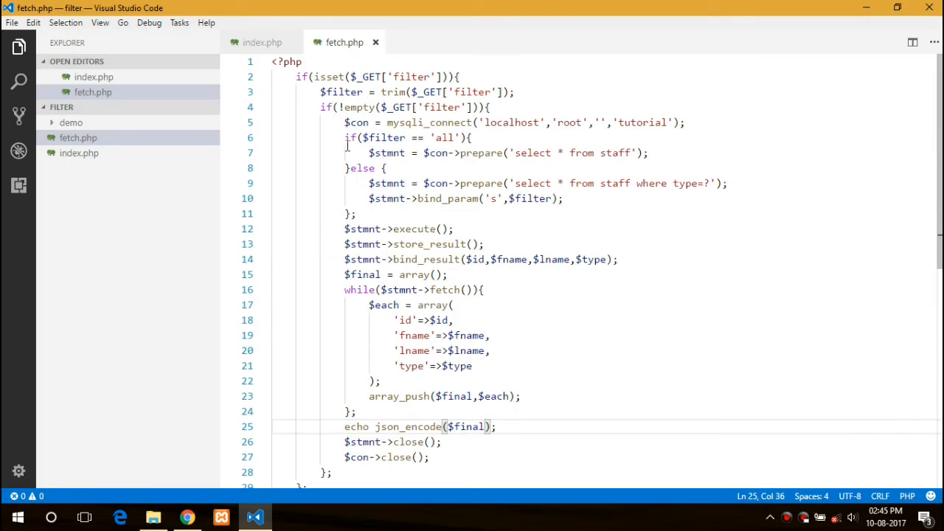
left_click(263, 42)
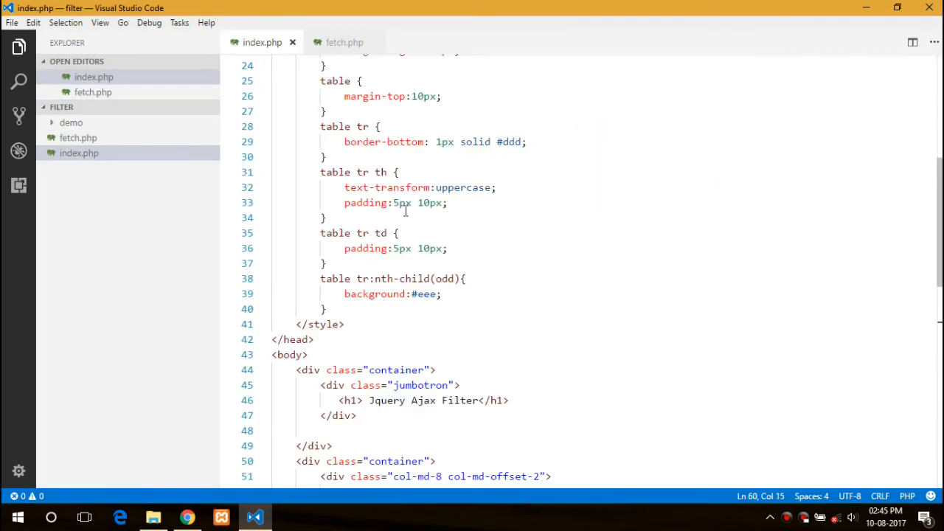
scroll("up", 3)
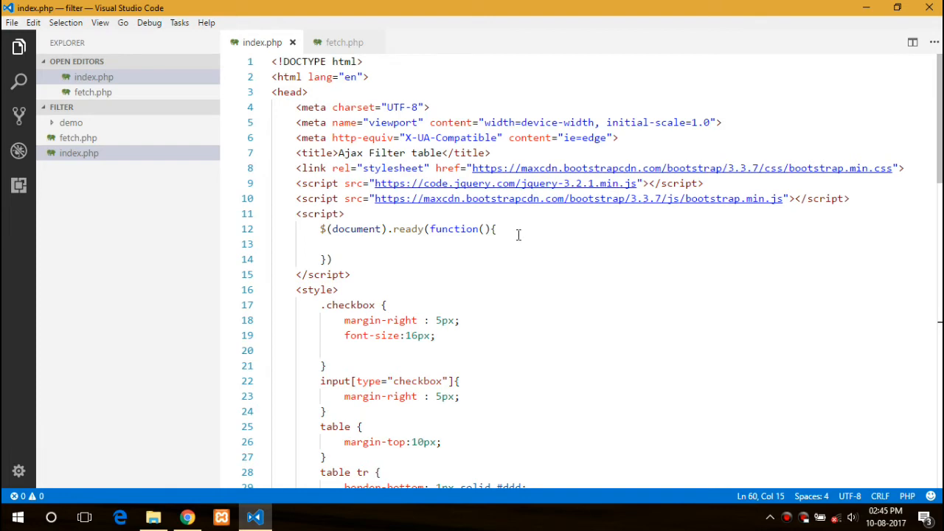
scroll("down", 3)
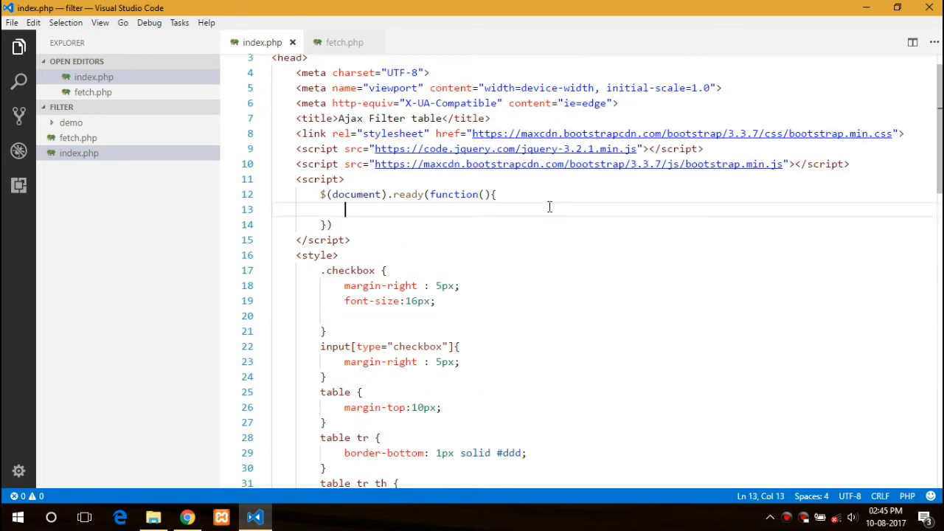
Start a $.ajax call in the ready function with url 'fetch.php?filter=all' and type 'GET'
type("$.aja")
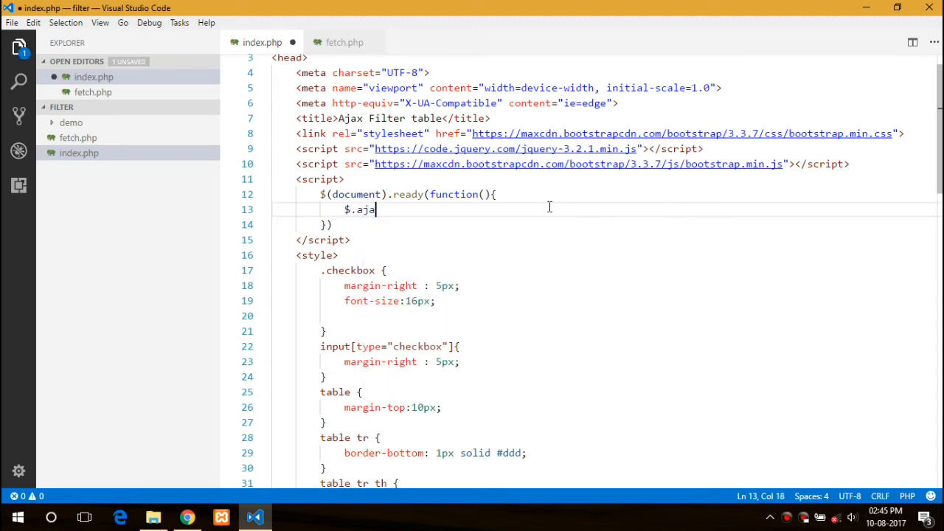
type("x({")
type("url:")
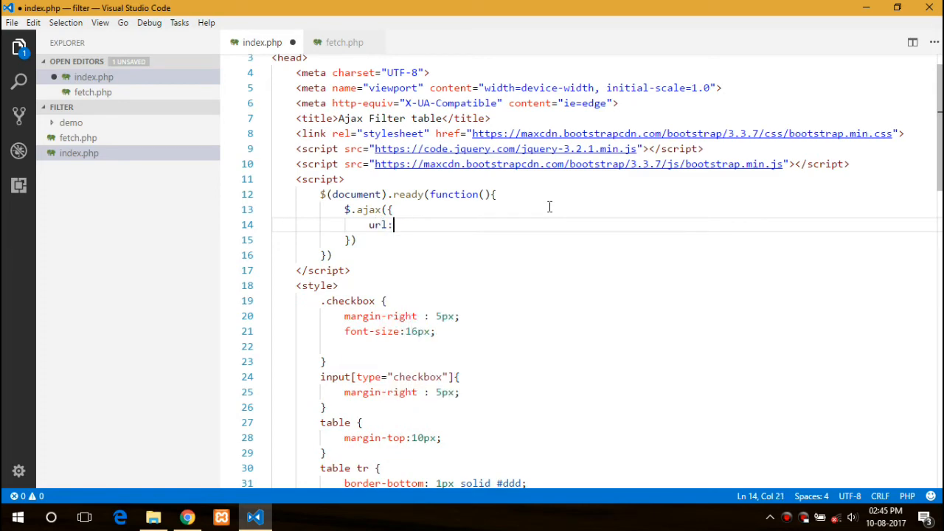
type("'fetch.'")
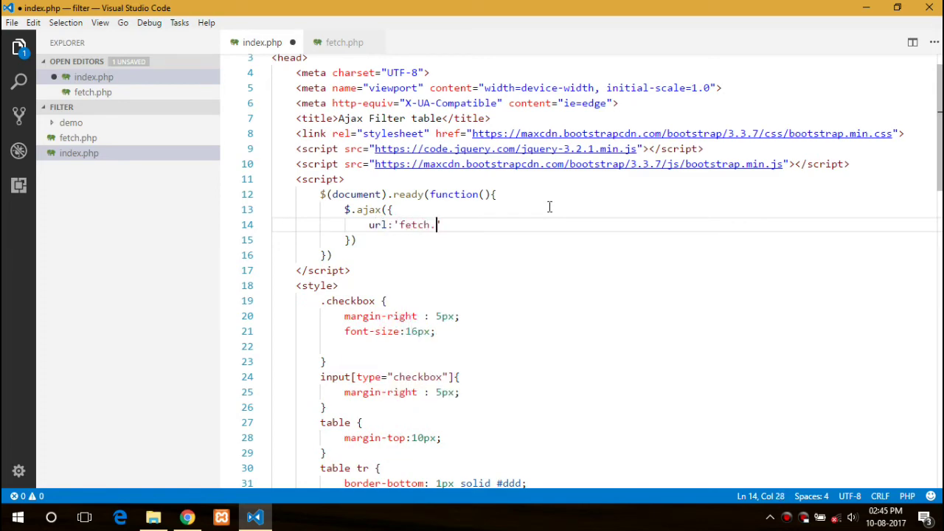
type("php?filt")
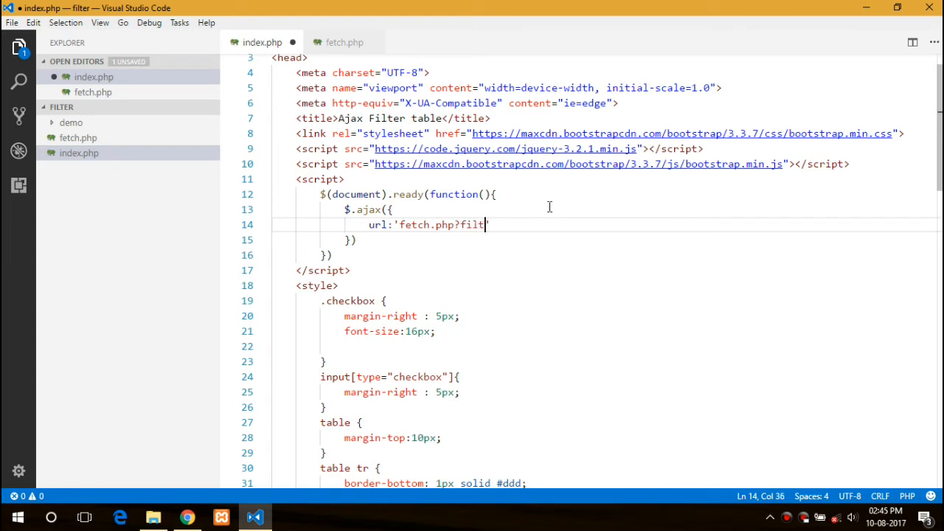
type("er=all'")
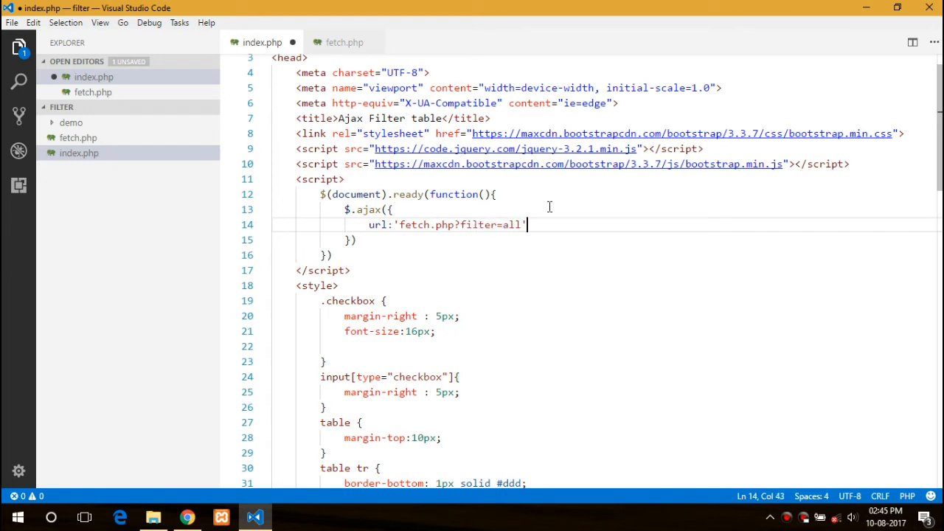
key("Enter")
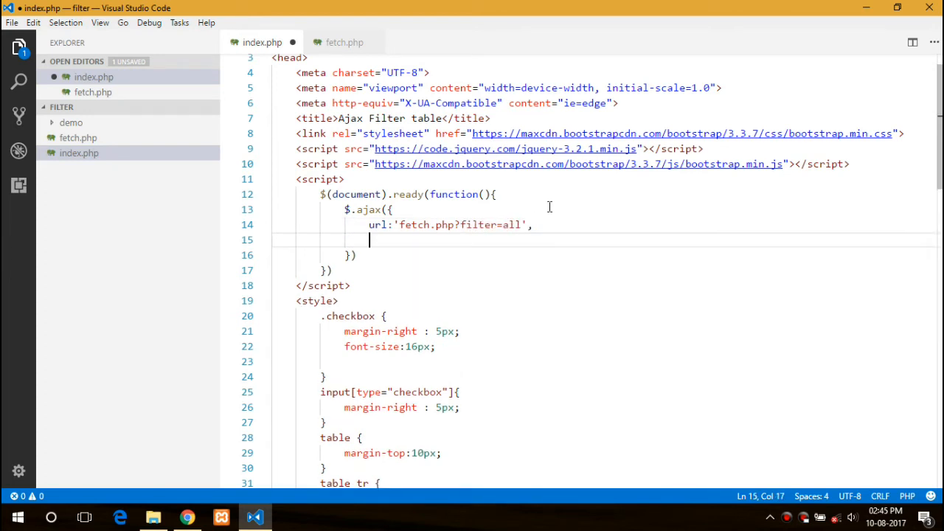
type("type=")
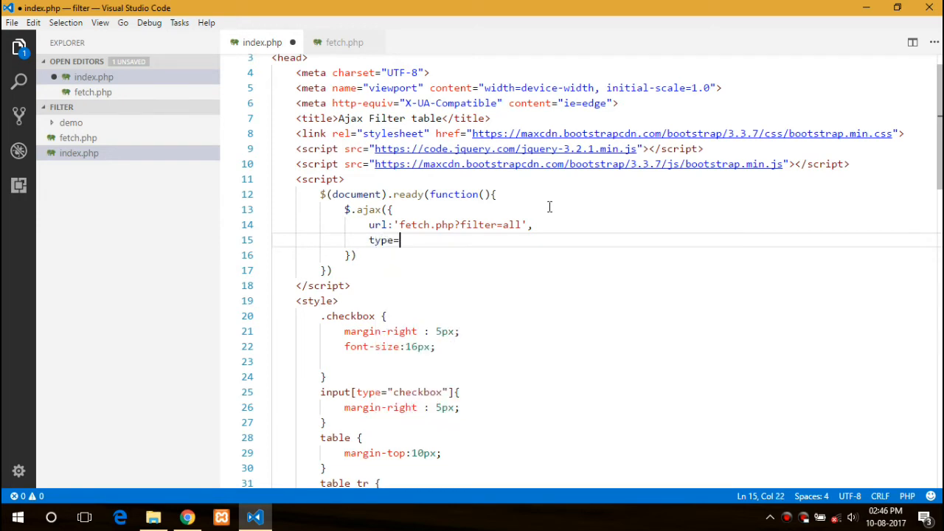
type("'GET',")
type("su")
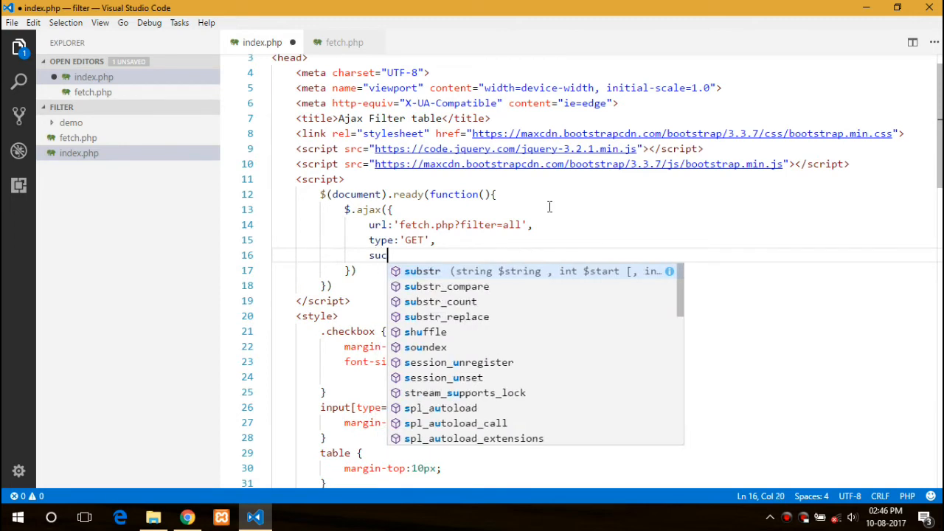
Add a success callback that runs console.log(data), and save index.php
type("cess:")
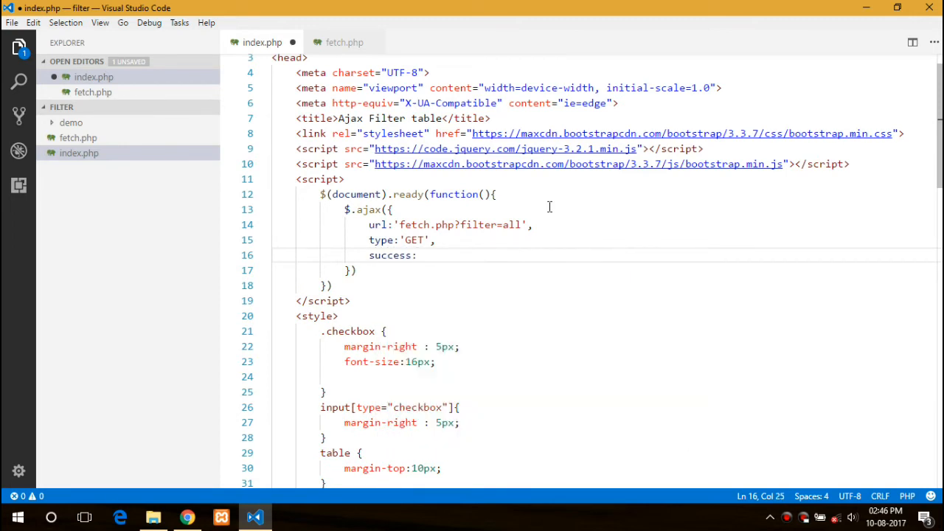
type("function(){")
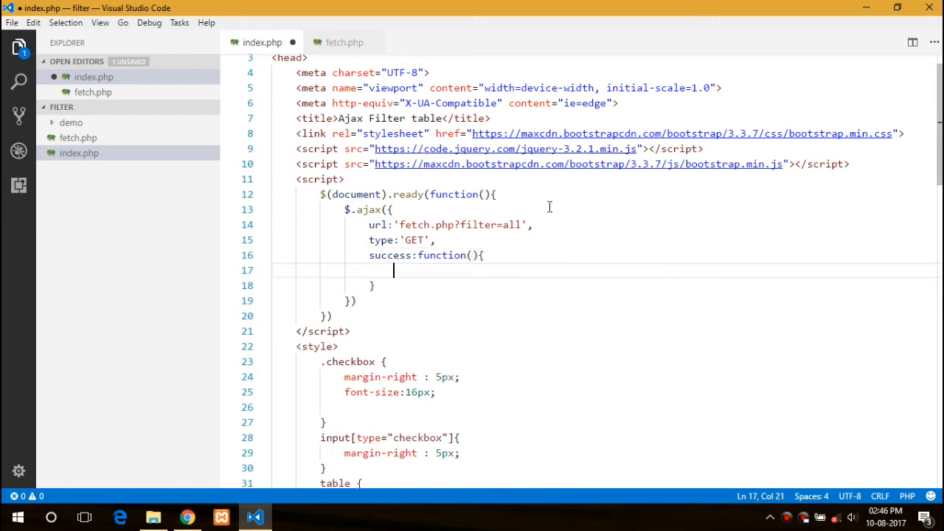
left_click(373, 286)
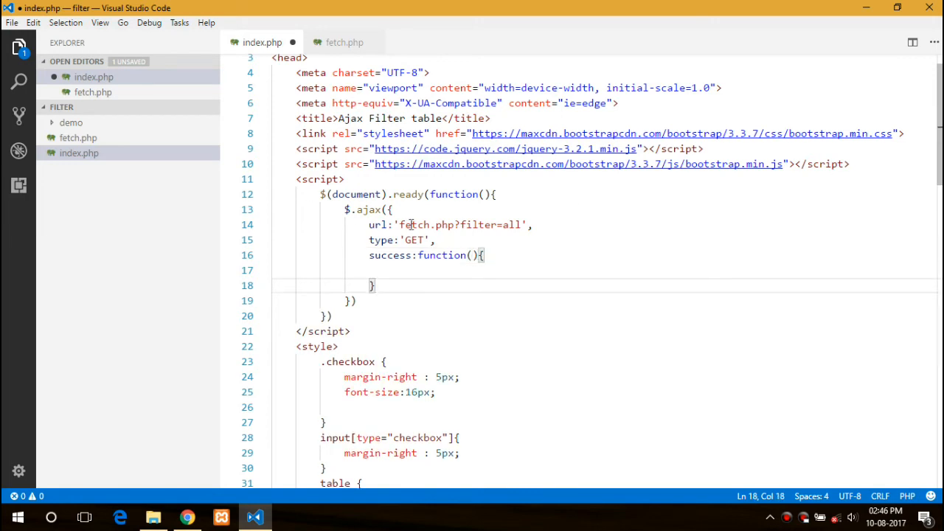
type("data")
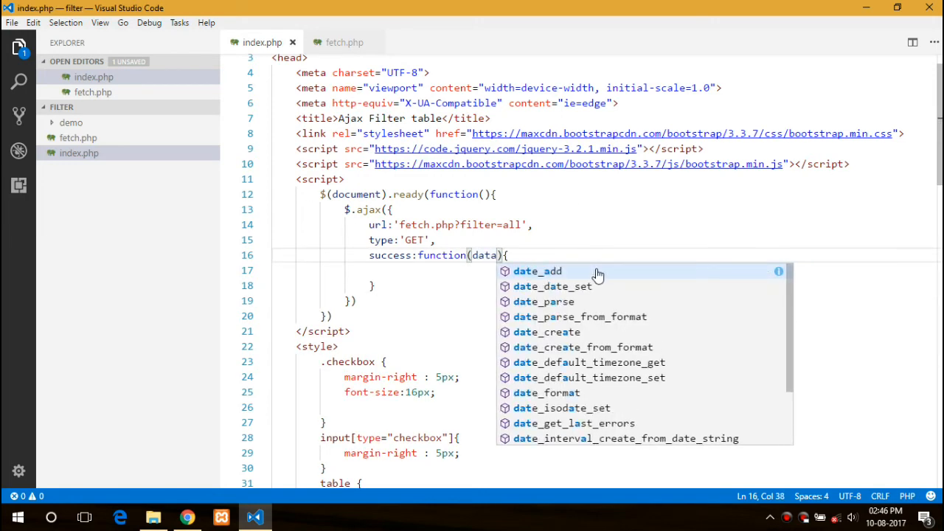
key("Escape")
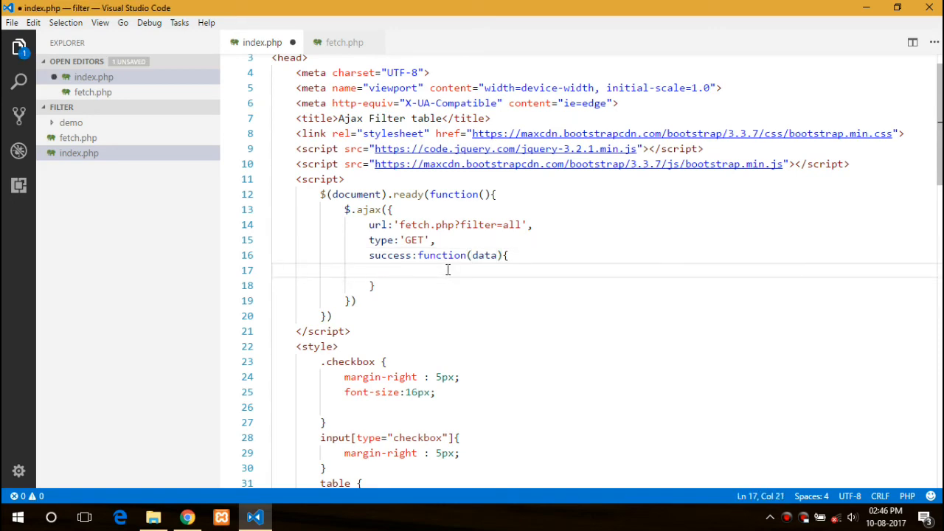
type("console.")
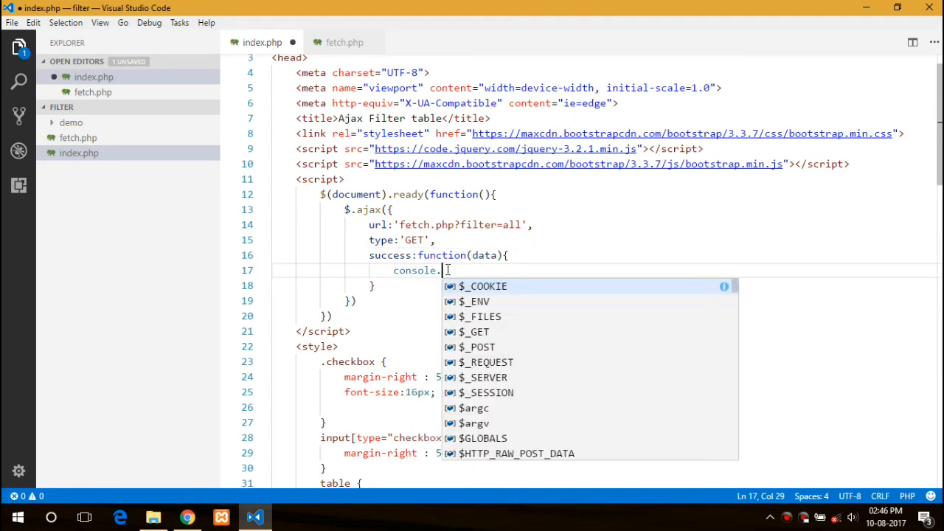
type("log(data)")
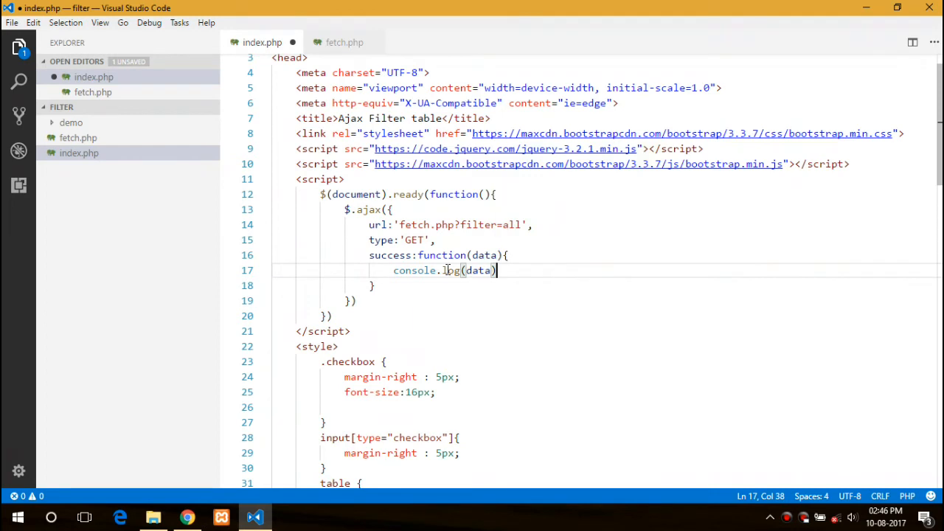
key("ctrl+s")
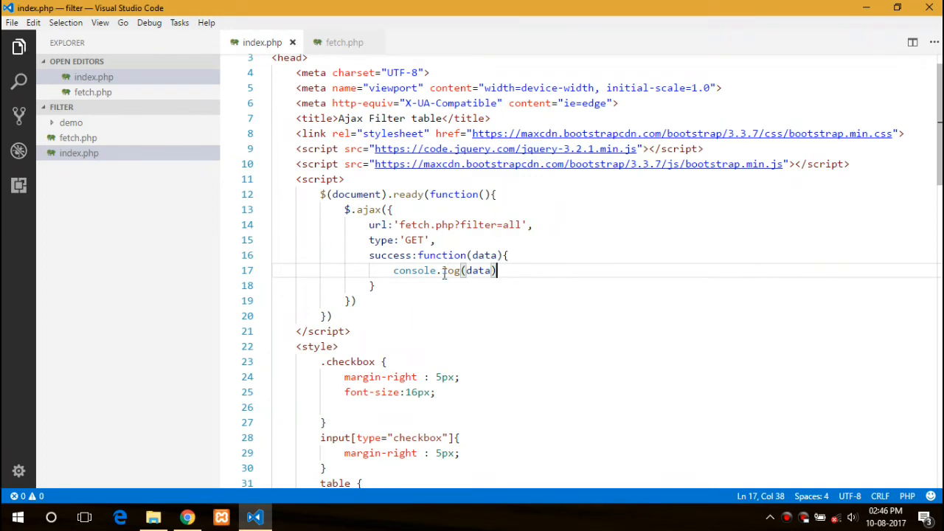
left_click(188, 516)
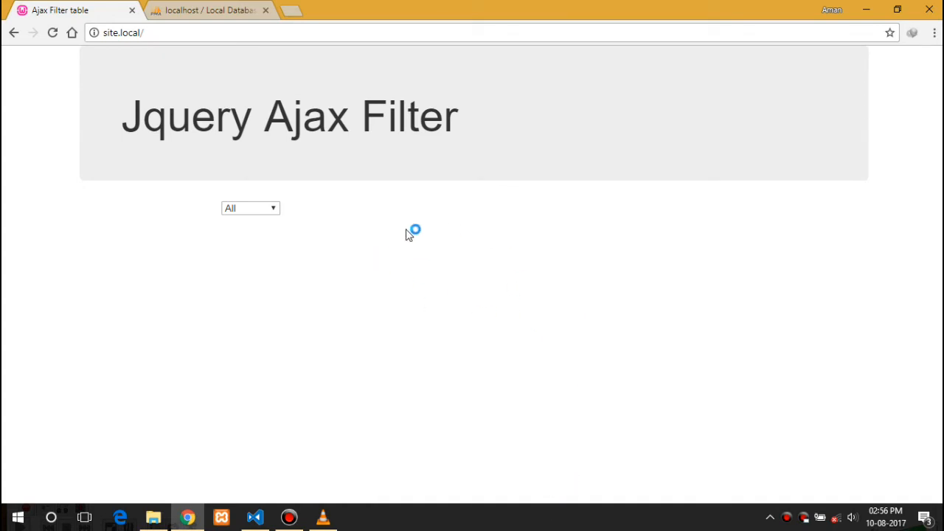
Open Chrome's DevTools Console to see the nine records logged as raw JSON text
key("F12")
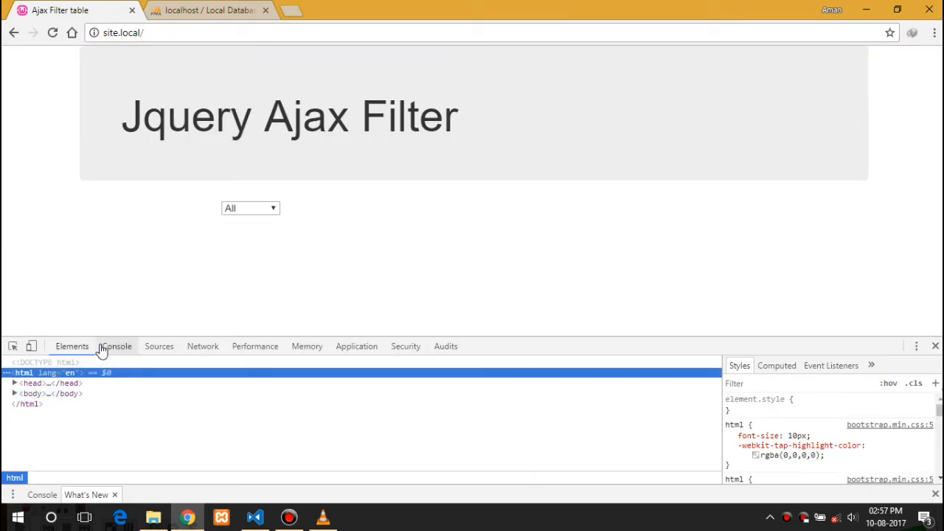
left_click(117, 346)
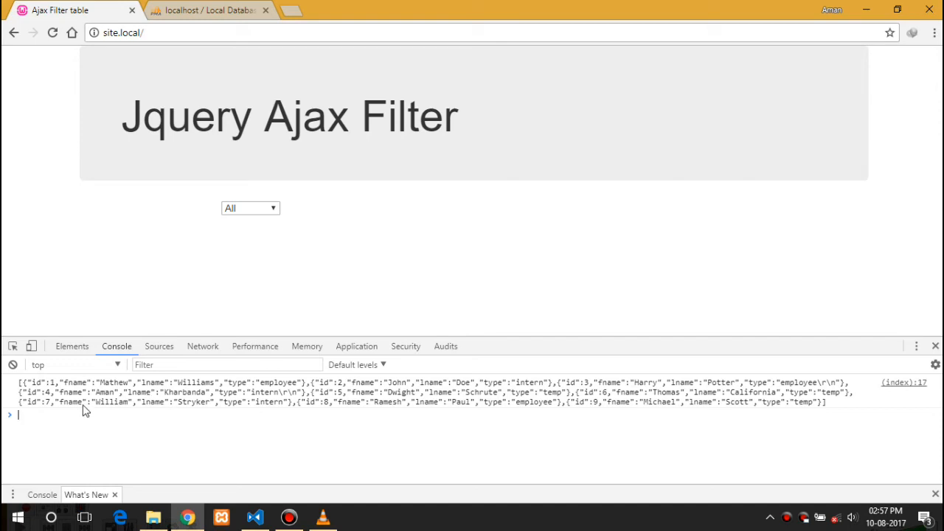
mouse_move(256, 514)
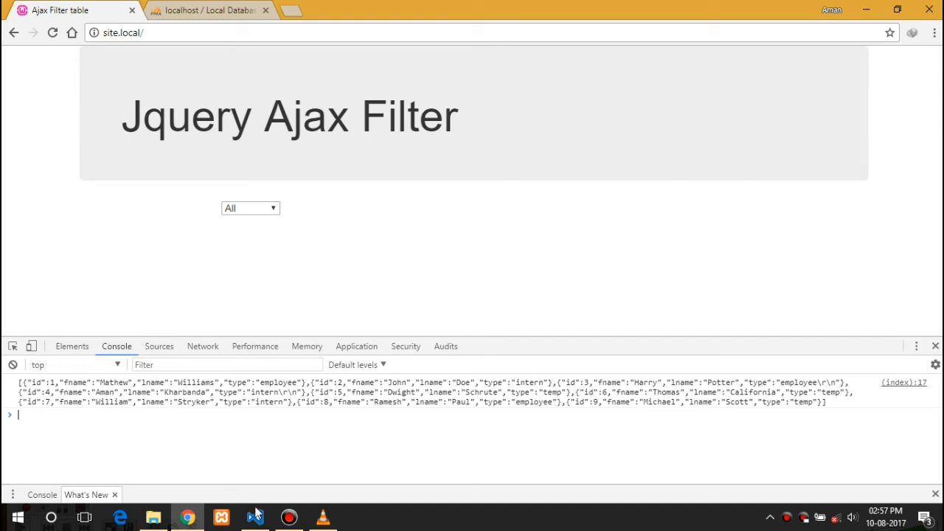
left_click(255, 516)
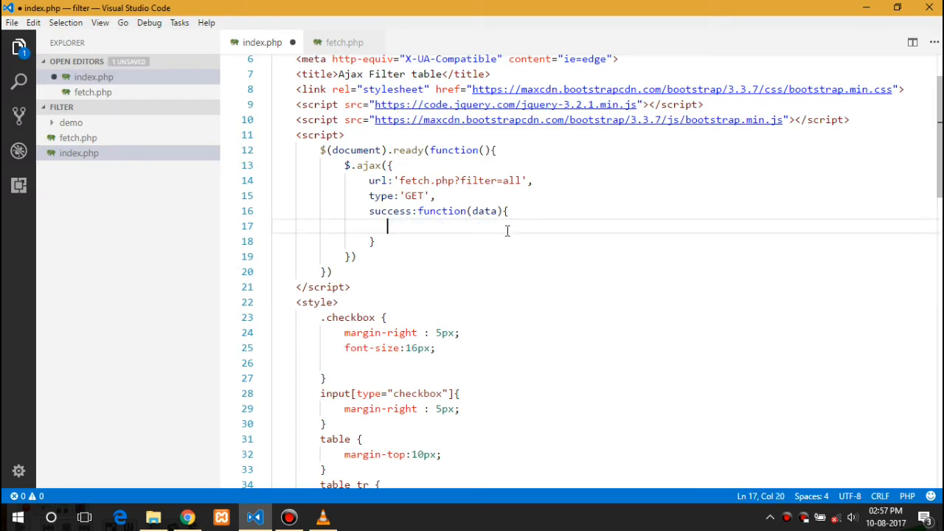
Add var d = JSON.parse(data); above console.log in the success callback
type("console.log(data)")
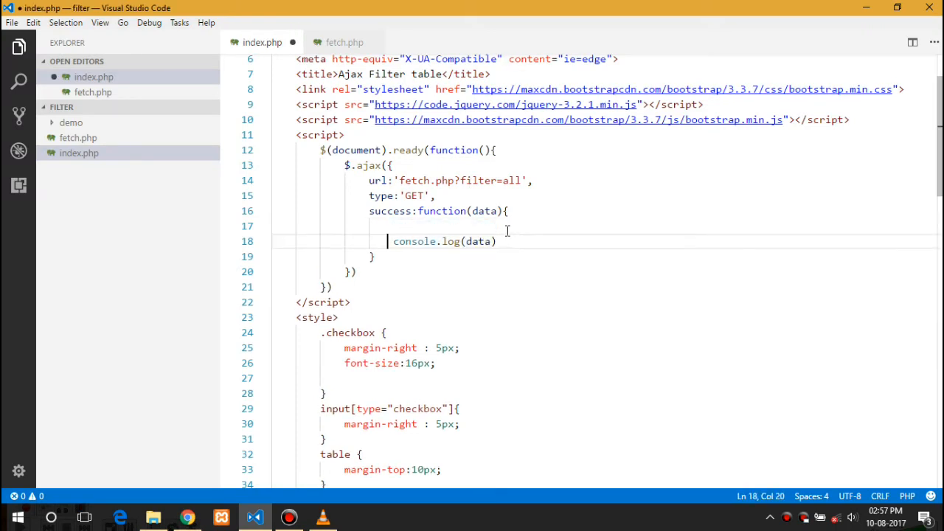
type("var d =")
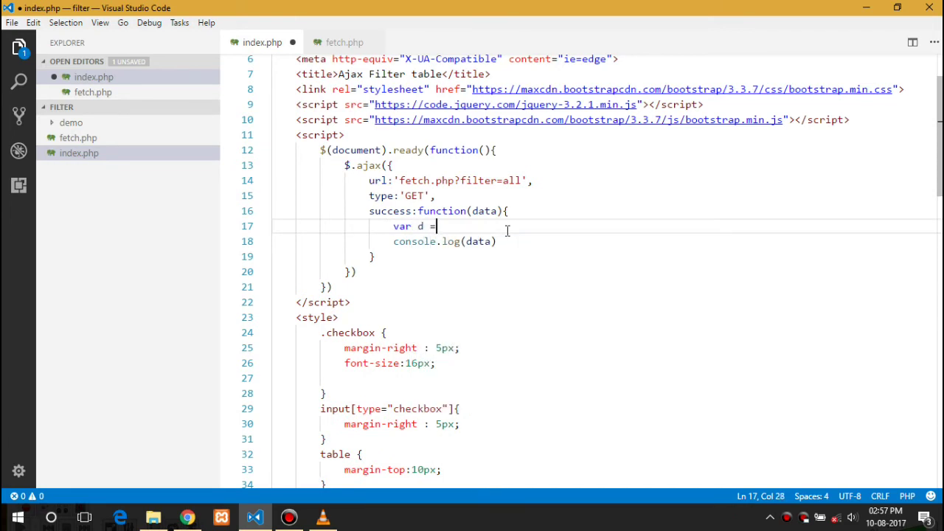
type("j")
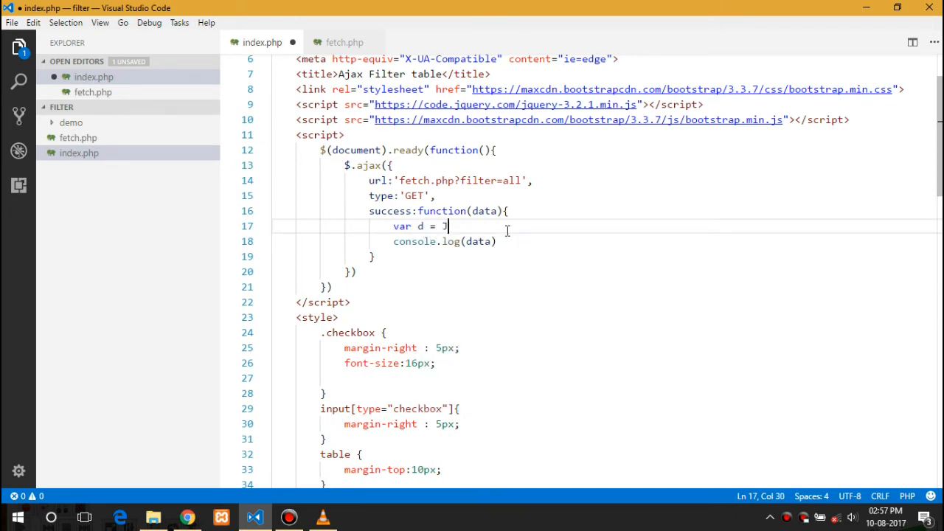
type("SON.parse(data")
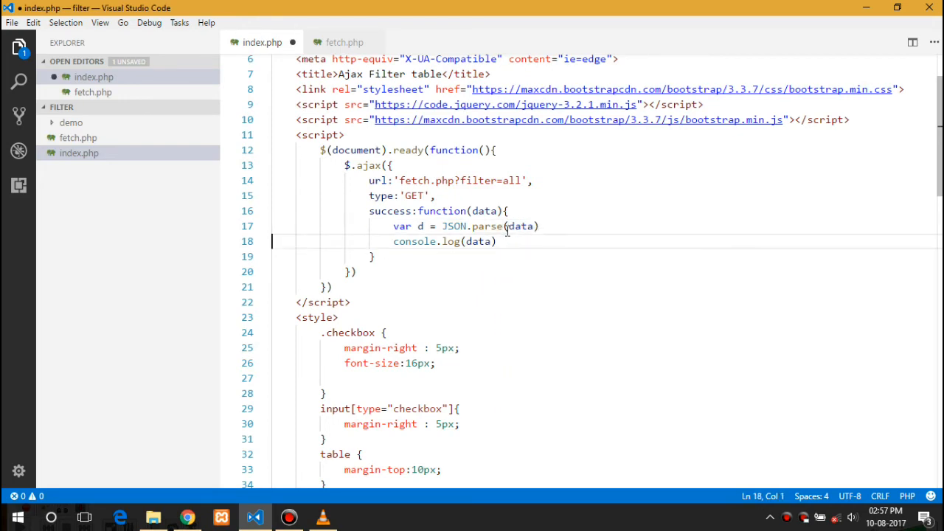
type(";")
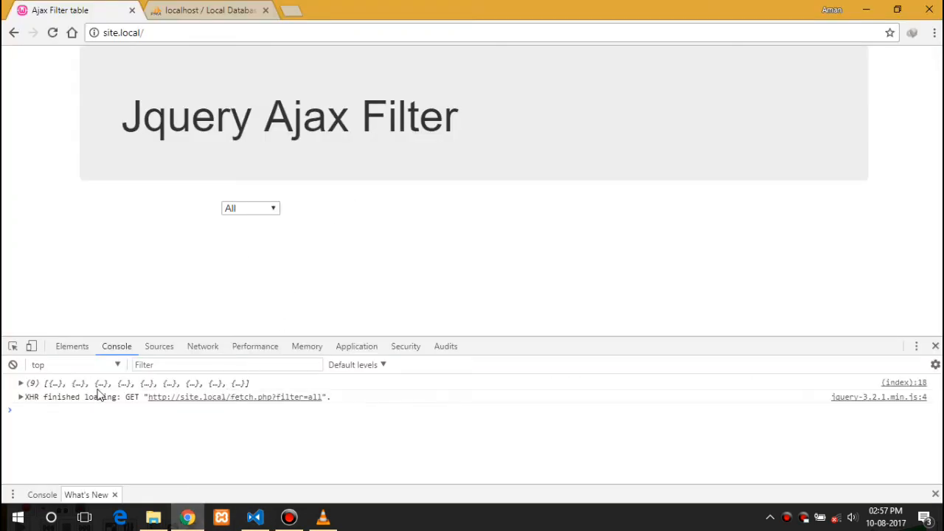
Expand the logged array in Chrome's console to show each record's id, fname, lname and type
left_click(21, 382)
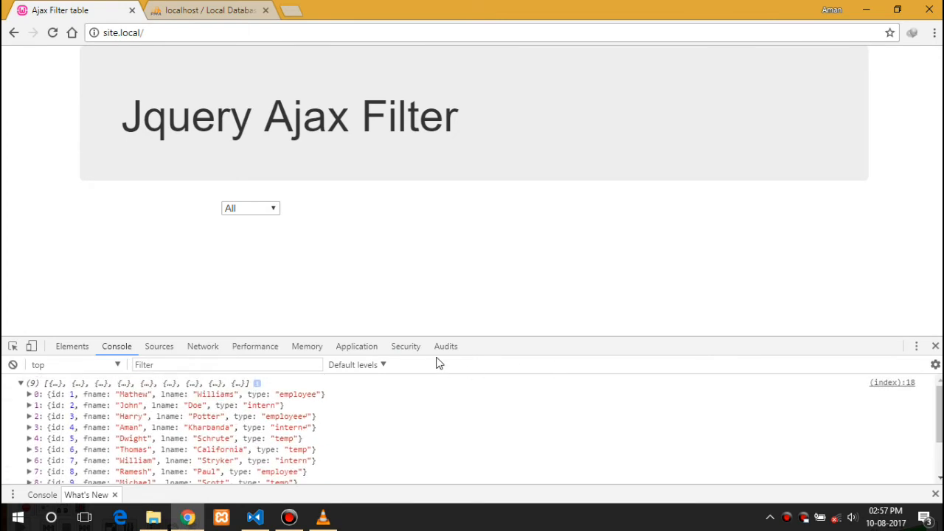
mouse_move(405, 346)
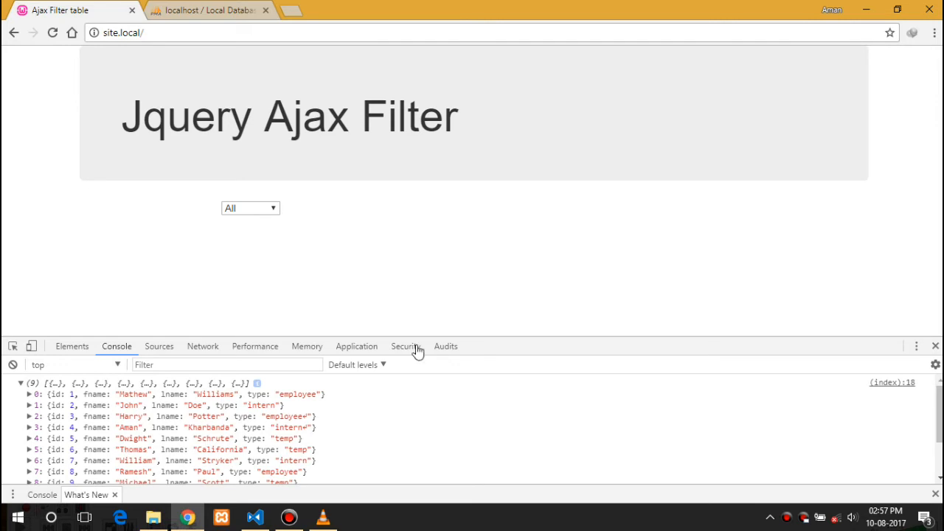
left_click(255, 517)
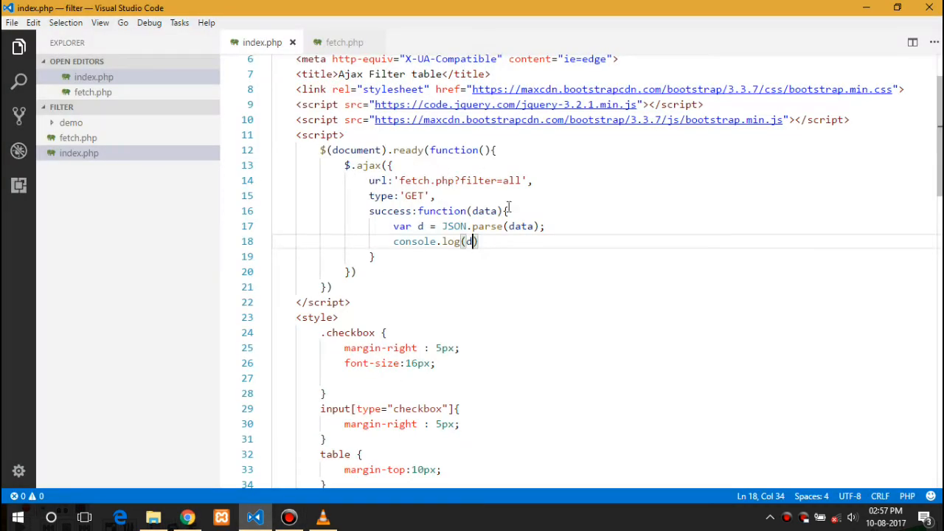
Define create_list(data) with variables table = $('#table') and table_head = $('<tr>')
key("Enter")
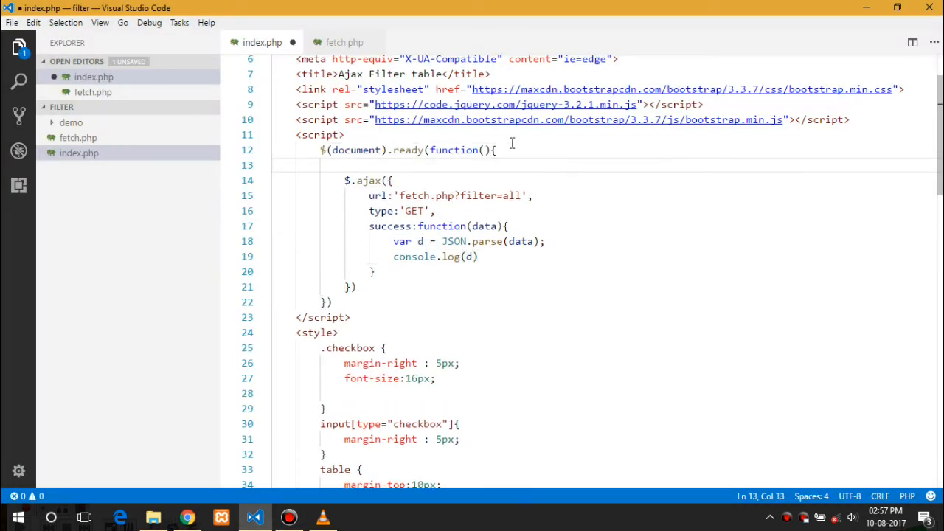
type("function create_list(){")
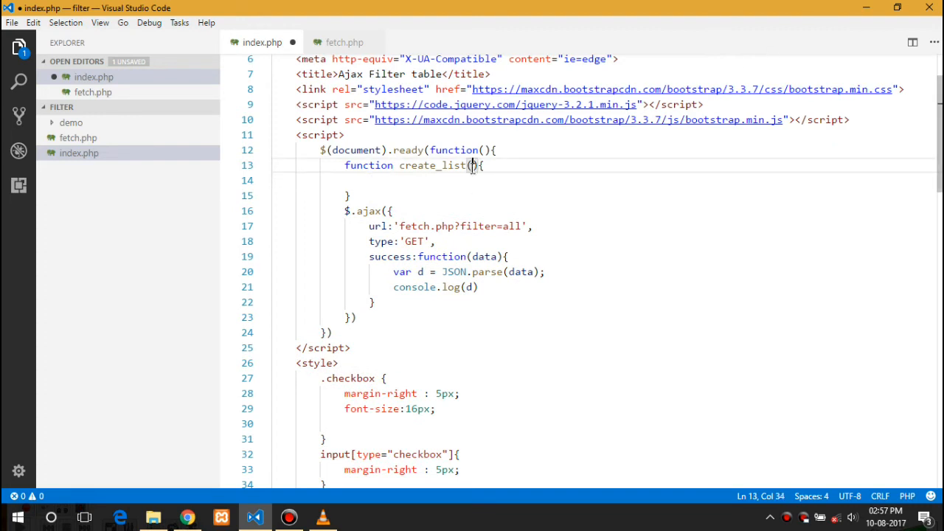
type("data")
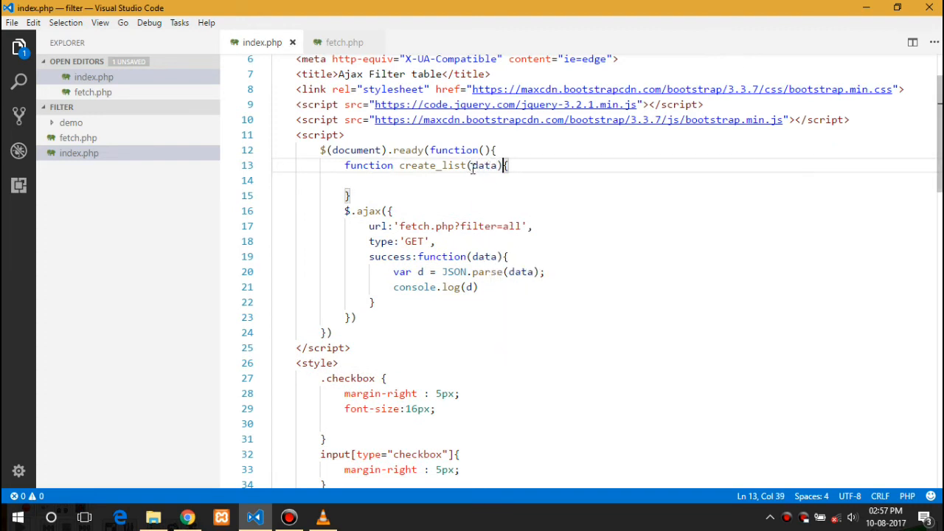
type("var table")
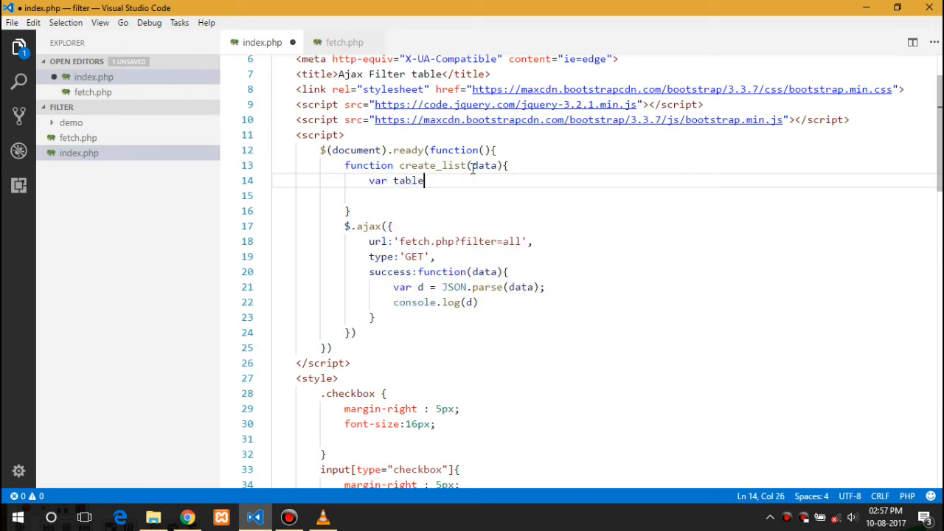
scroll("down", 3)
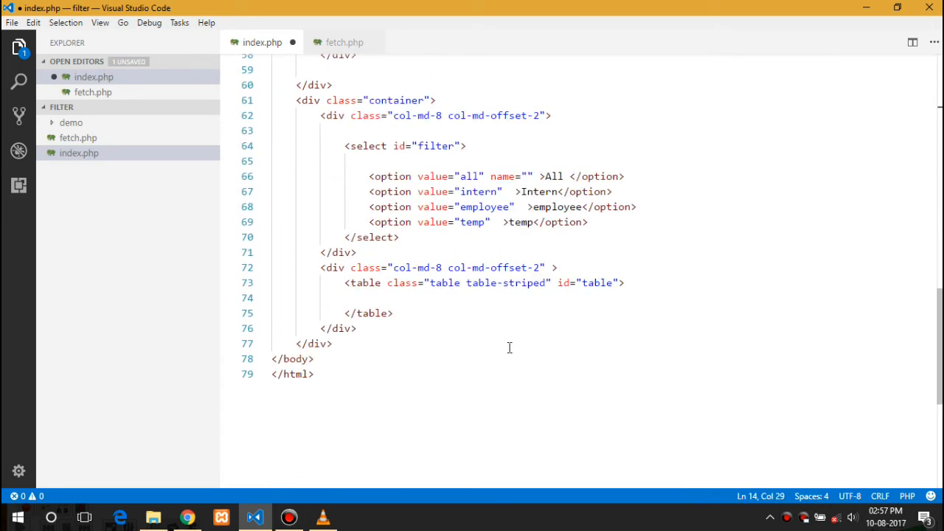
double_click(598, 282)
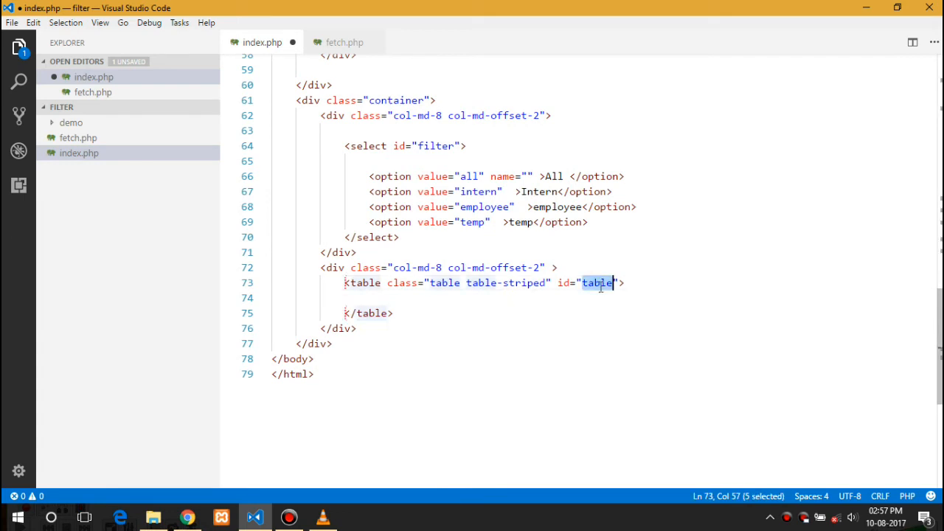
scroll("up", 3)
type("var table =")
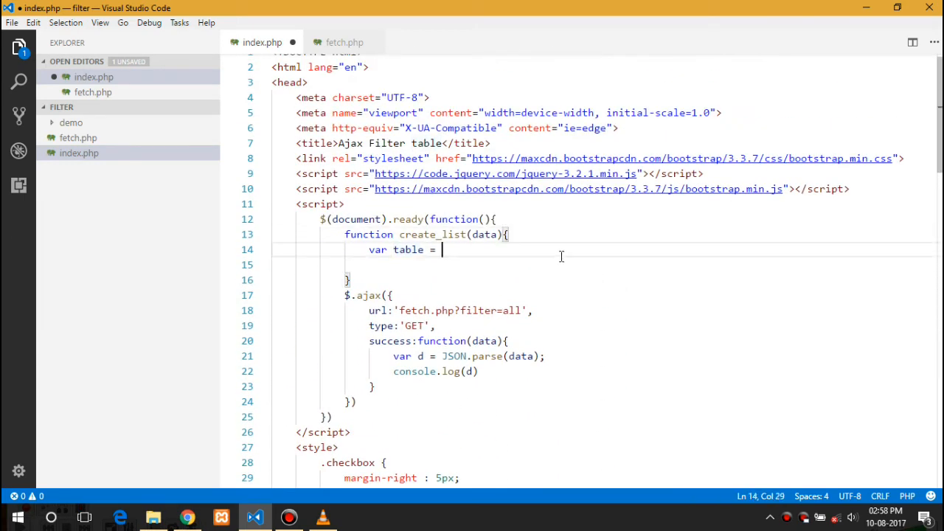
type("$('')")
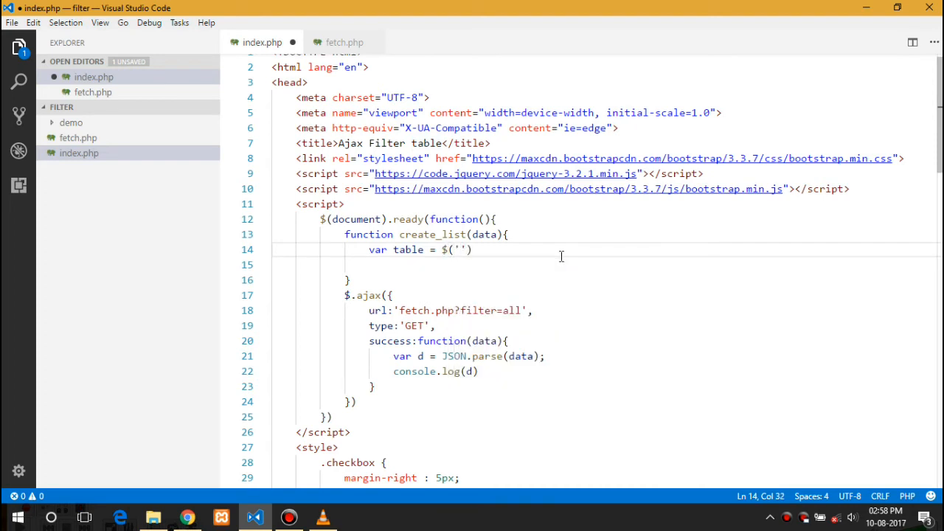
type("#table');")
left_click(604, 264)
type("var")
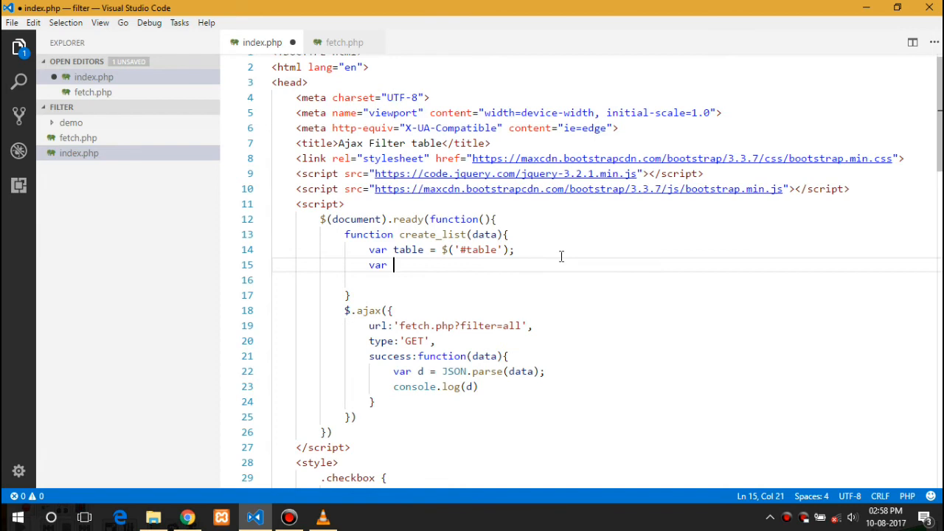
type("table_")
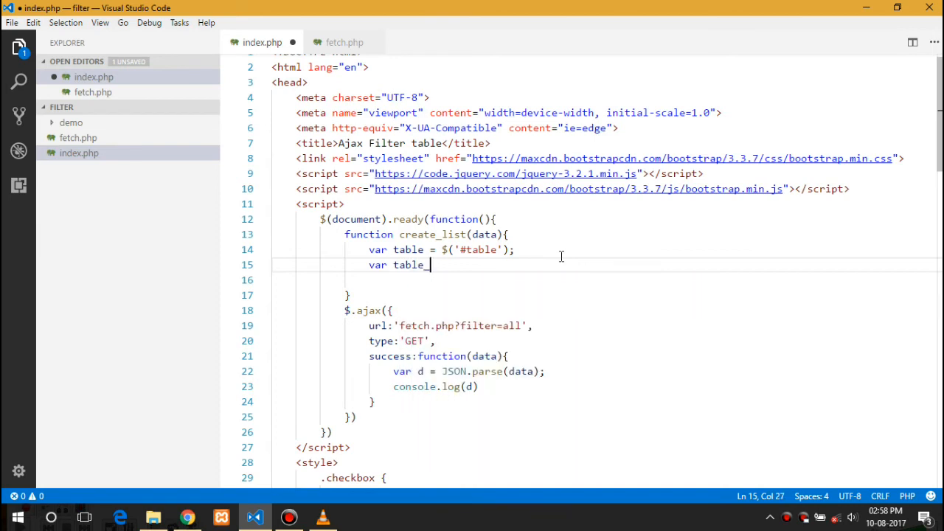
type("head")
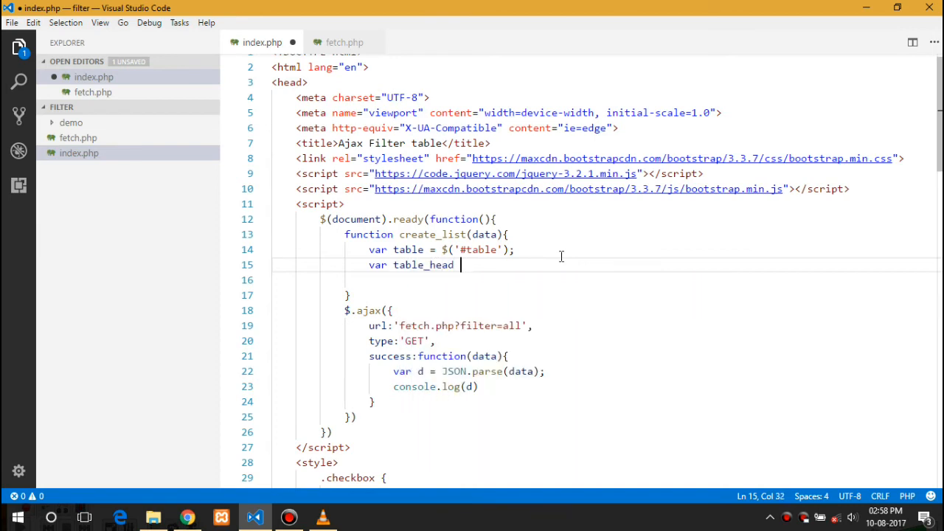
type("= $")
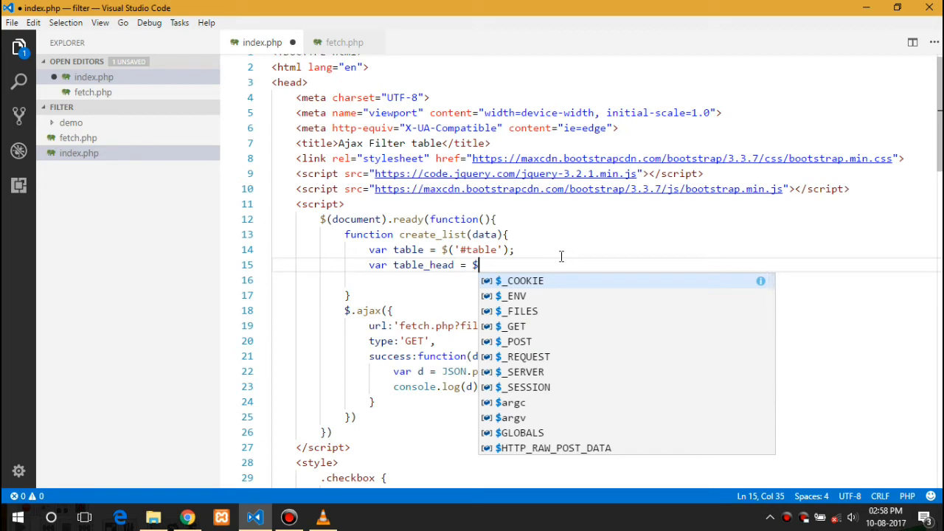
type("('tr')")
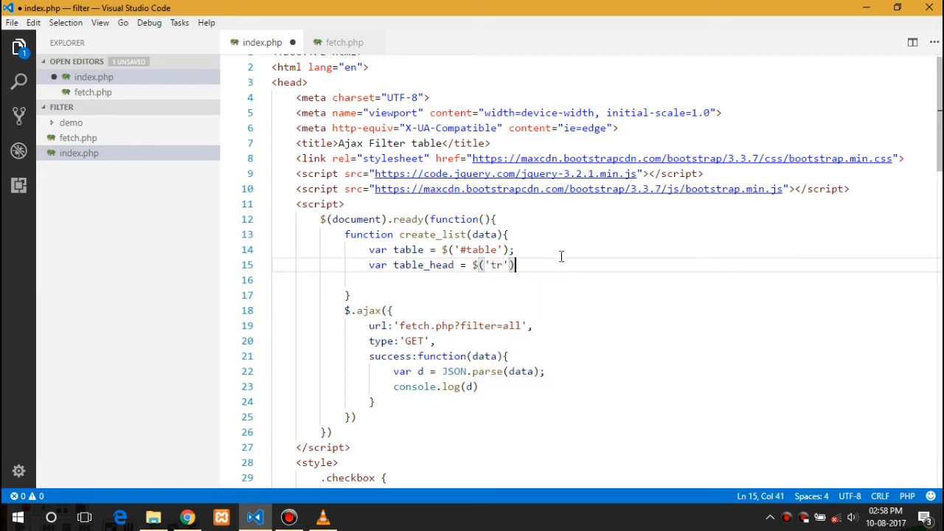
type("<tr>")
left_click(604, 280)
type("table")
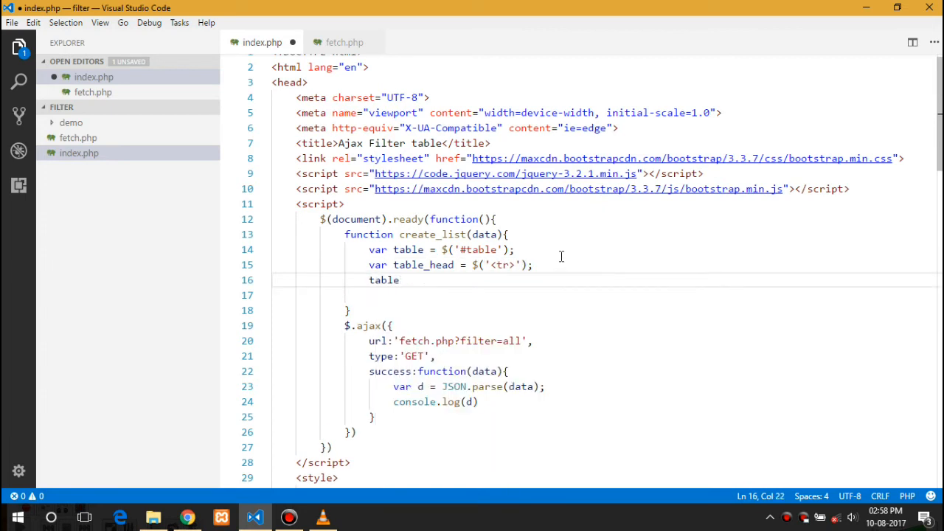
Append an 'ID' <td> header cell to table_head
type("_head.append()")
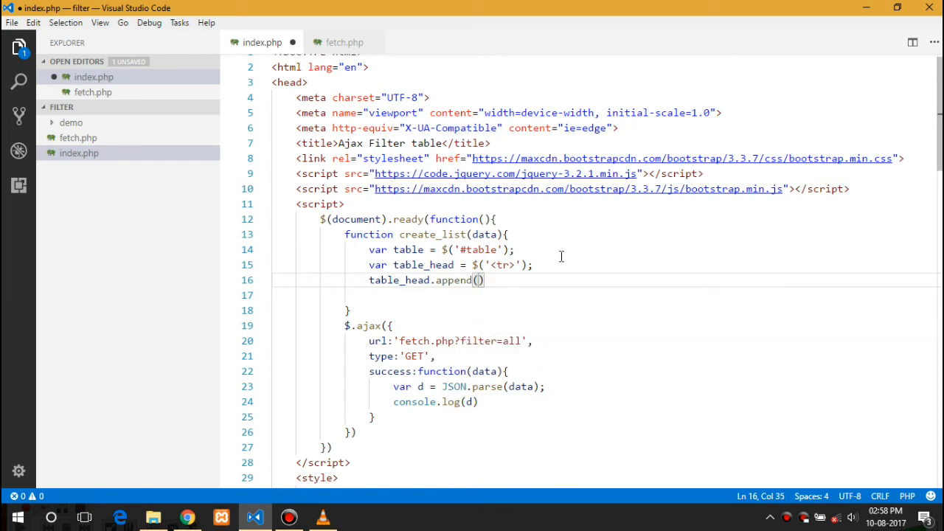
type("$(")
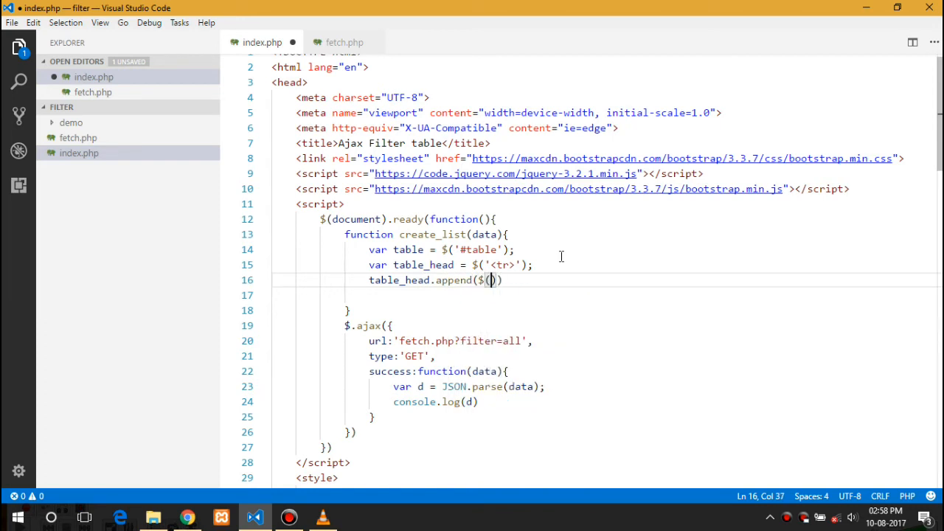
type("''")
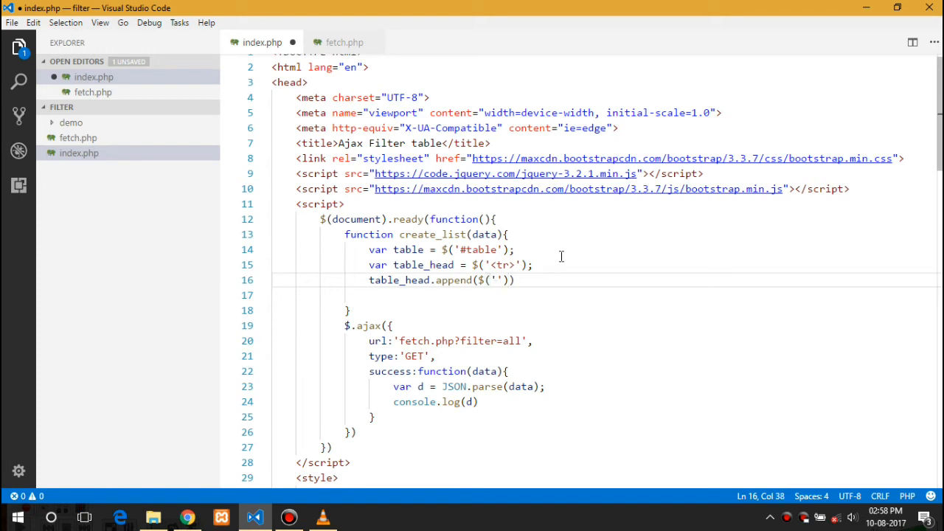
type("<td>")
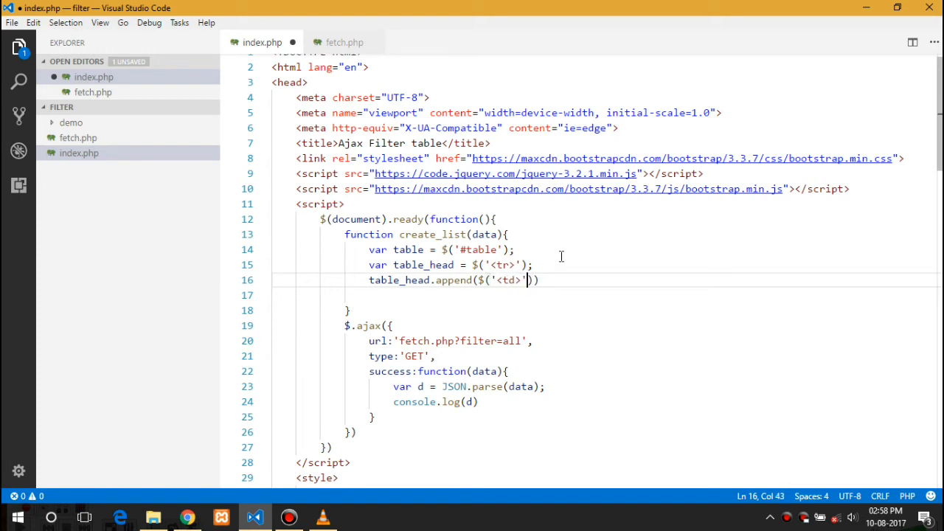
type(".text")
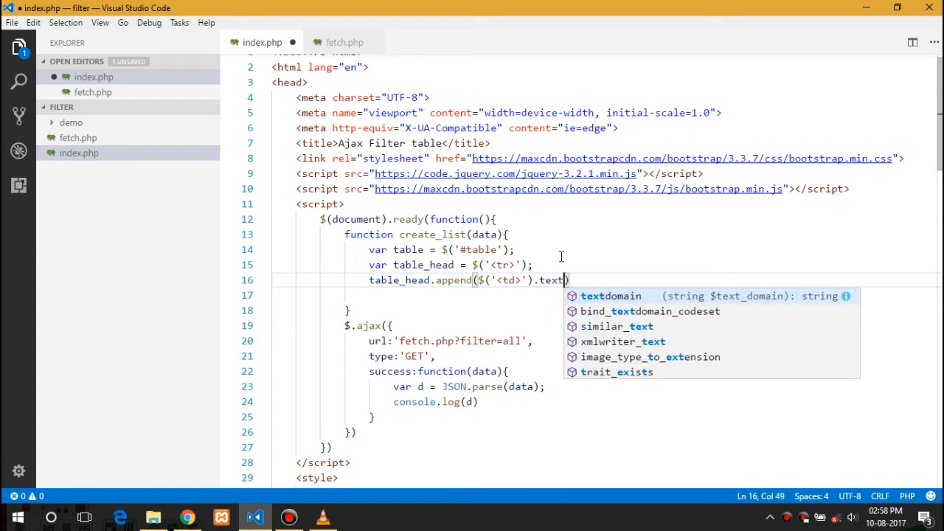
type("('ID')")
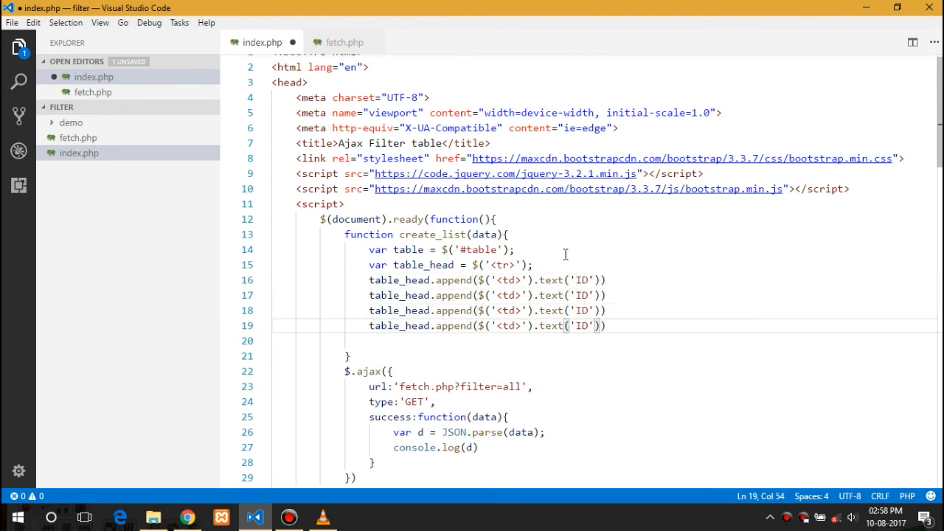
Add First Name, Last Name and Type header cells, then append table_head to the table
left_click(582, 295)
type("Firs")
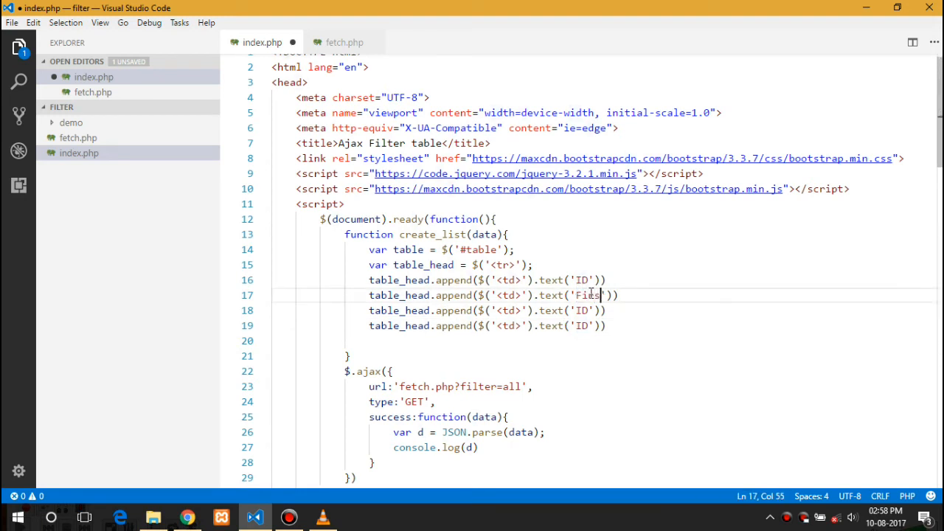
type("tName")
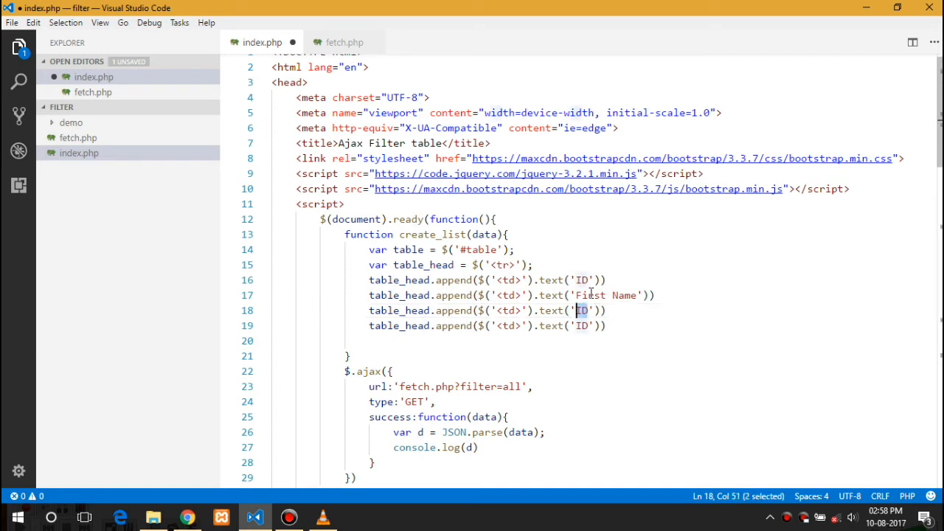
type("Last NAme")
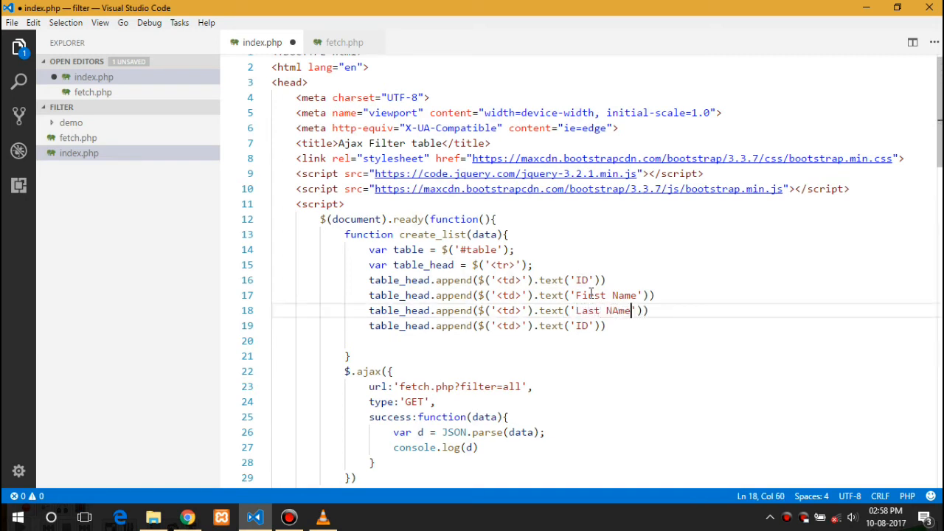
key("Backspace")
type("Type")
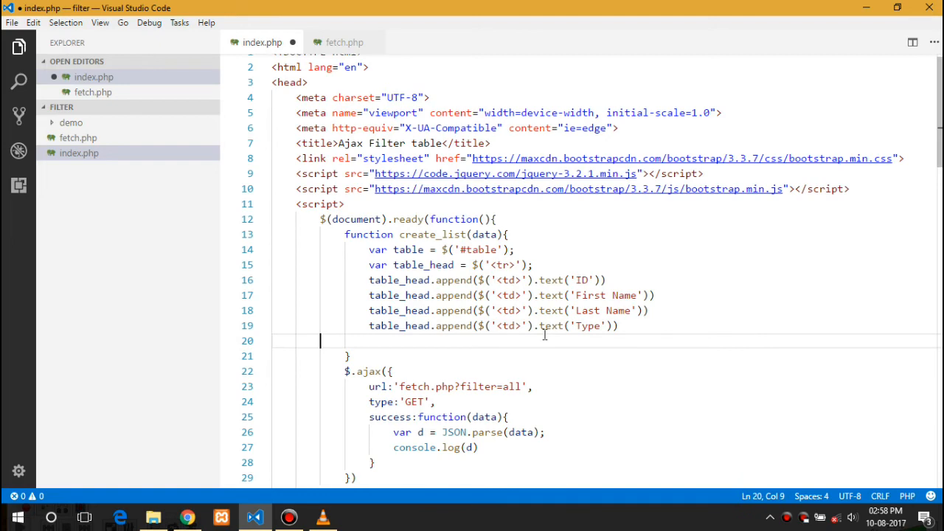
type("tbl")
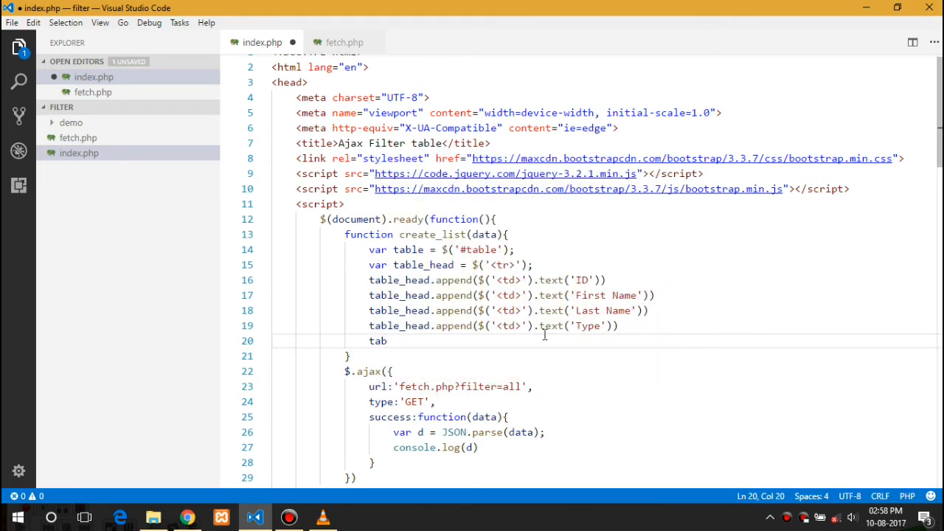
type("le.append(table")
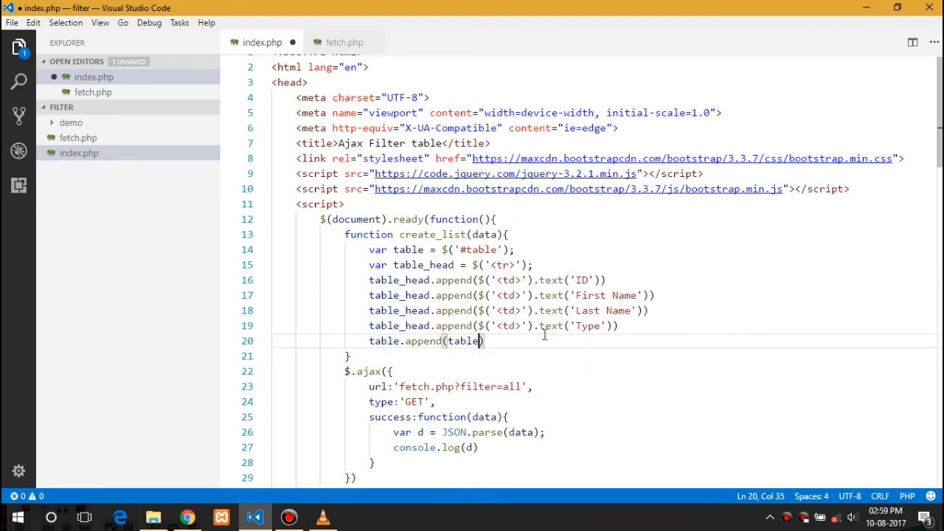
type("_head);")
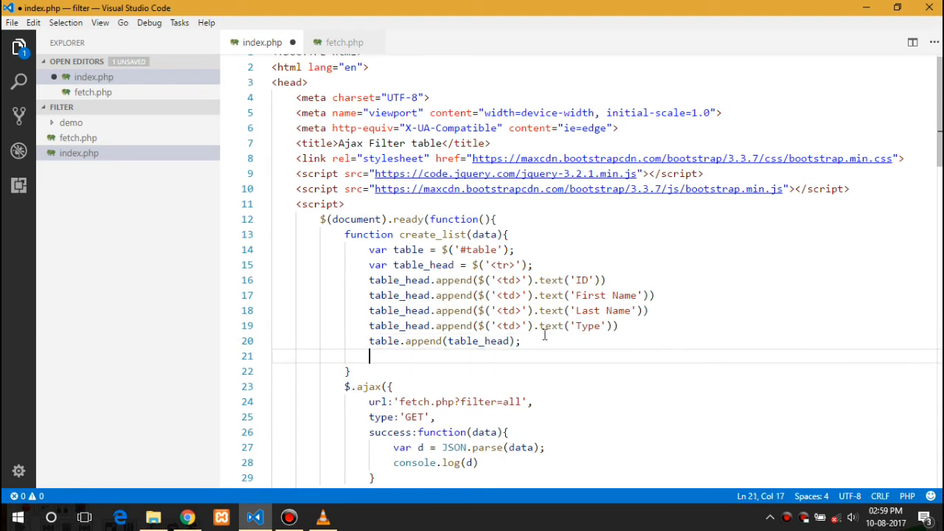
Add a for loop over data that creates a <tr> row and starts tr.append
type("for(){")
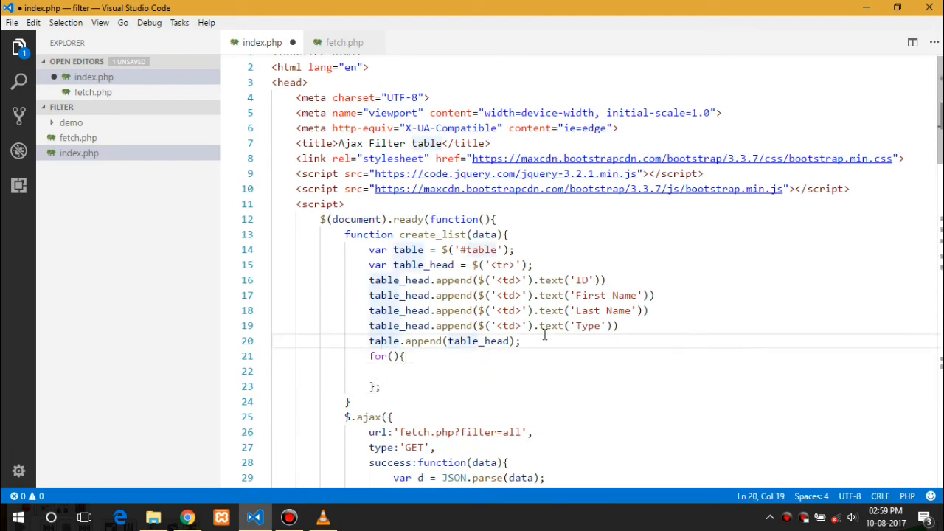
type("var x in data")
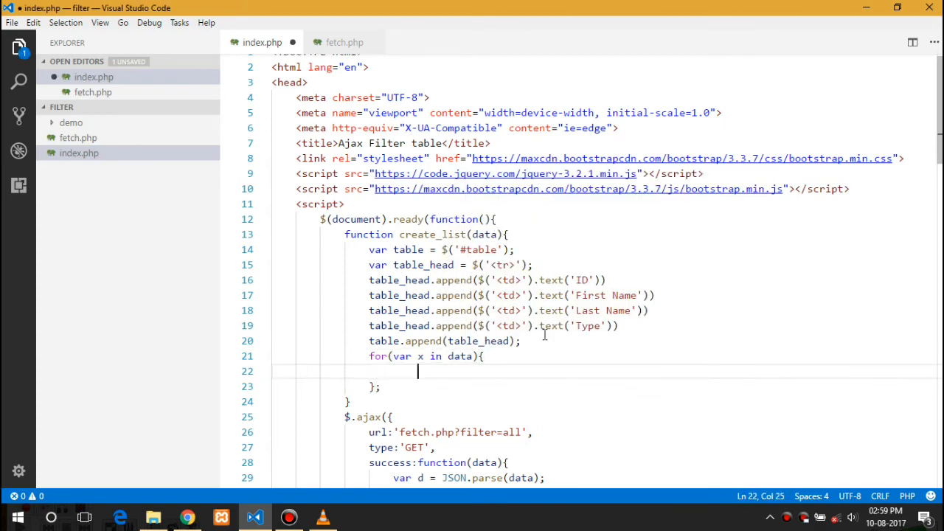
type("var tr = $('<>')")
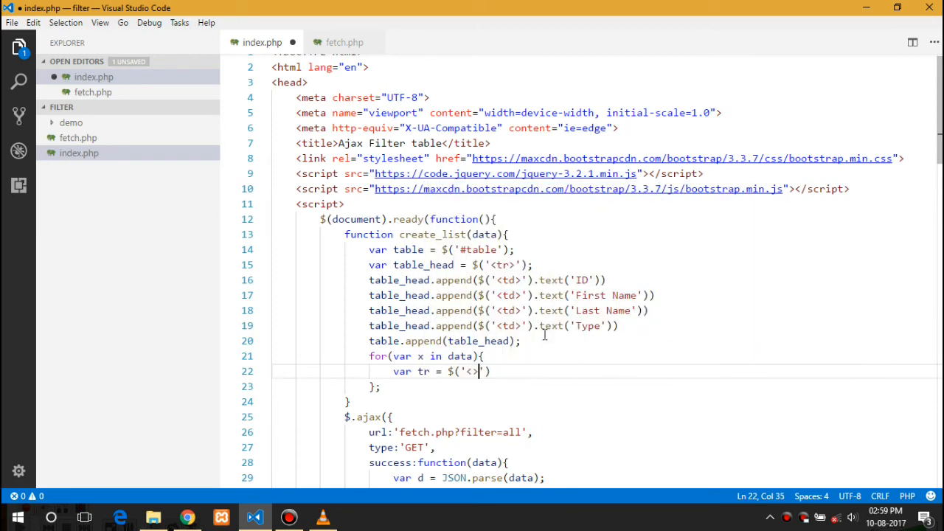
type("tr>');")
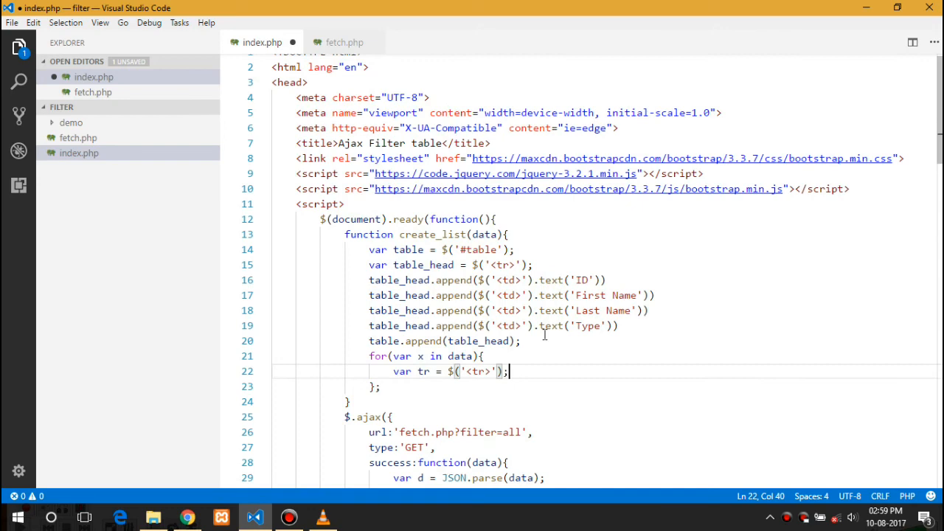
type("tr.append()")
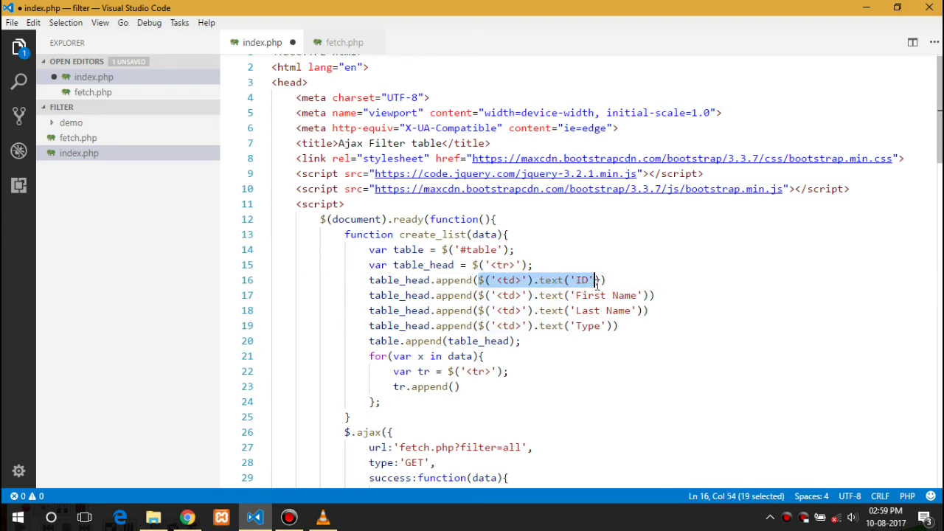
left_click(455, 387)
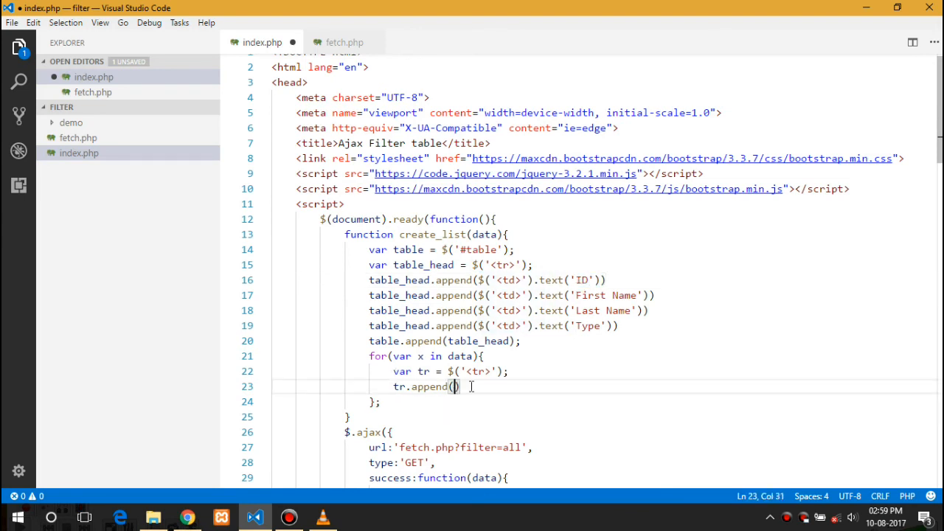
Append td cells for data[x].id, fname, lname and type, then append the row to the table
type("$('<td>').text('ID')")
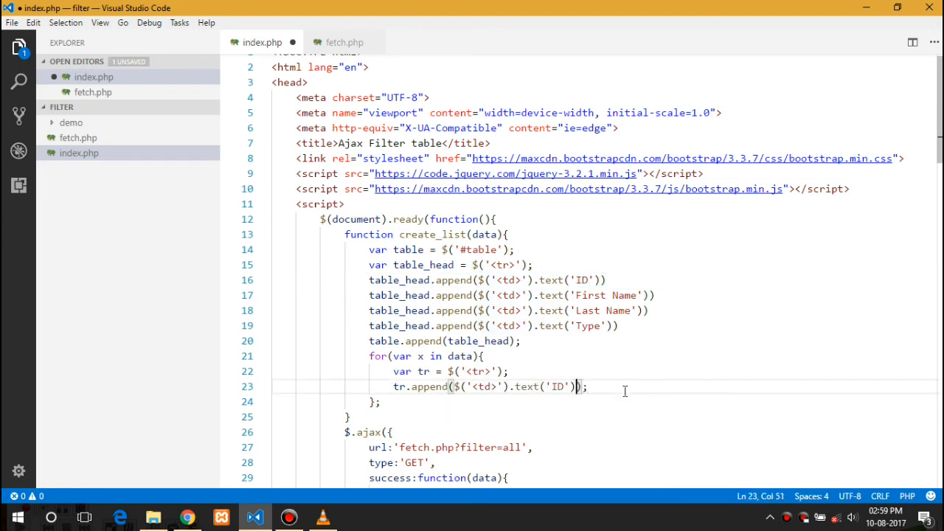
type("data[x].")
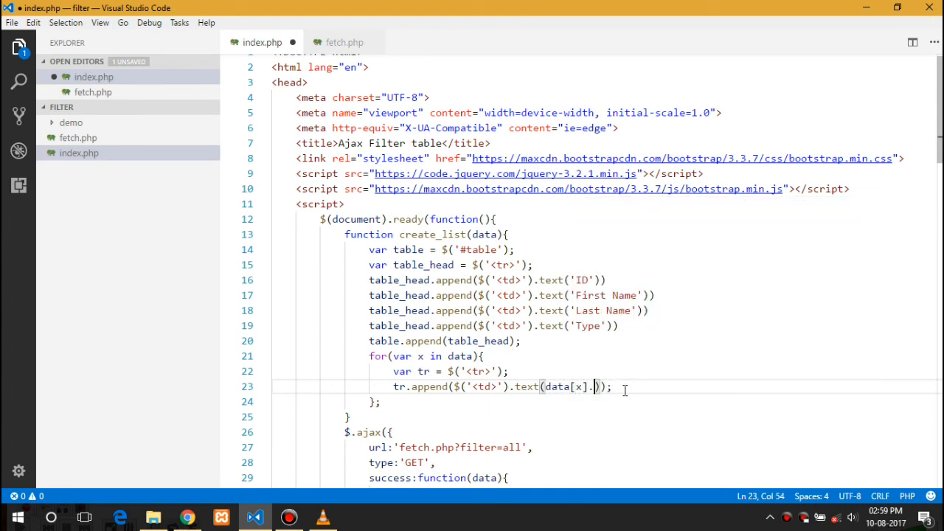
type("id")
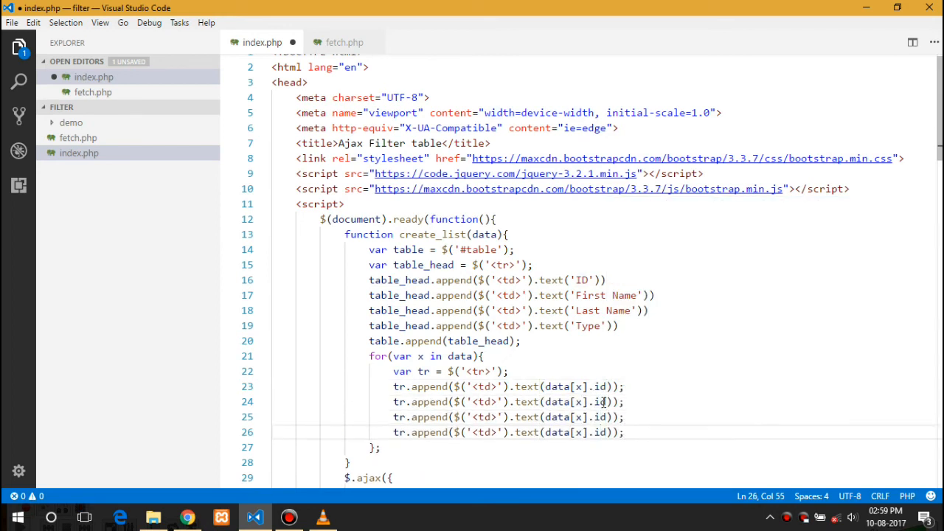
double_click(598, 401)
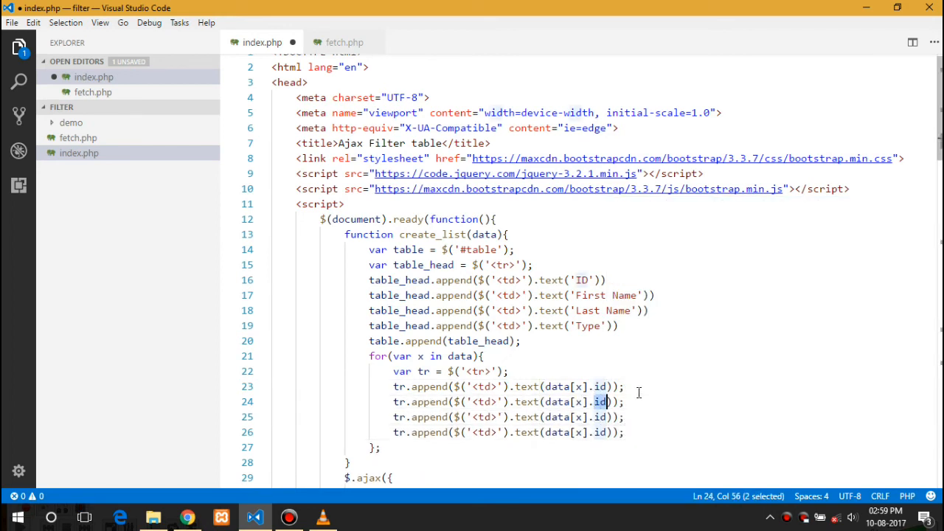
type("fname")
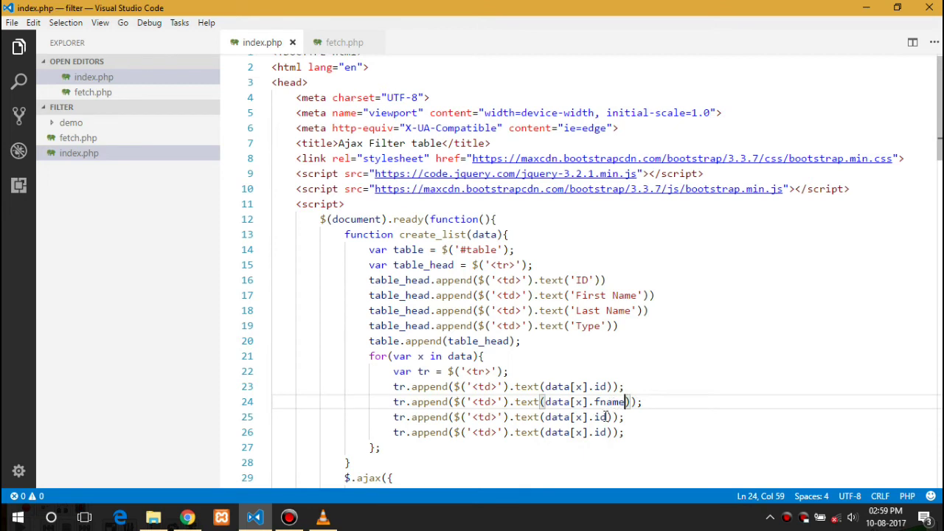
type("la")
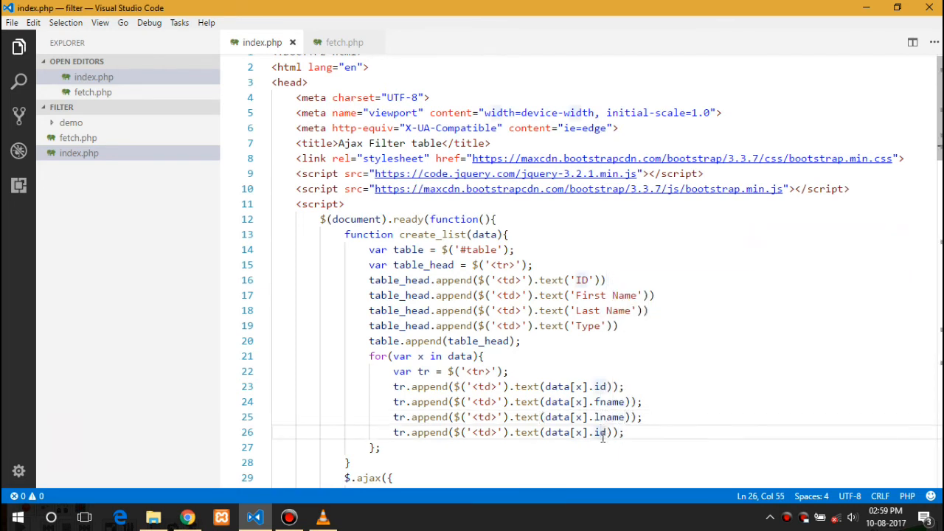
type("type")
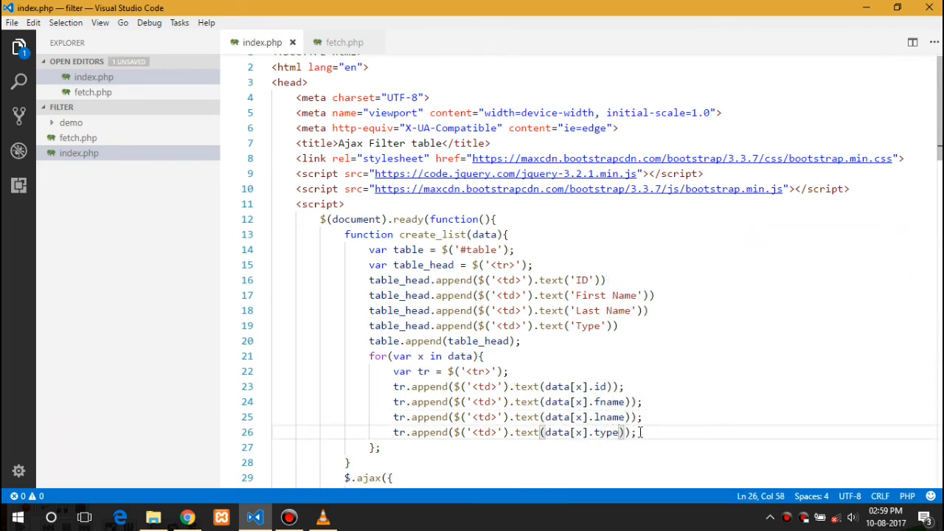
type("table.append(tr);")
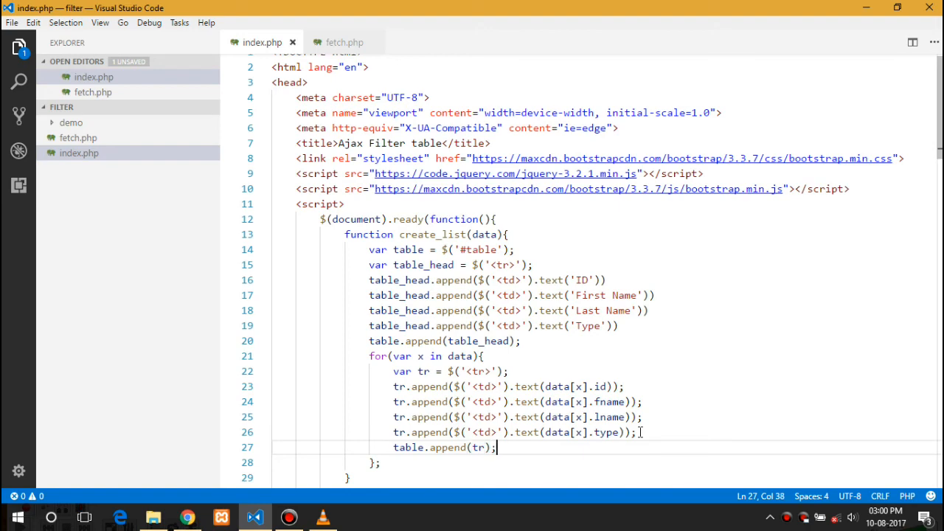
scroll("down", 3)
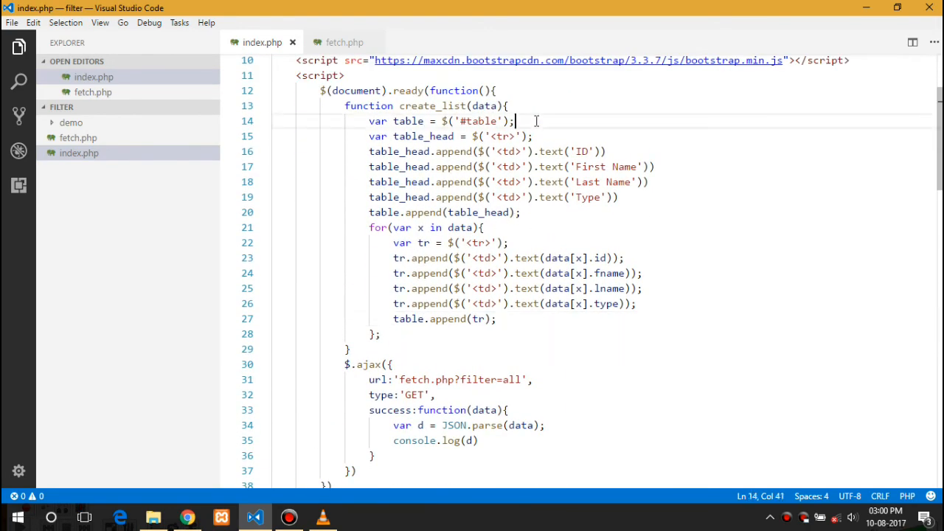
Clear the table with table.html('') right after the table lookup in create_list
key("Enter")
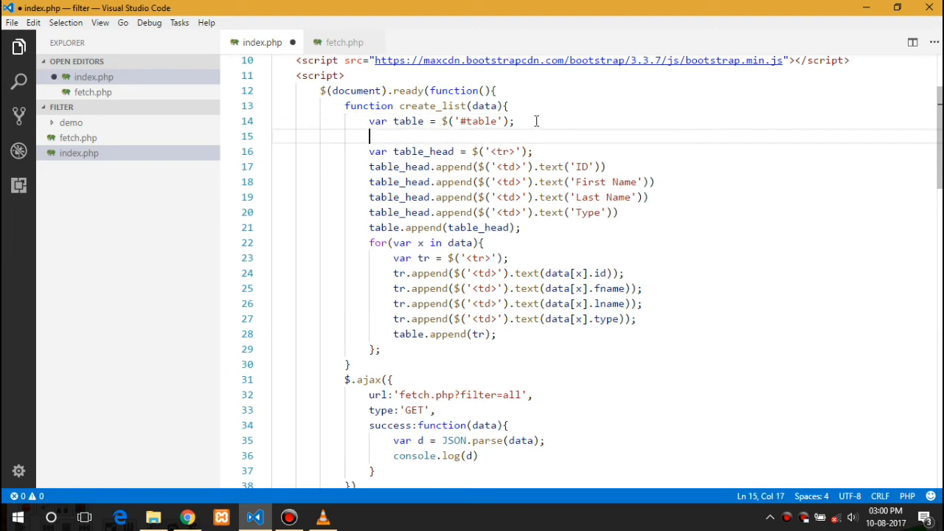
type("table.")
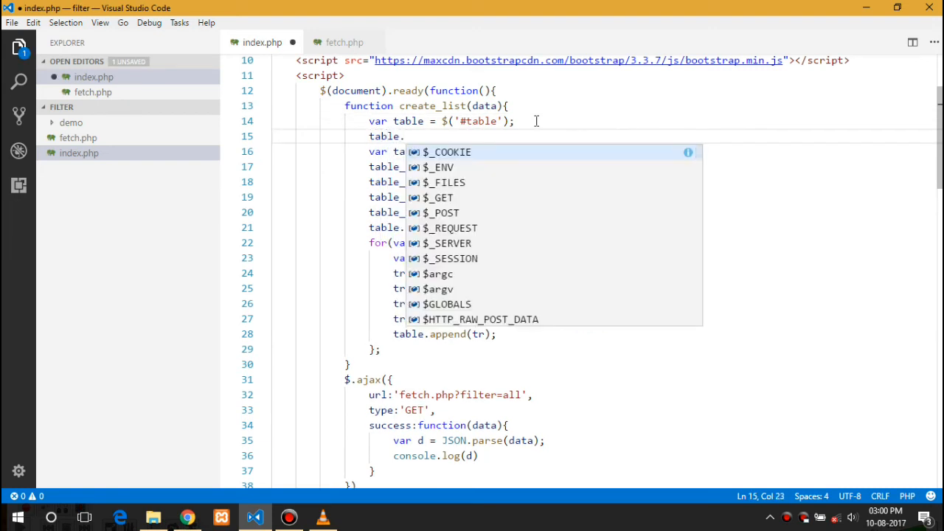
type("hem")
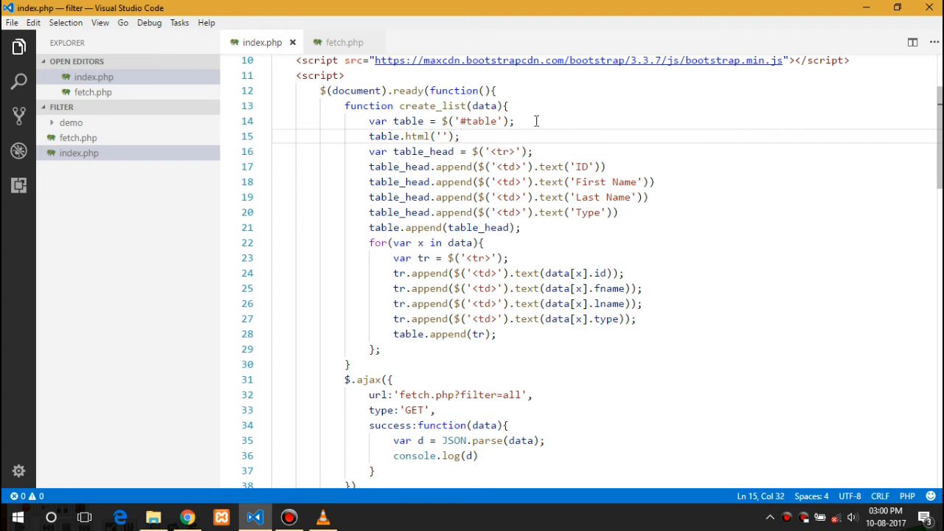
mouse_move(522, 130)
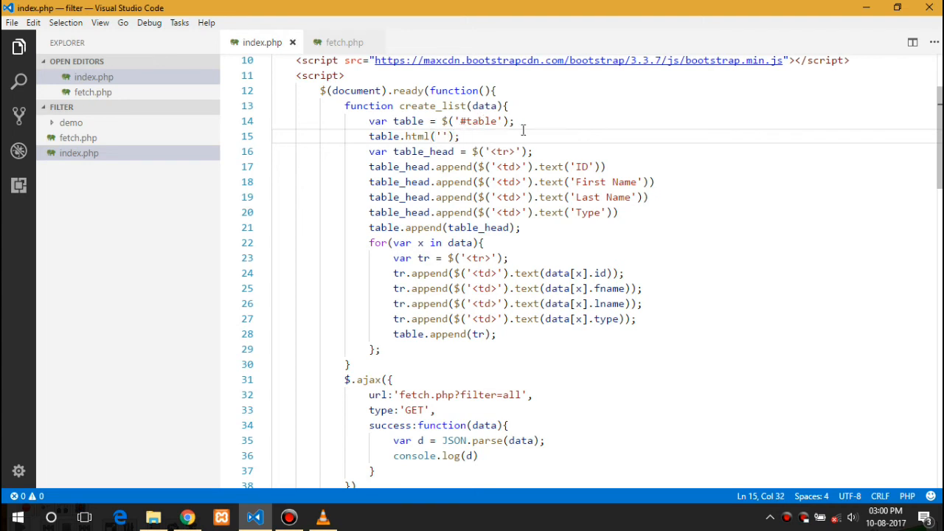
scroll("down", 3)
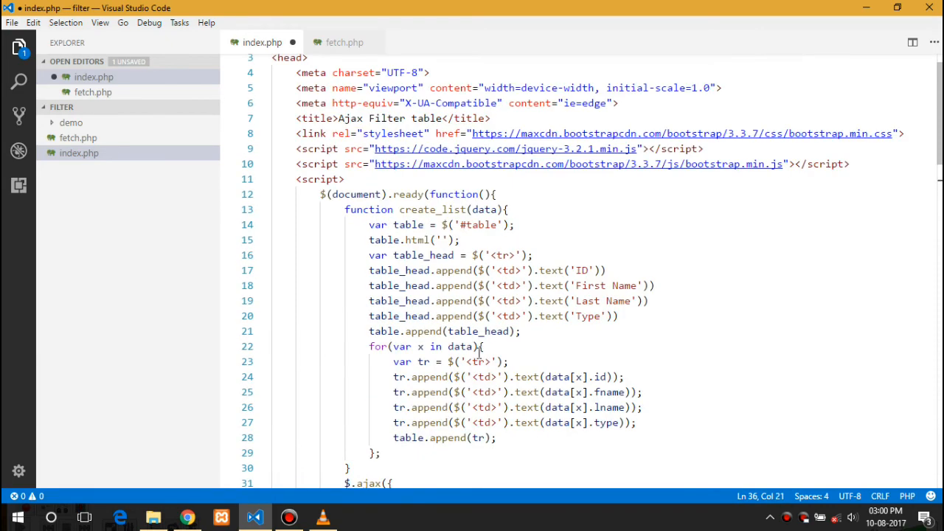
Call create_list(d) in the Ajax success callback, save, and check the rendered table in Chrome
type("create_list(")
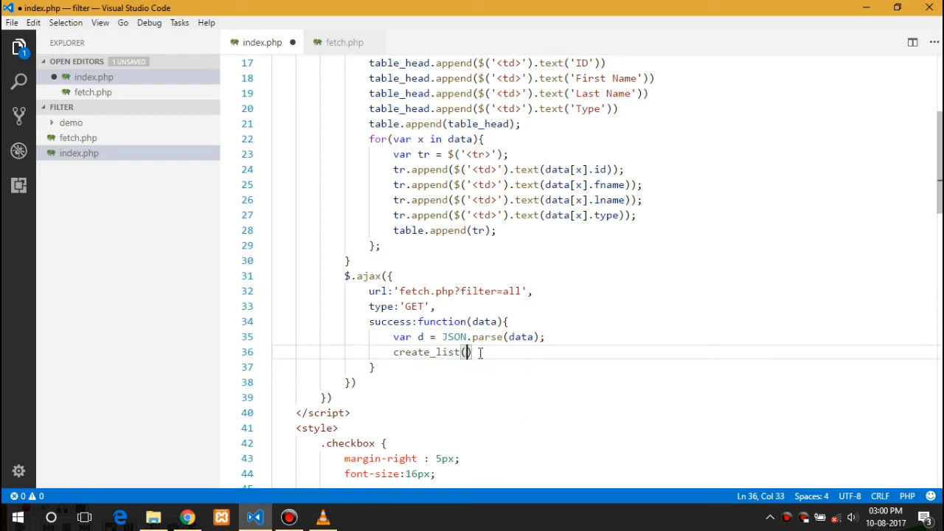
type("d;")
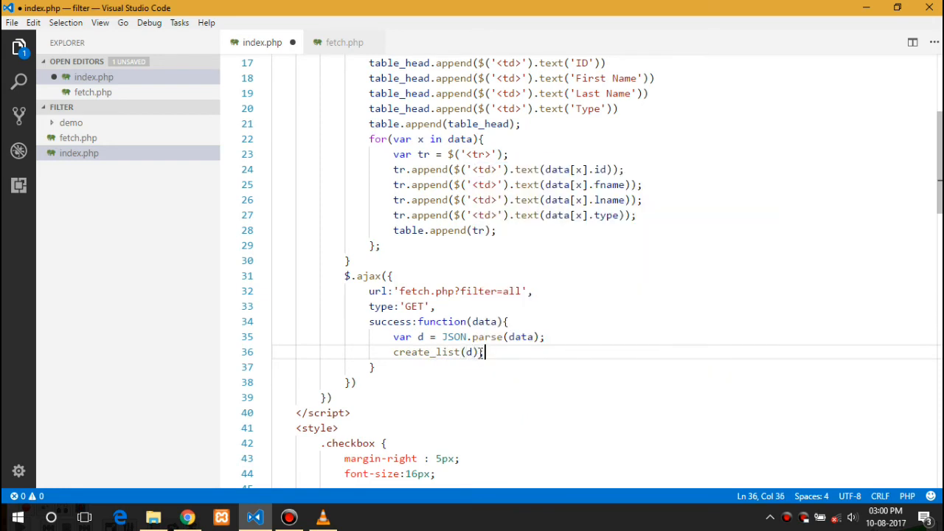
key("ctrl+s")
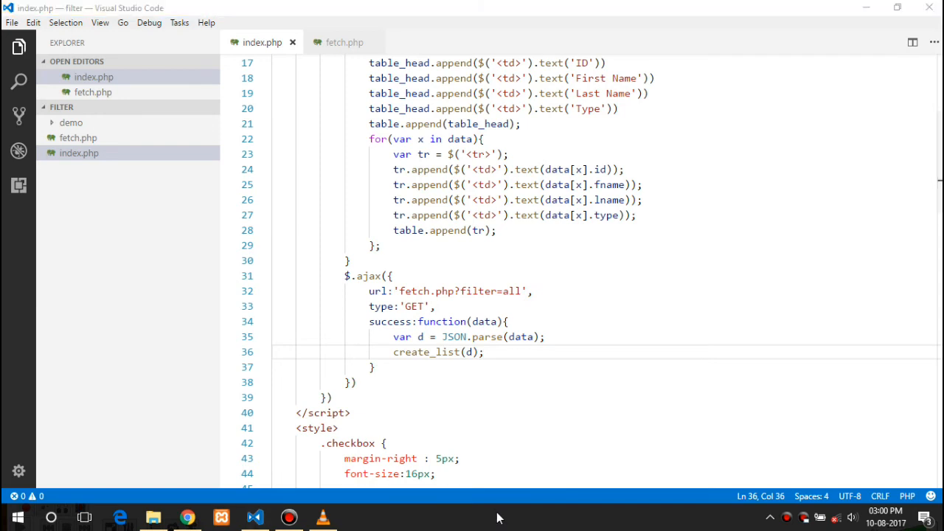
scroll("up", 3)
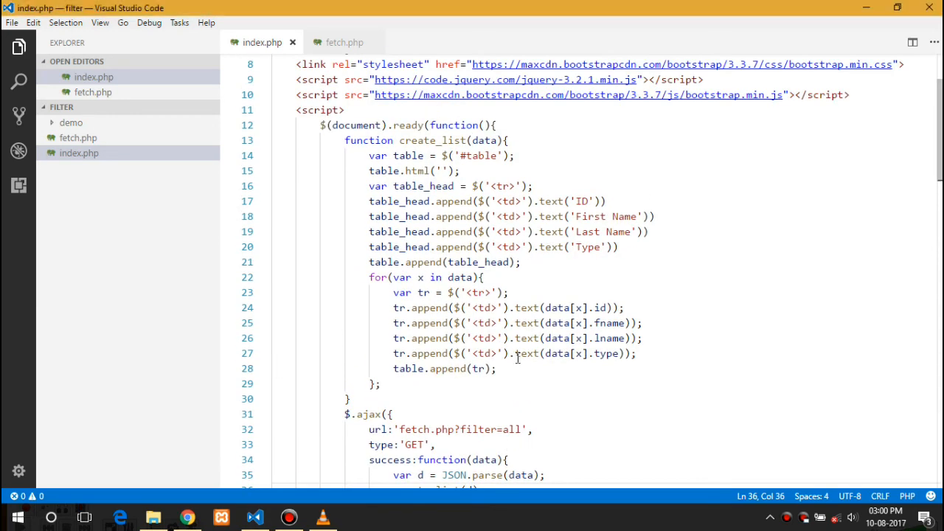
left_click_drag(372, 216, 543, 231)
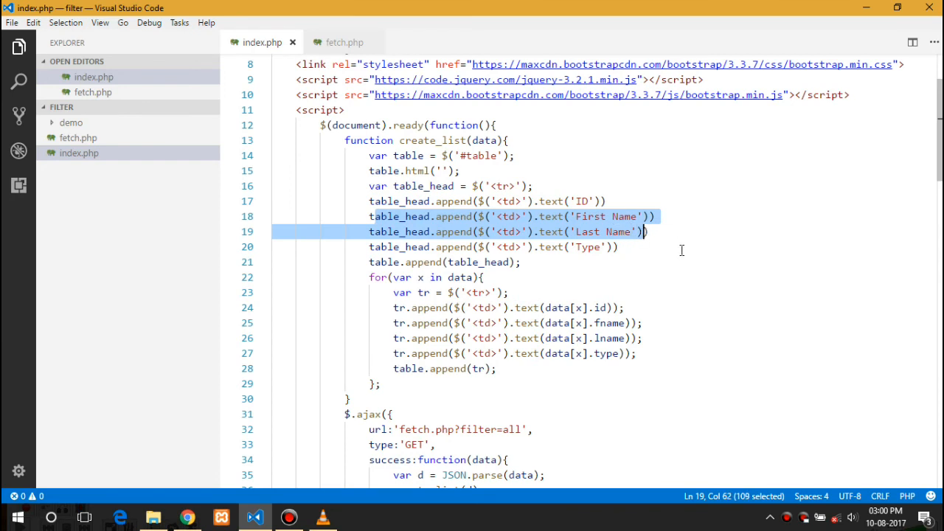
mouse_move(547, 286)
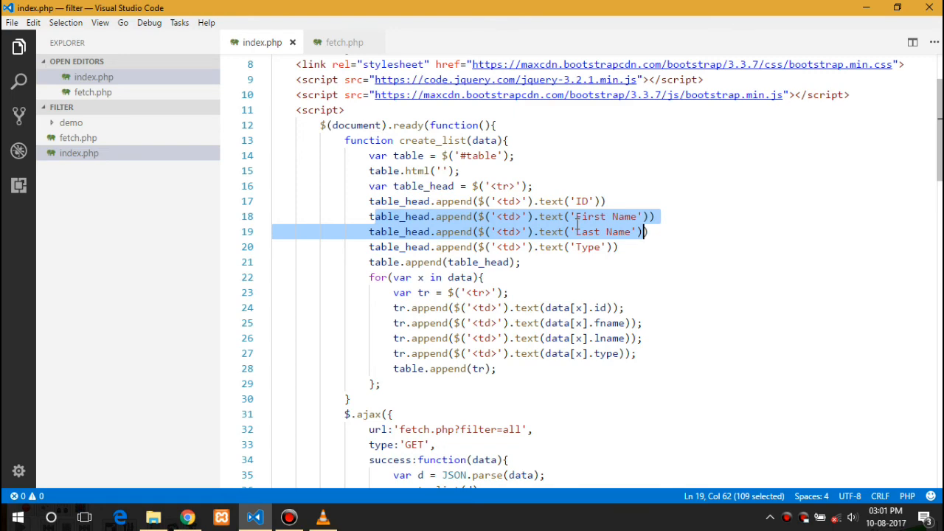
scroll("down", 3)
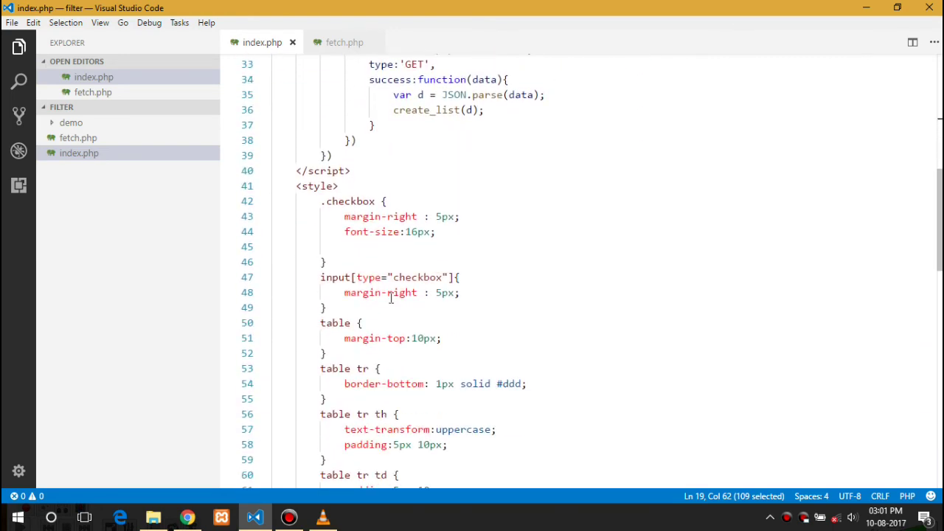
scroll("up", 3)
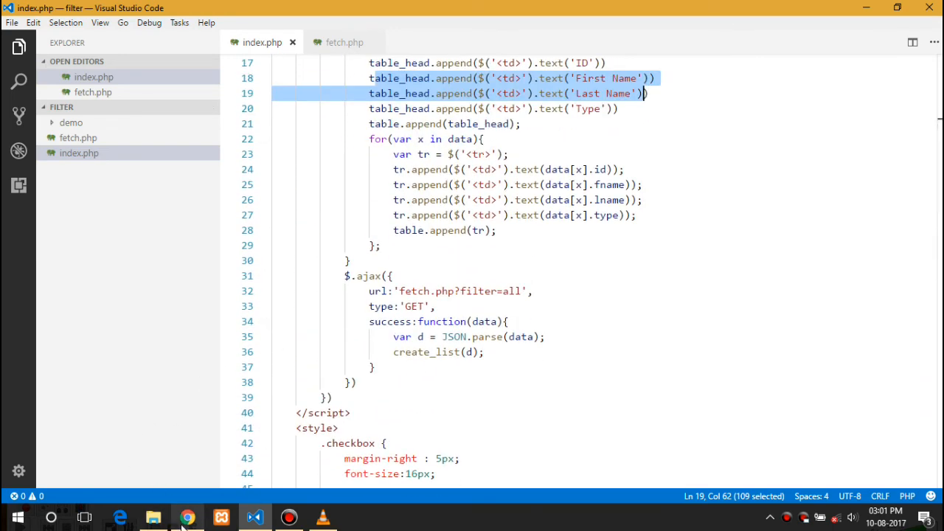
left_click(187, 516)
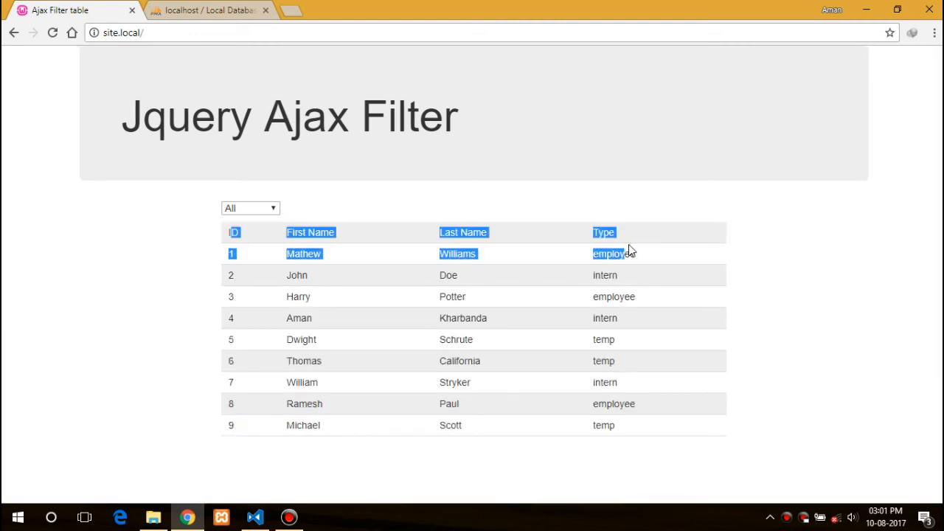
Go back from the nine-record table in Chrome to index.php in the editor
left_click(255, 516)
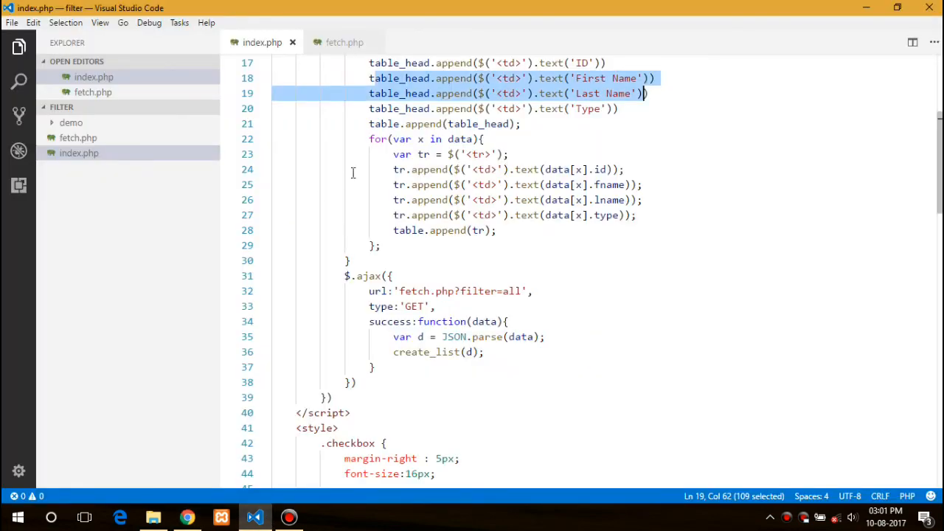
Make create_list build a header tr of th cells ID, First Name, Last Name, Type, checking Chrome
scroll("up", 3)
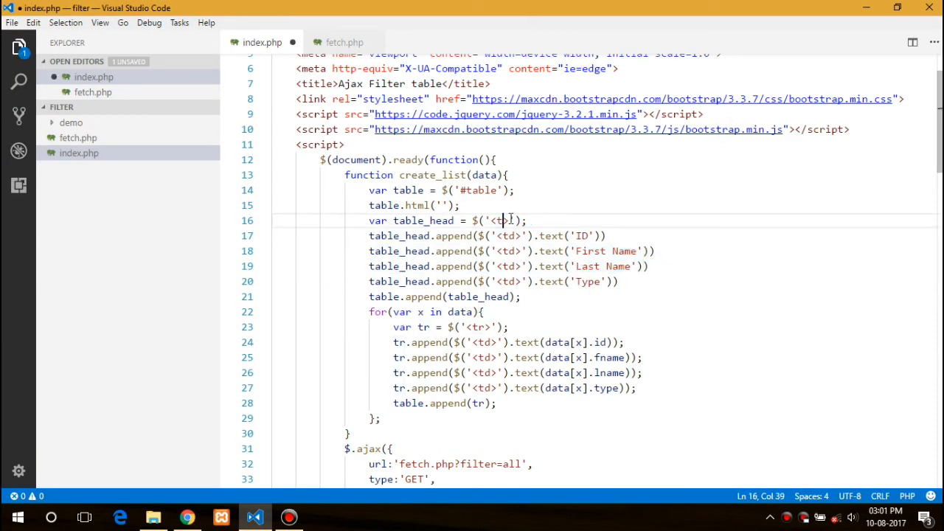
type("h")
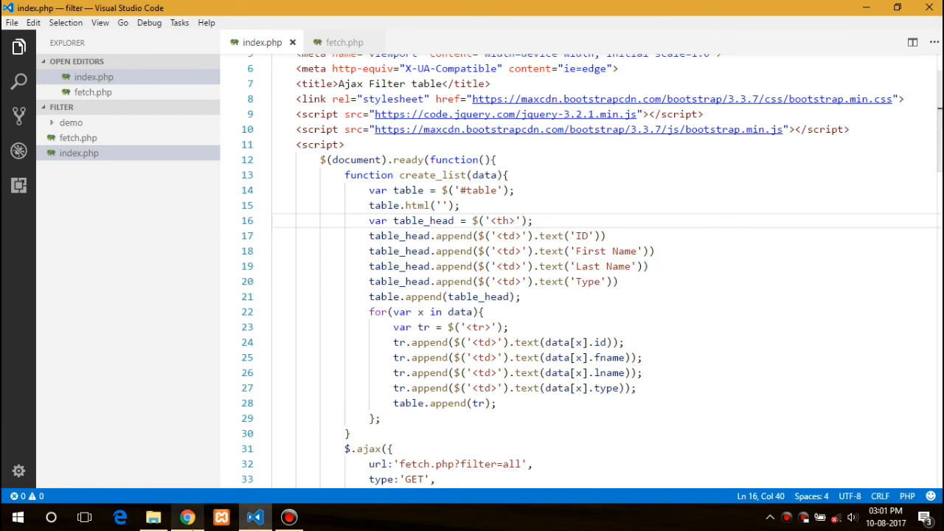
left_click(187, 517)
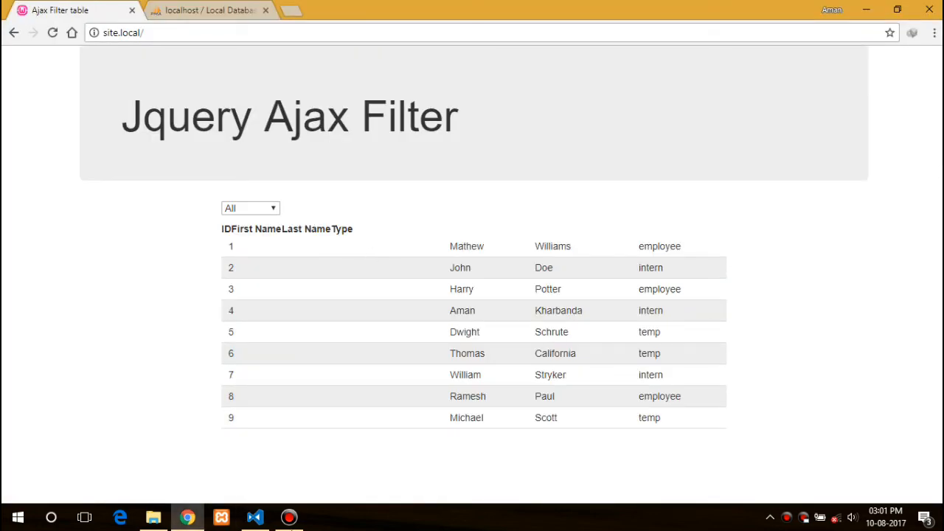
left_click(254, 516)
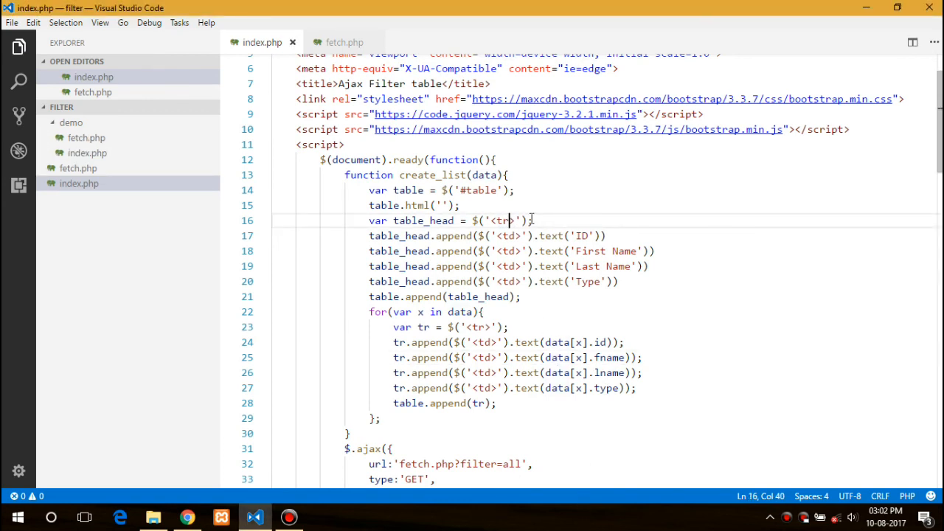
left_click(511, 235)
type("h")
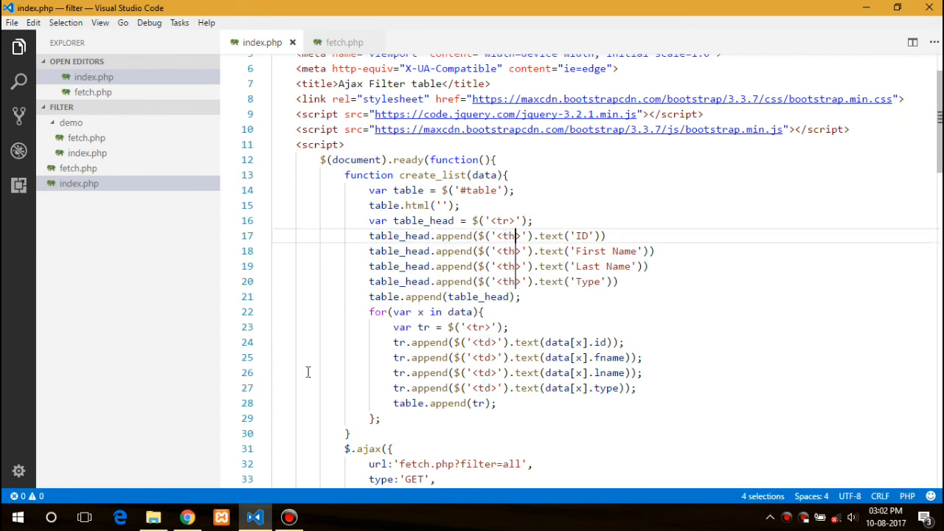
left_click(187, 516)
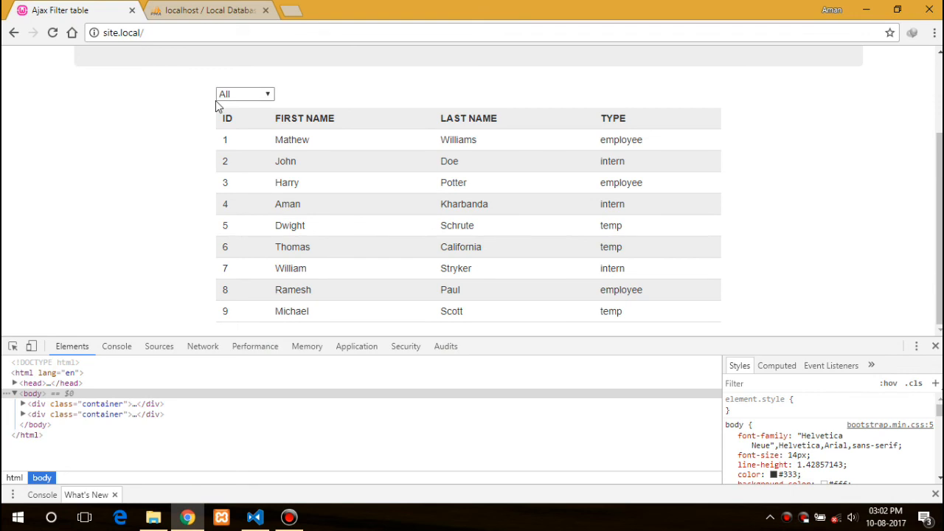
mouse_move(256, 101)
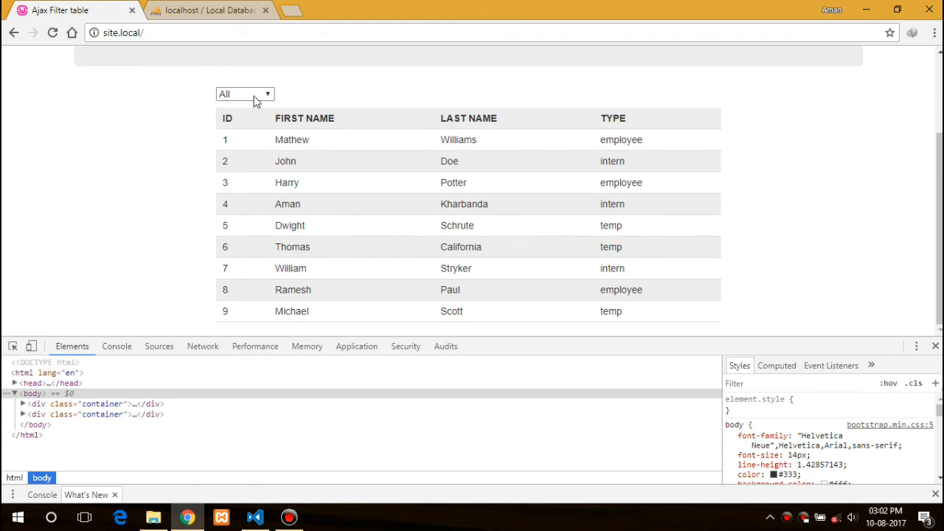
Choose Intern in Chrome's type filter, see all nine rows remain, and return to the code
left_click(244, 93)
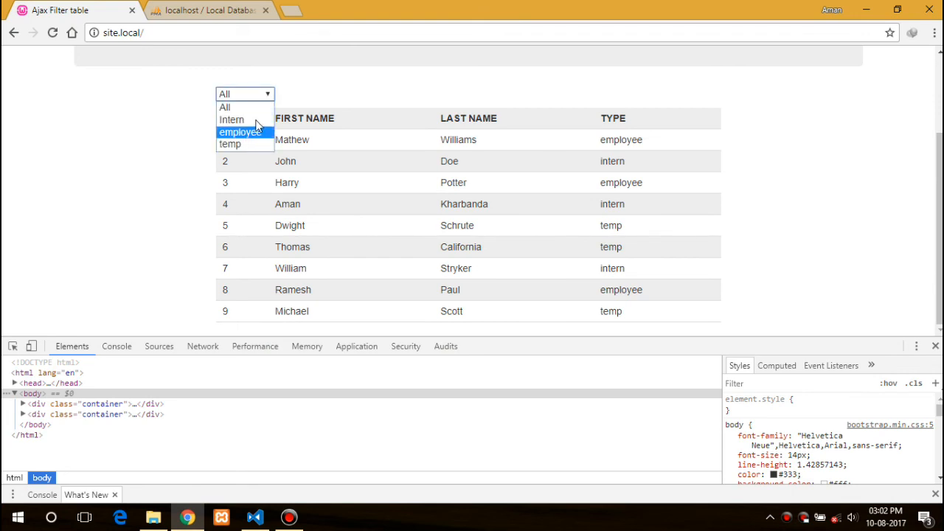
left_click(231, 119)
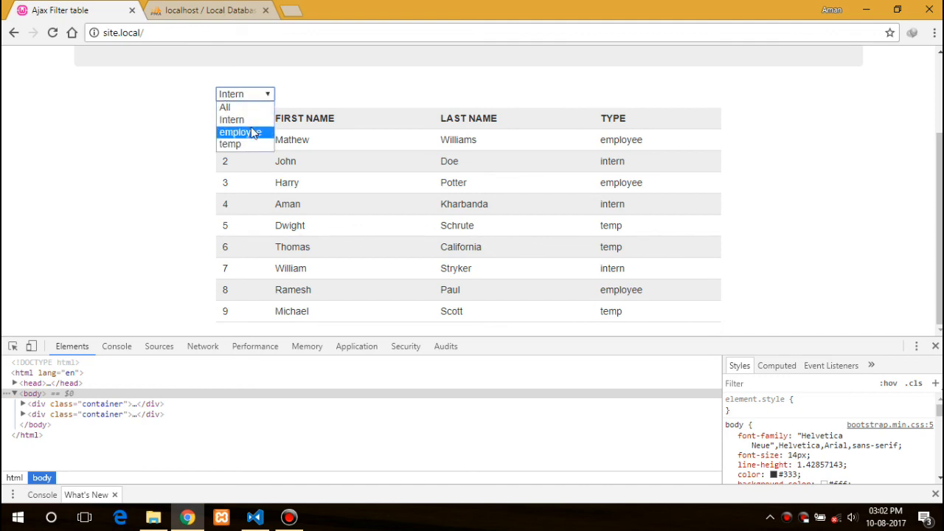
left_click(254, 517)
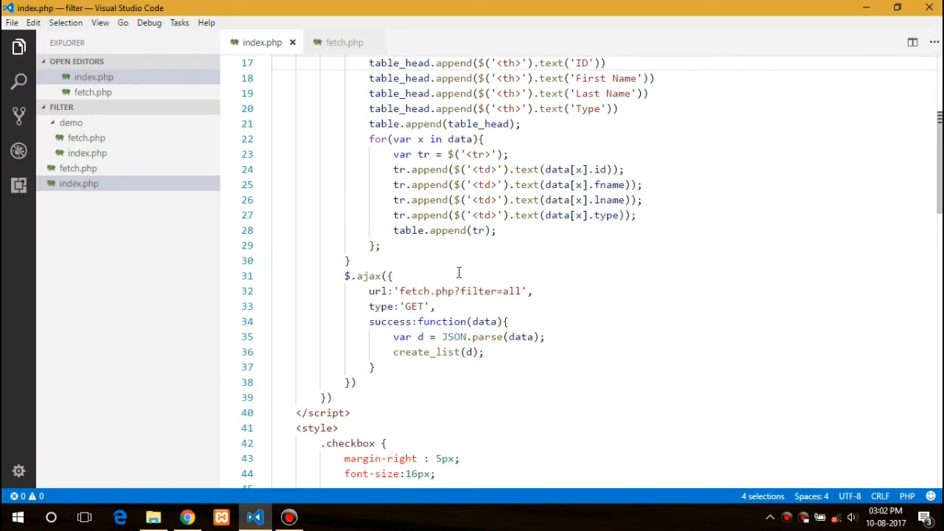
Add a $('#filter') change handler that reads the chosen value with $(this).val()
scroll("down", 3)
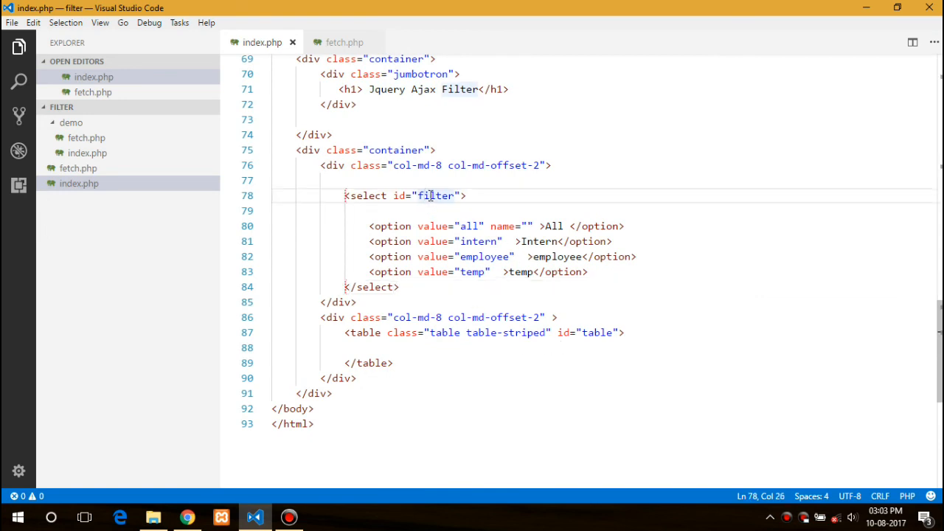
double_click(436, 195)
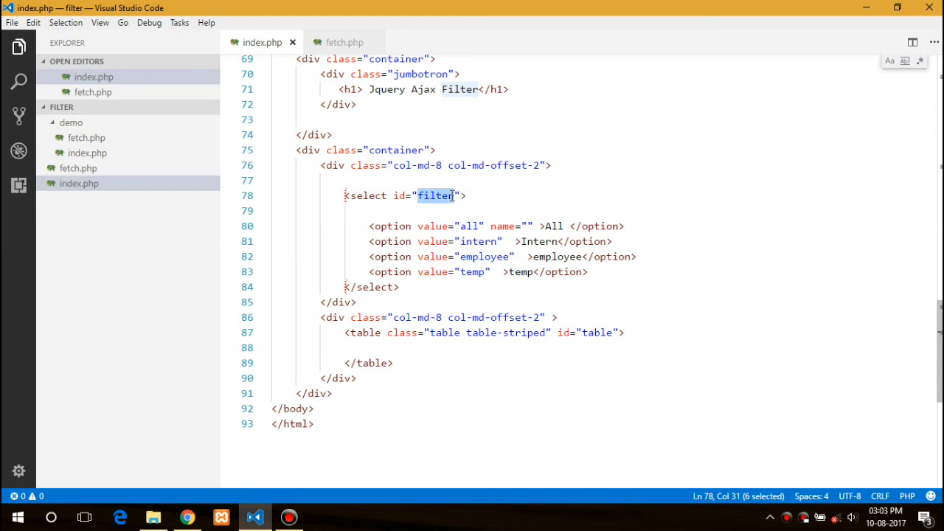
scroll("up", 3)
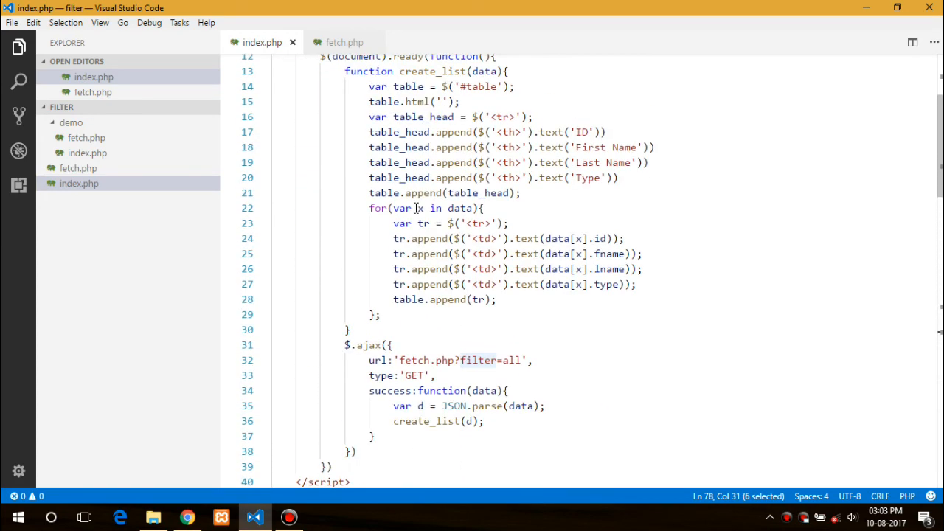
left_click(351, 330)
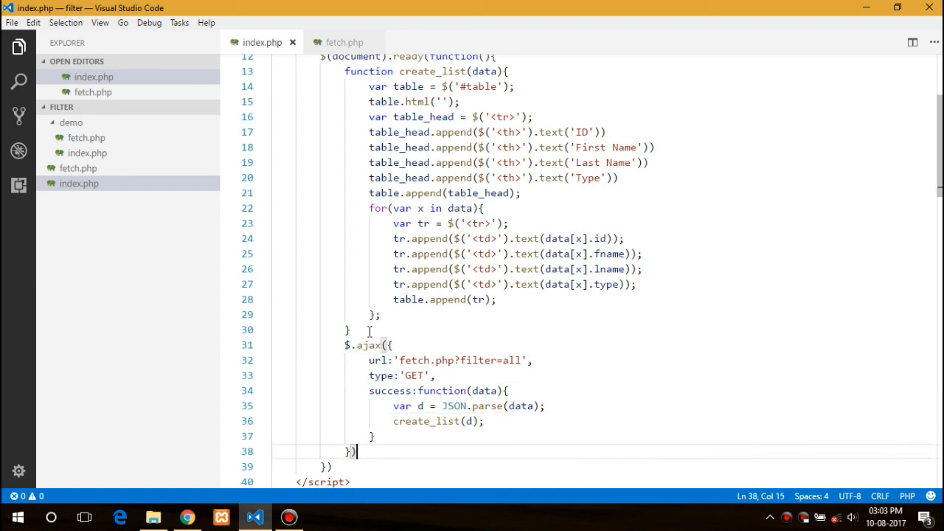
type("$('')")
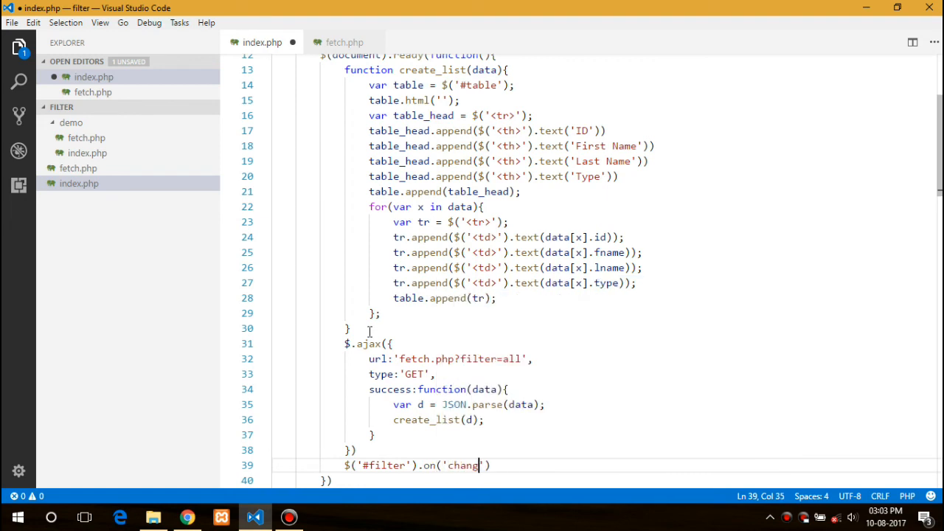
type("',function(")
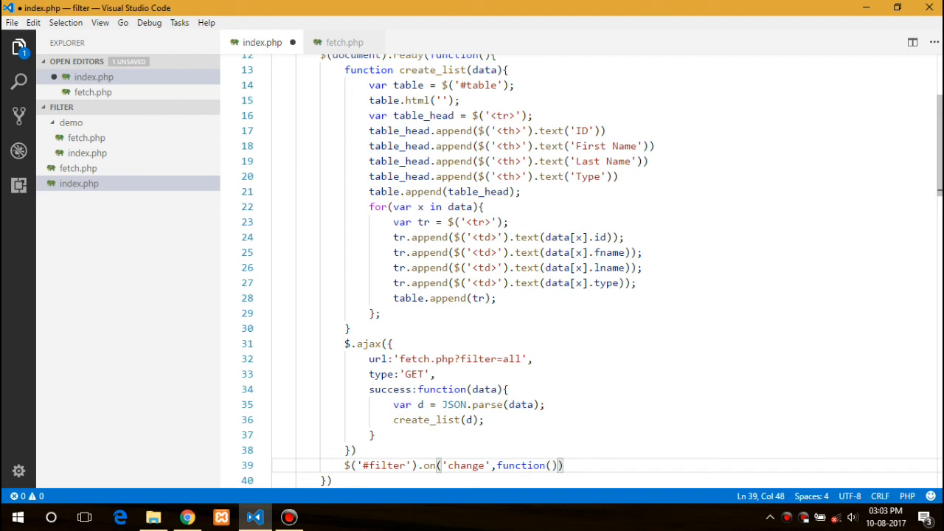
mouse_move(622, 451)
type("{")
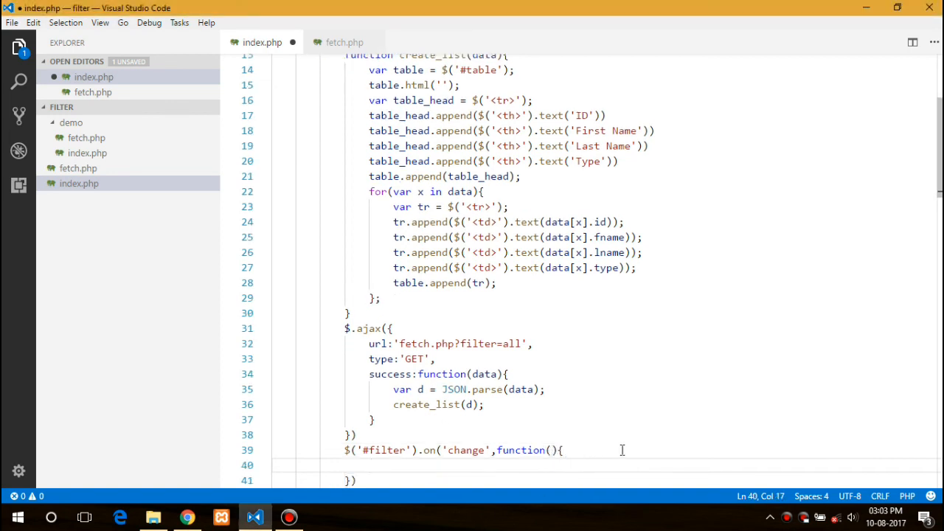
type("var filter =")
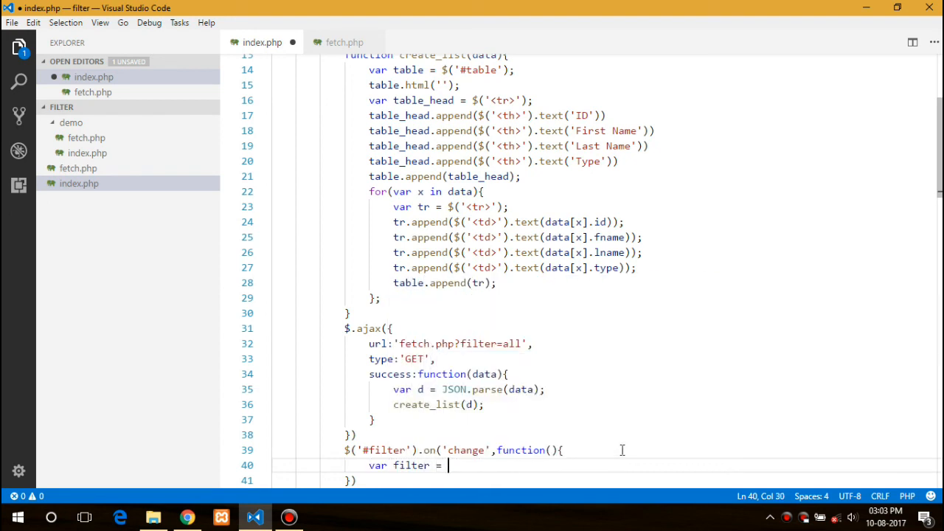
type("$h")
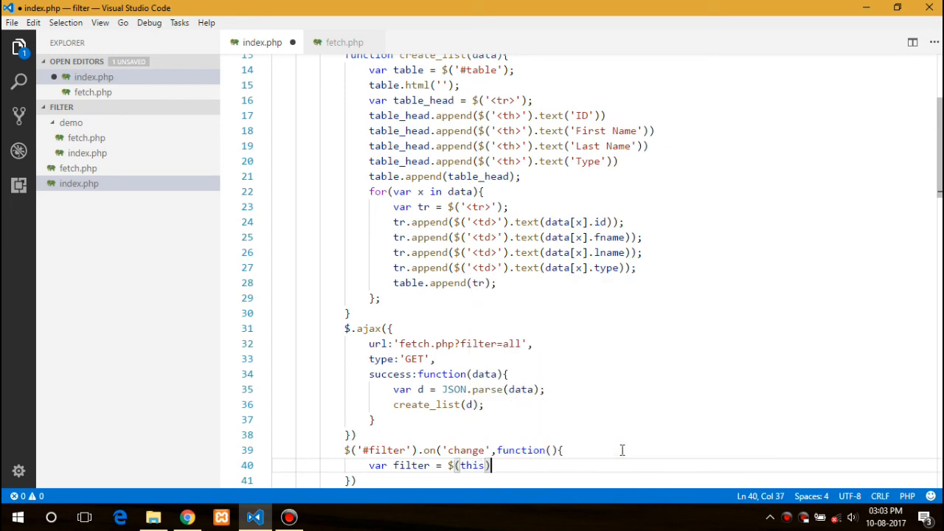
type(".val();")
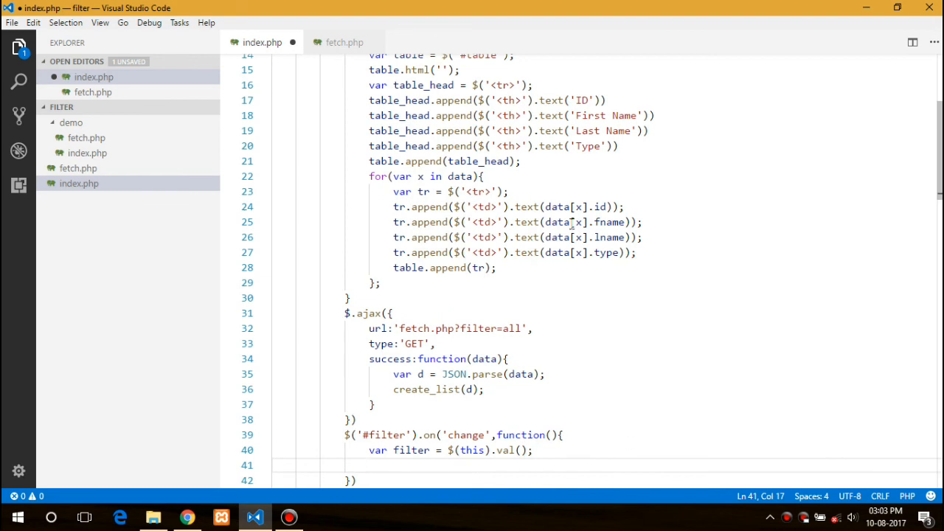
Copy the $.ajax call into the handler using url 'fetch.php?filter='+filter
left_click(345, 313)
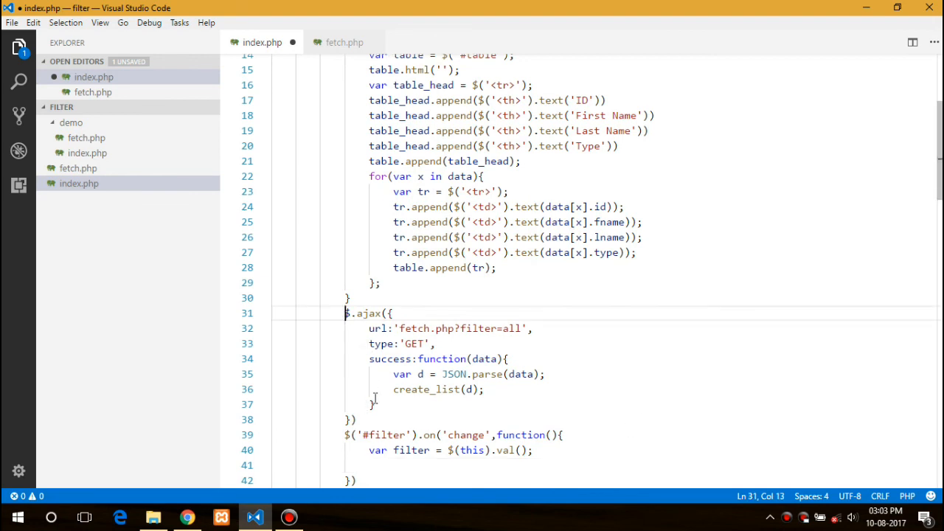
left_click_drag(345, 312, 356, 316)
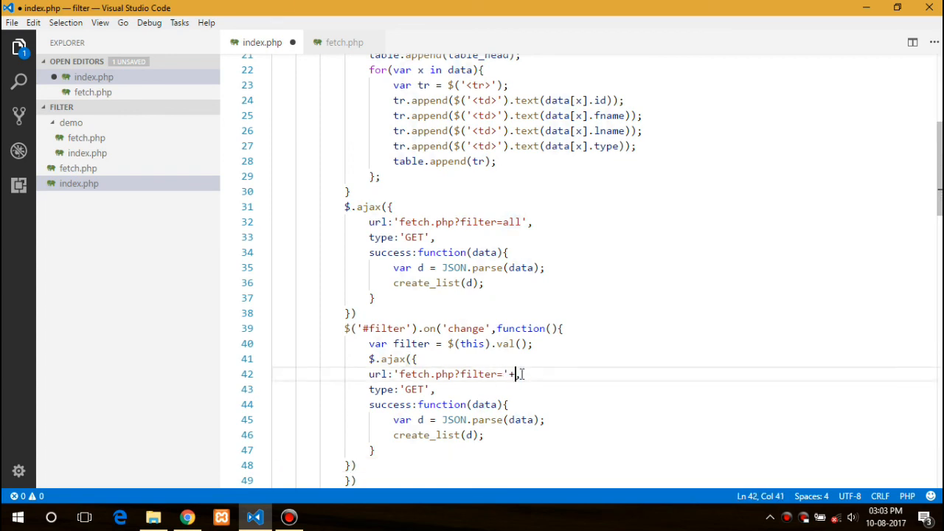
type("filter,")
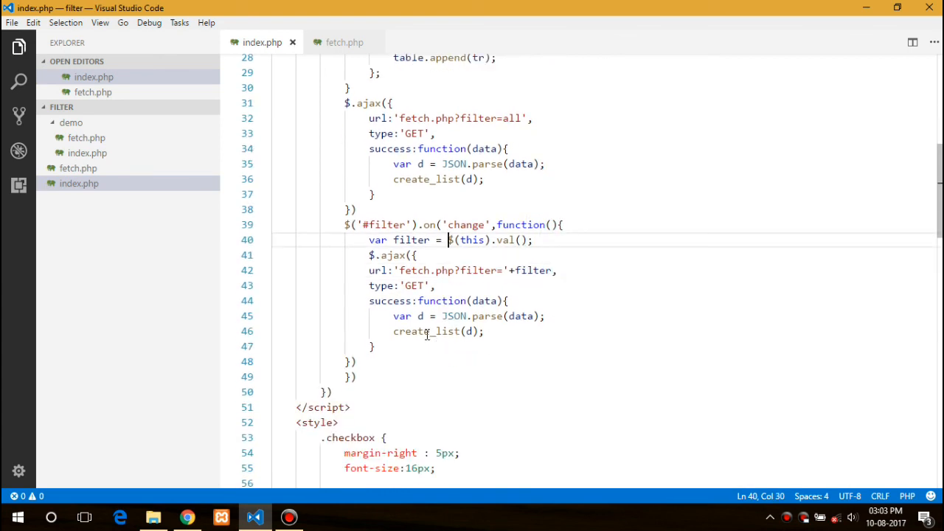
mouse_move(188, 517)
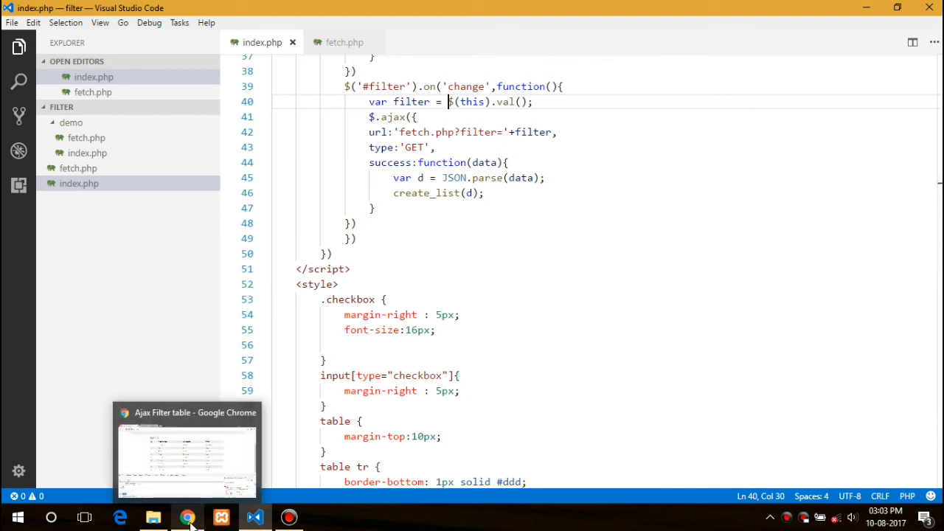
left_click(187, 517)
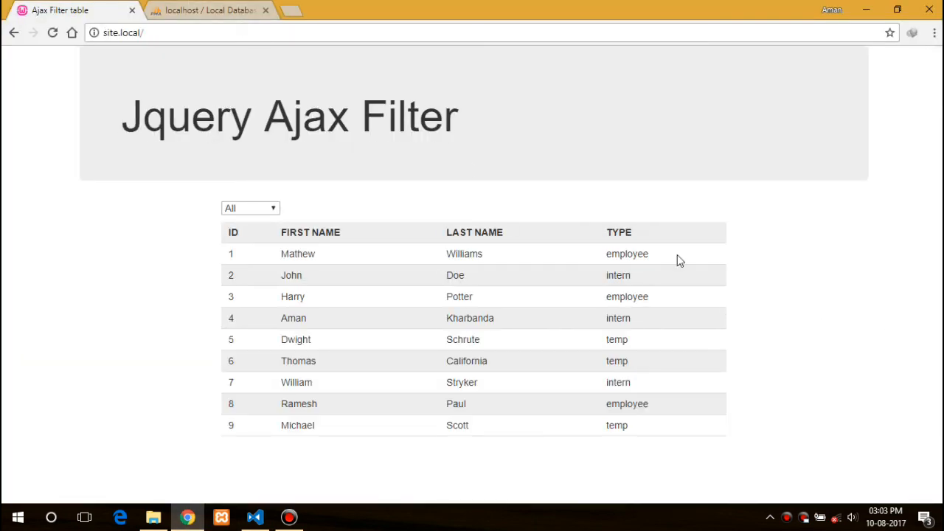
Filter the table by Intern, then employee, then All to confirm filtering works
left_click(249, 209)
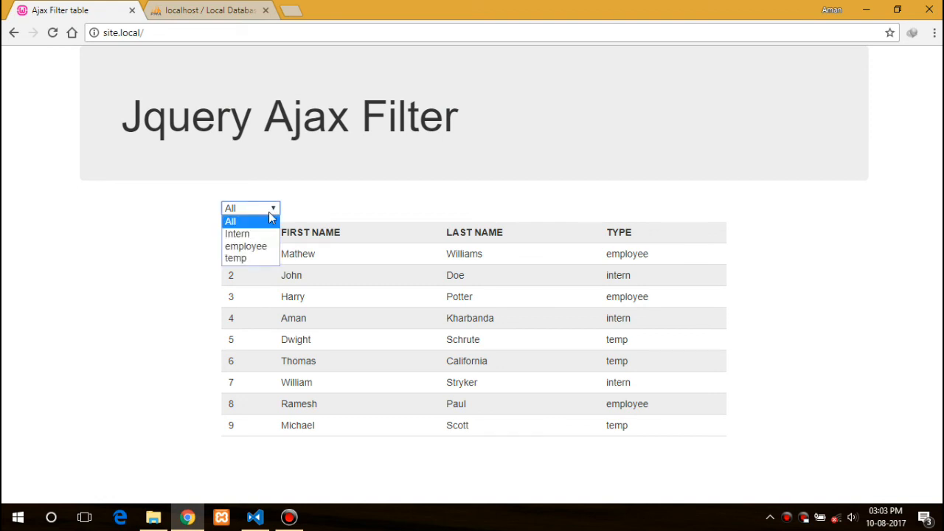
left_click(236, 234)
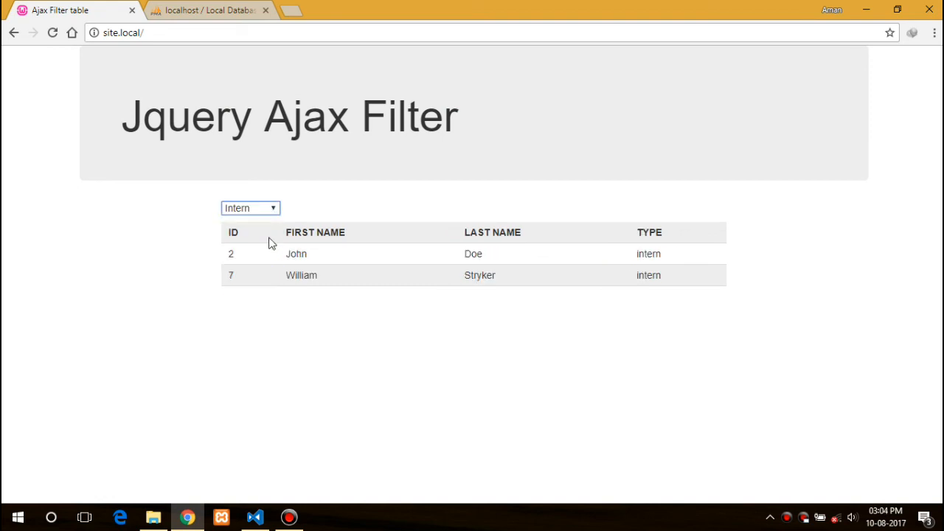
mouse_move(463, 231)
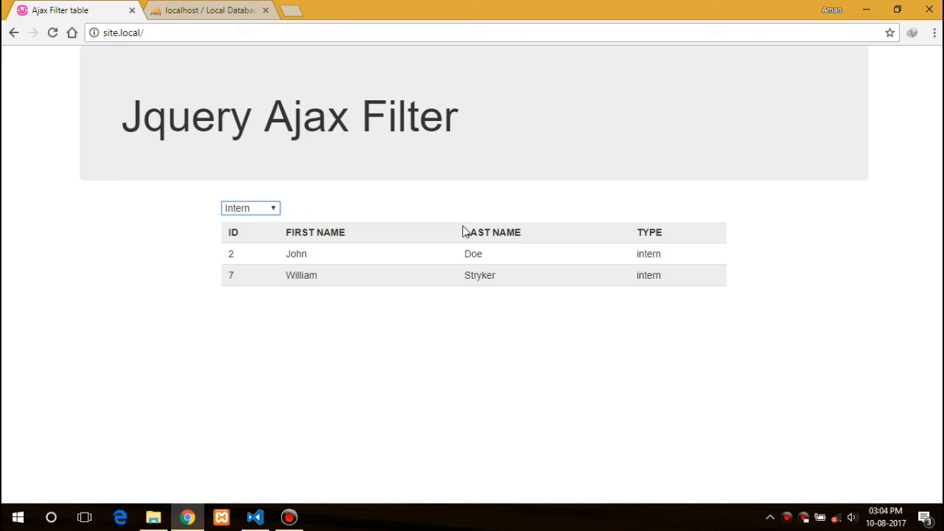
left_click(250, 208)
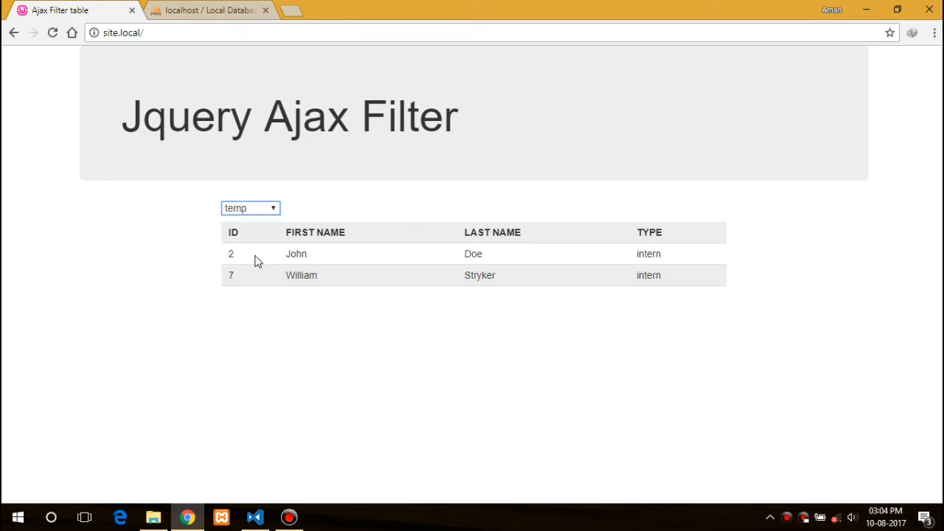
left_click(250, 208)
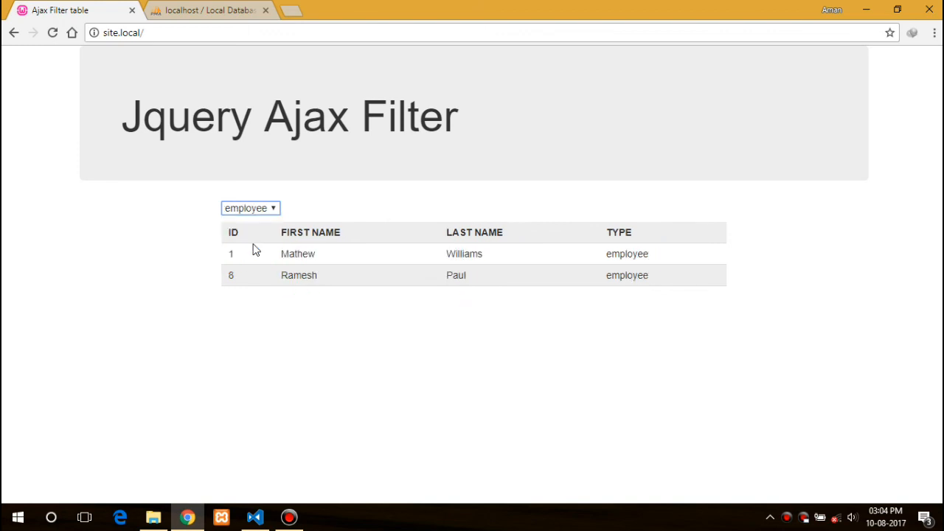
left_click(250, 208)
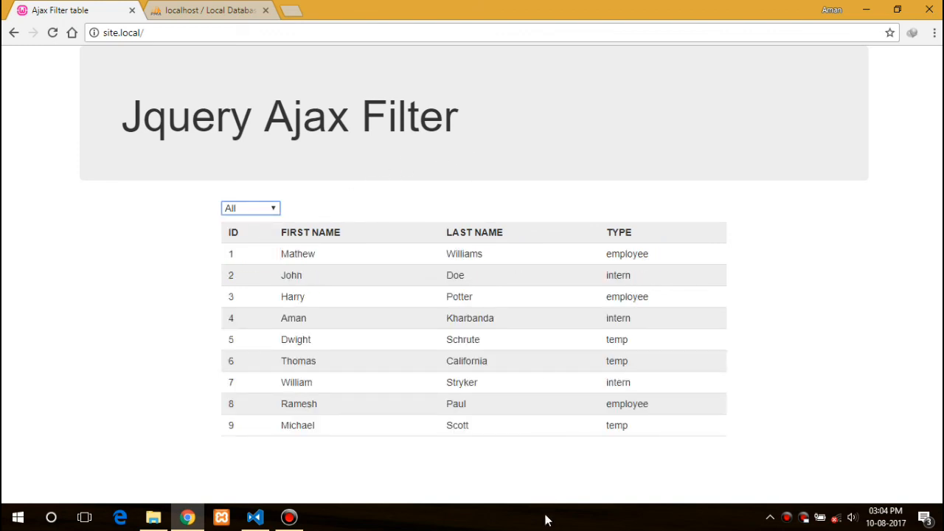
mouse_move(758, 447)
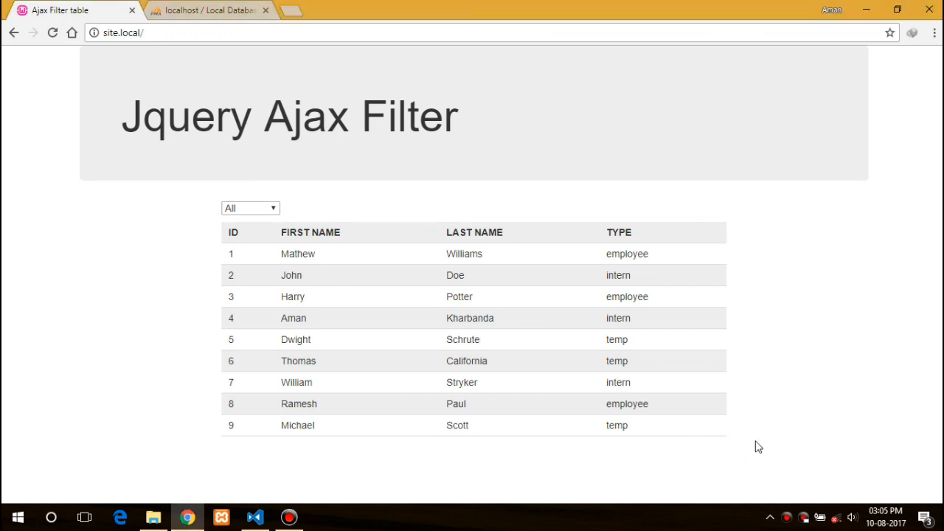